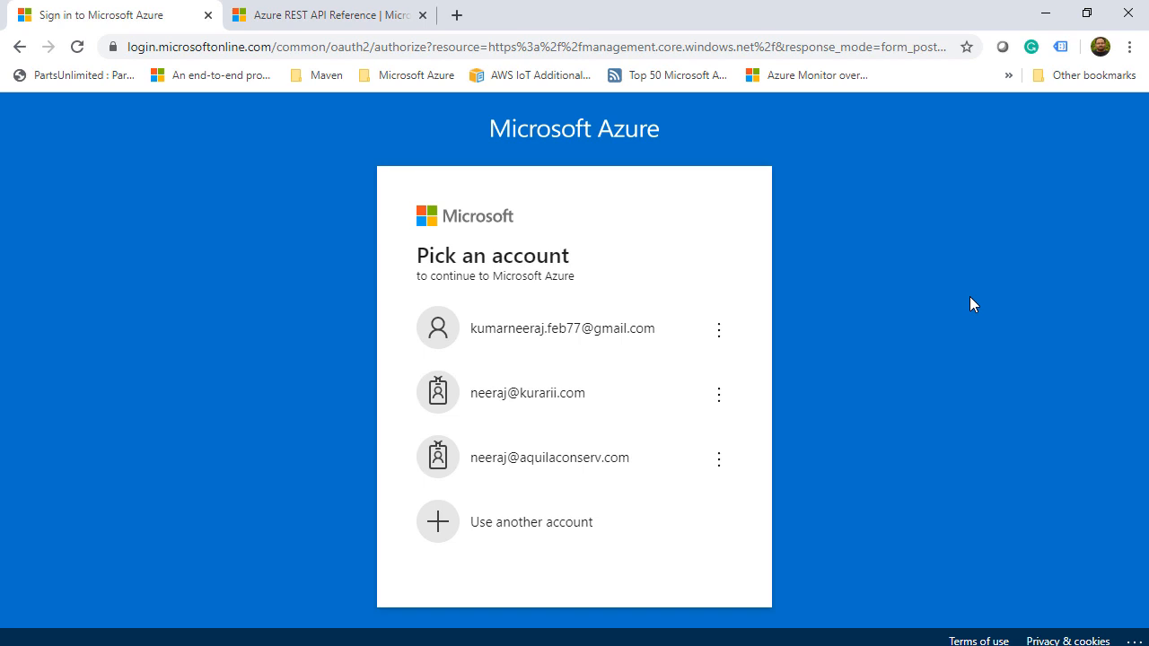
# Sign in with the chosen account and its password to load the Azure dashboard
pyautogui.click(562, 327)
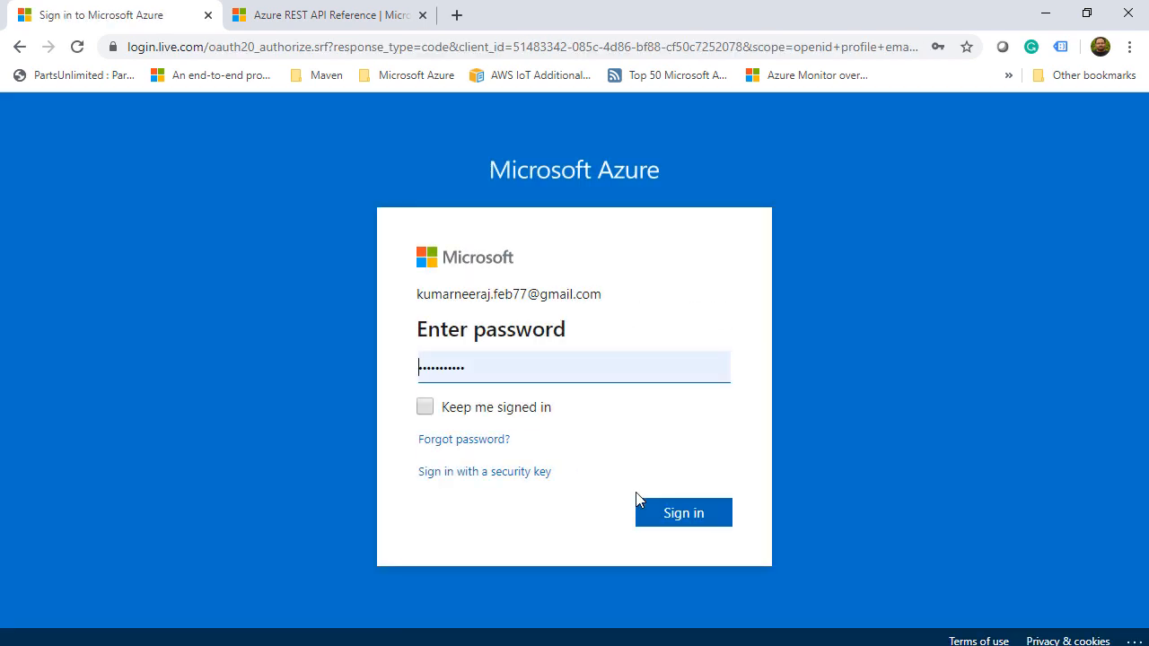
pyautogui.click(682, 513)
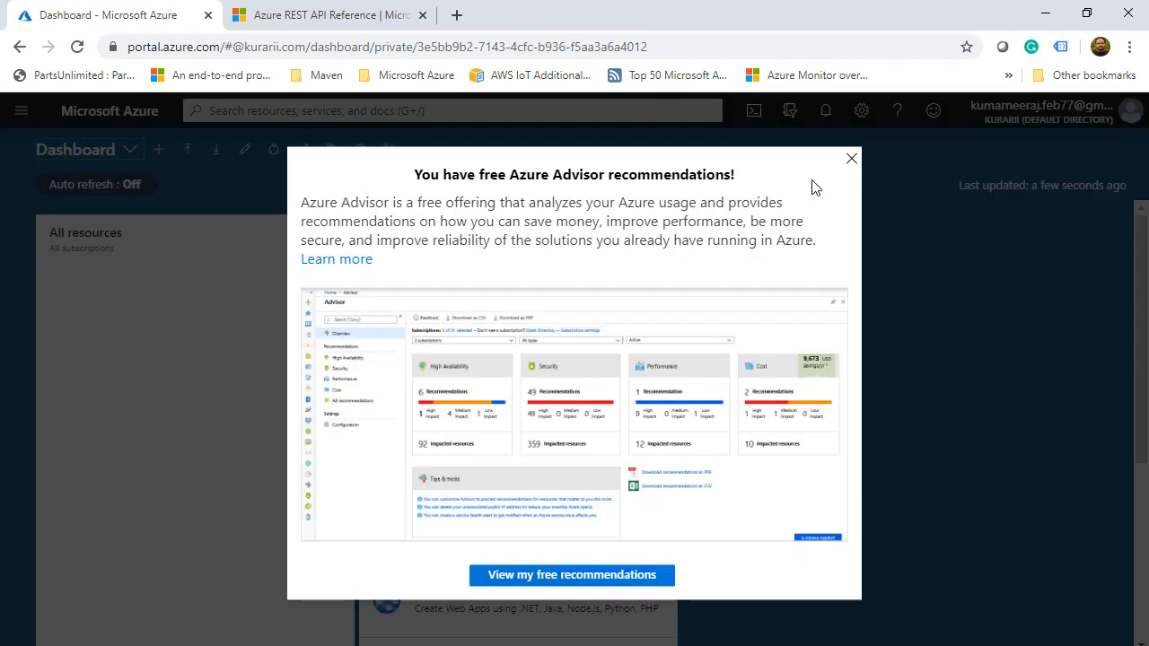
# Dismiss the Advisor popup and create resource group atcsl in Central US (Pay-As-You-Go)
pyautogui.click(851, 158)
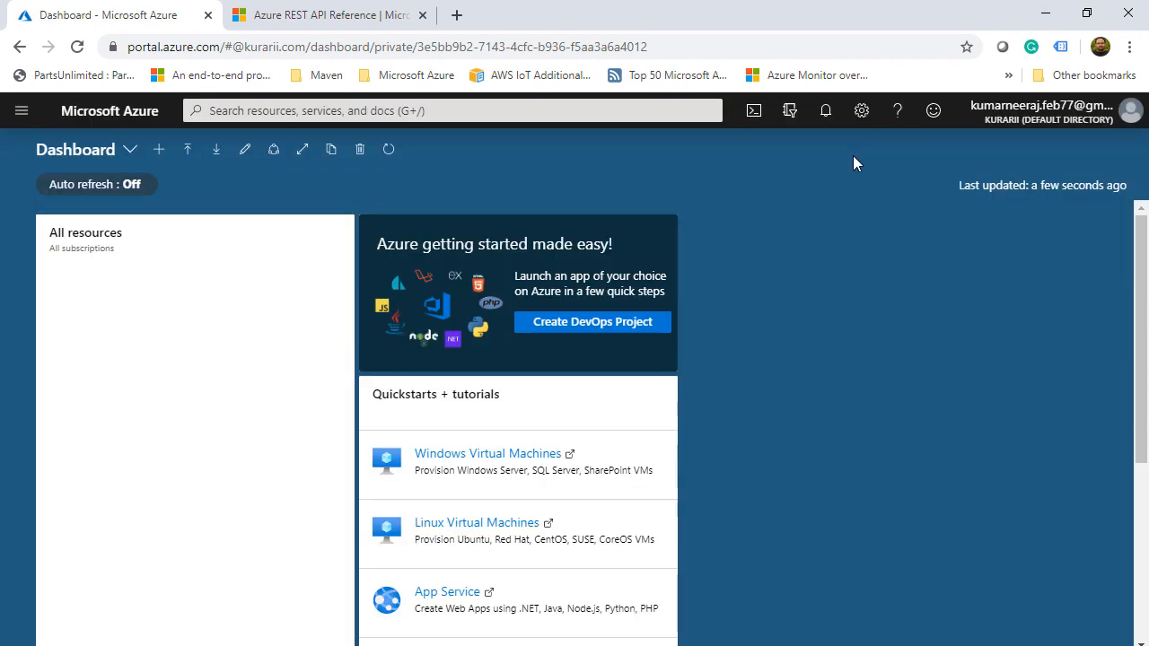
pyautogui.moveTo(857, 342)
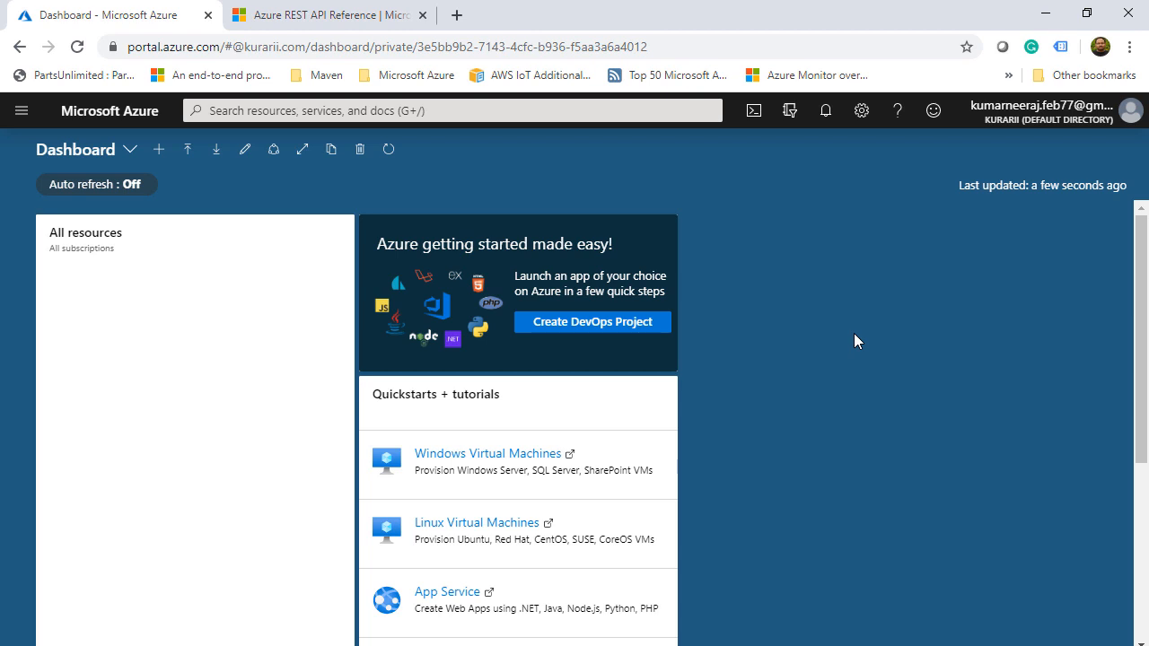
pyautogui.moveTo(25, 20)
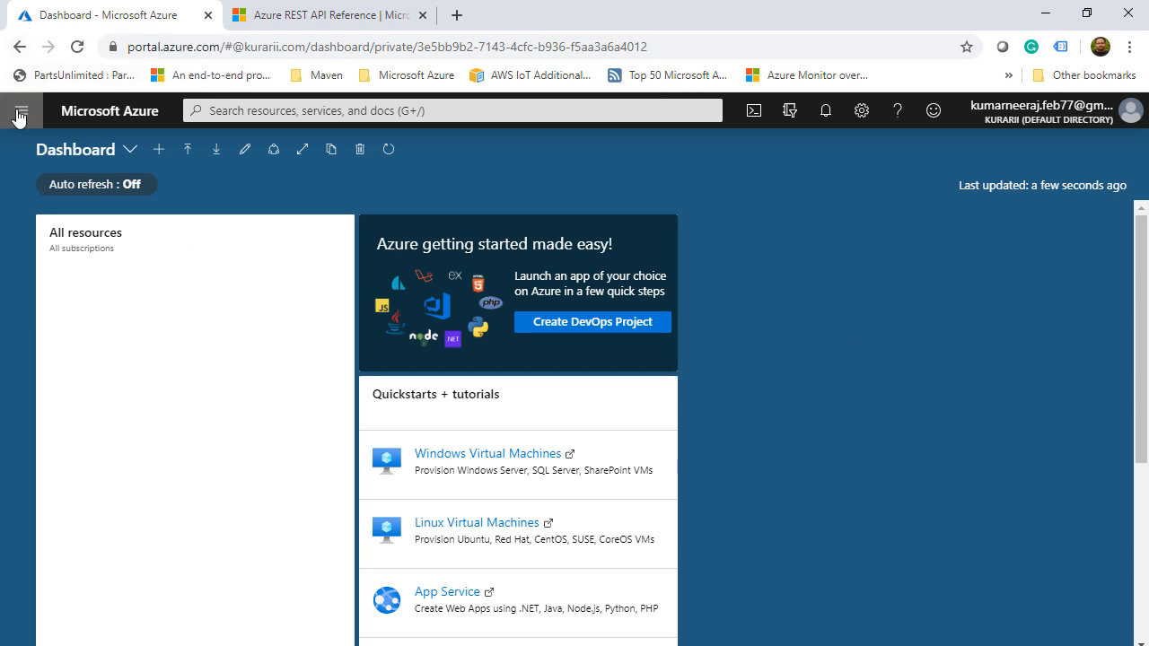
pyautogui.click(18, 111)
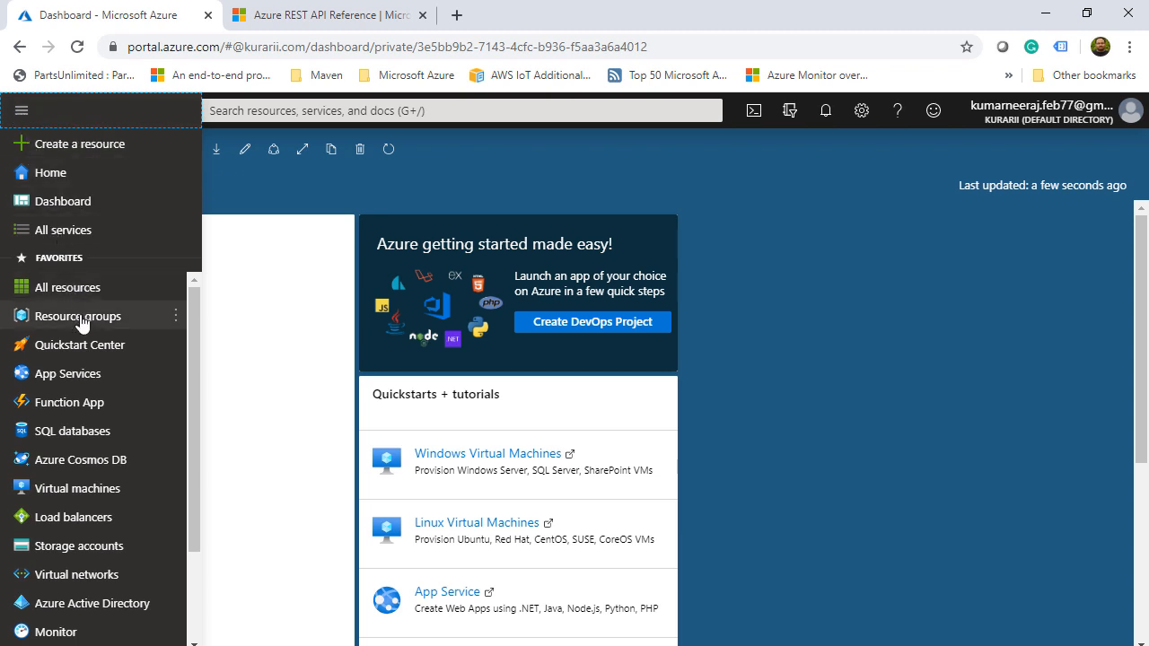
pyautogui.click(76, 315)
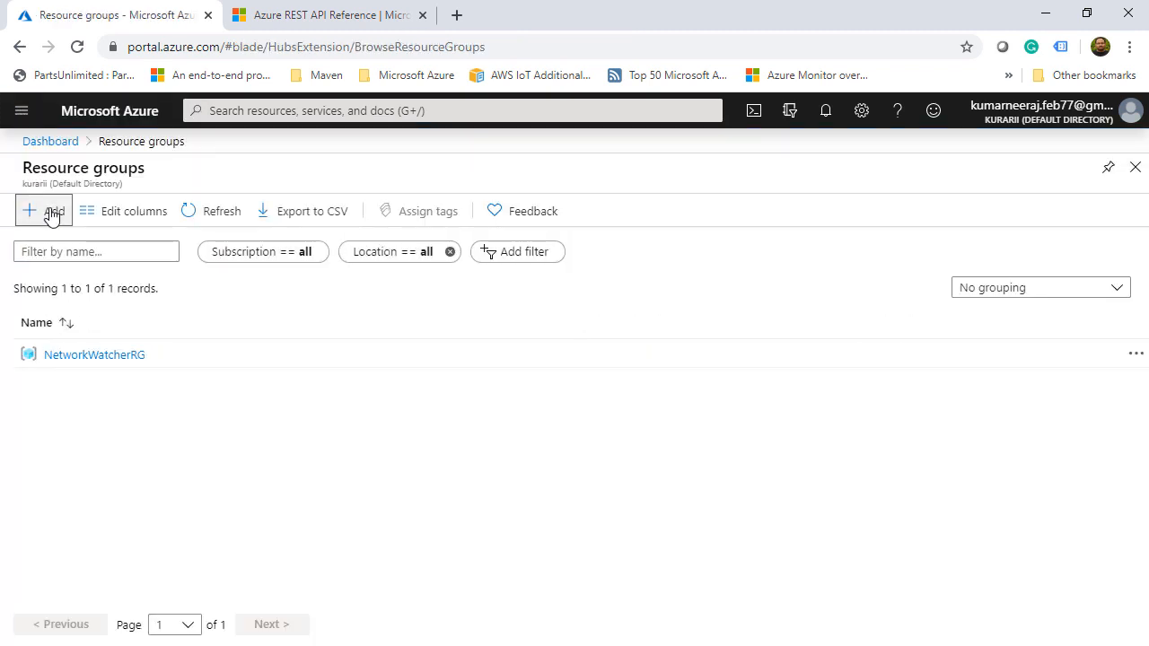
pyautogui.click(42, 210)
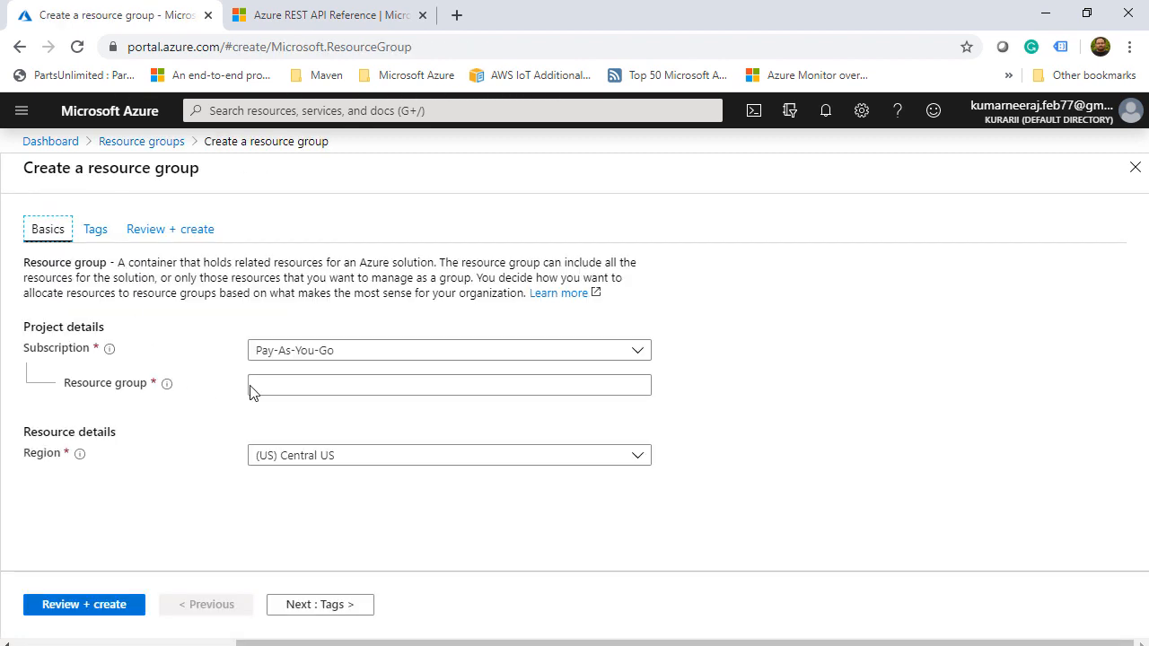
pyautogui.write('a')
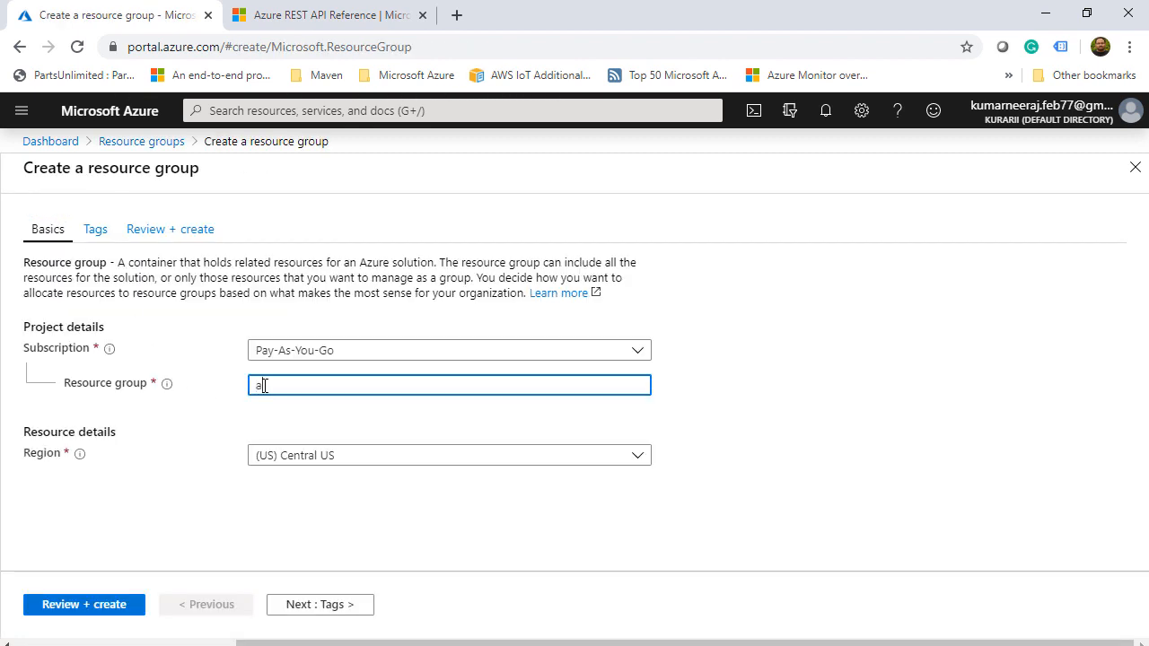
pyautogui.write('tcsl')
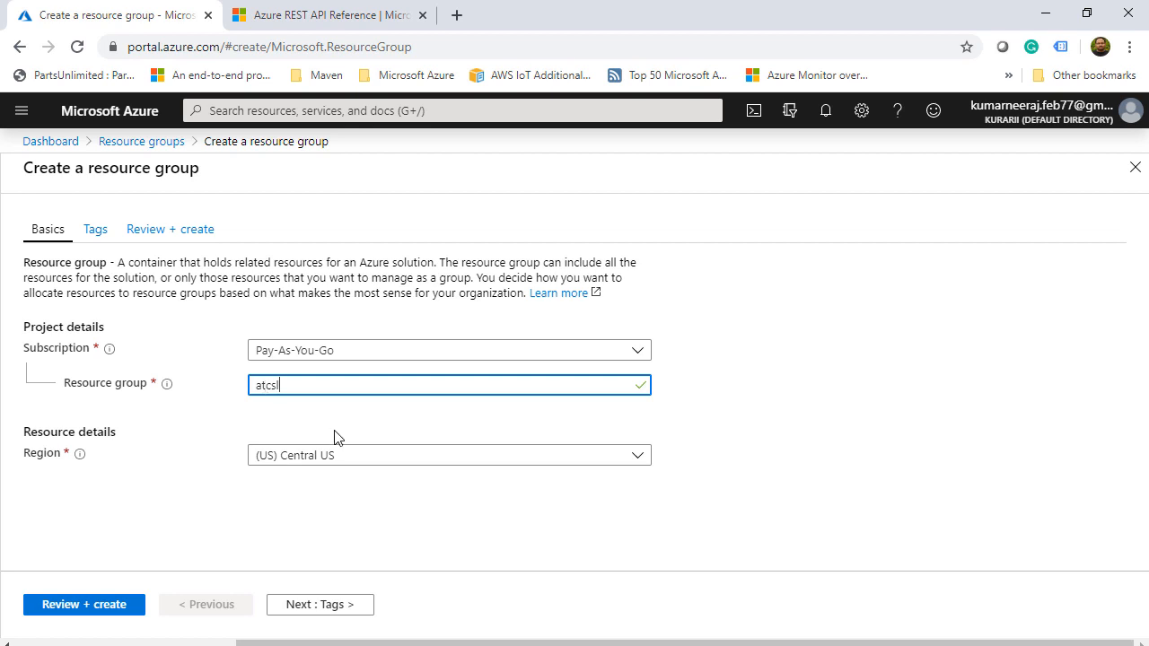
pyautogui.moveTo(280, 485)
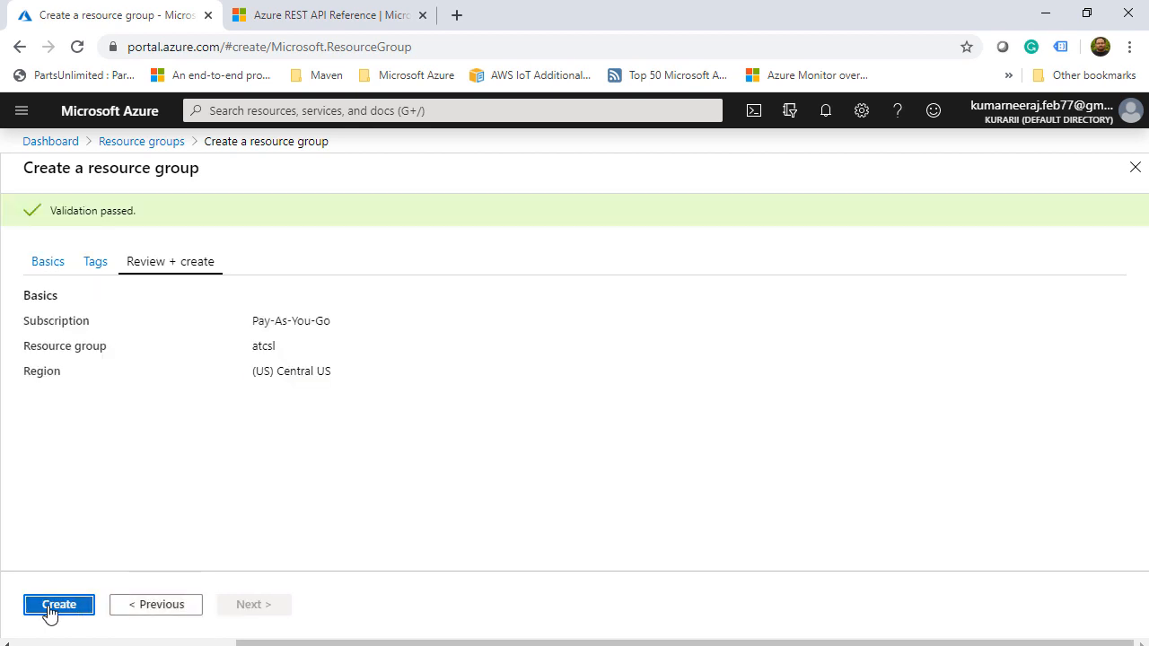
pyautogui.click(58, 604)
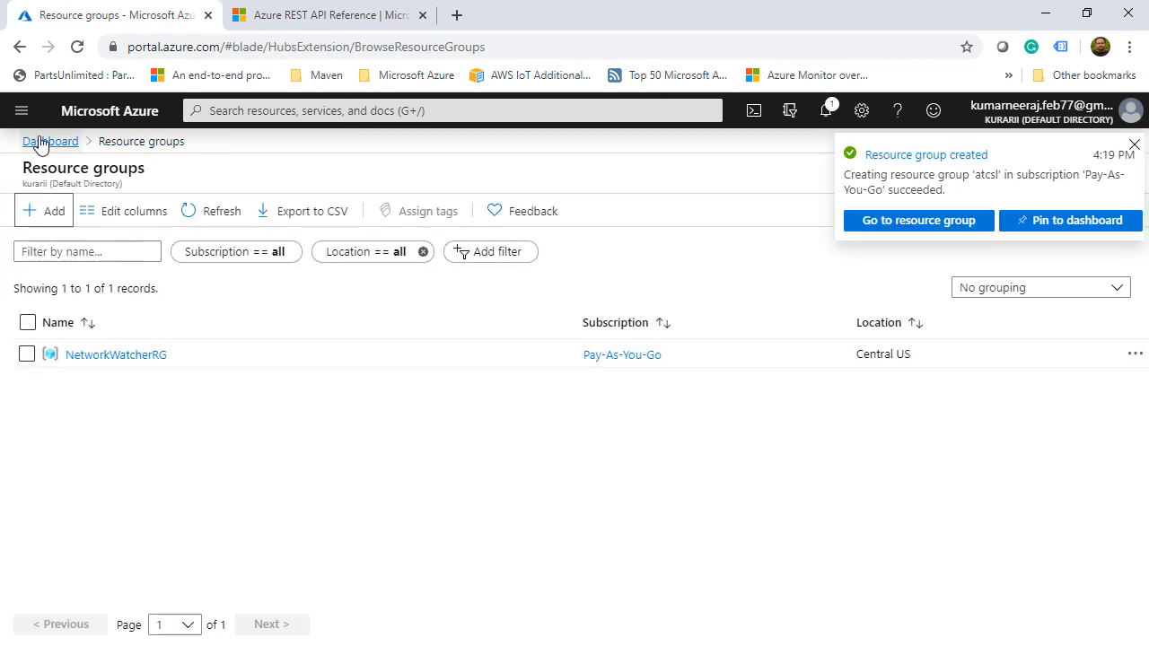
# Start a new virtual network named atcsl_vnet with address space 10.0.0.0/16
pyautogui.click(21, 111)
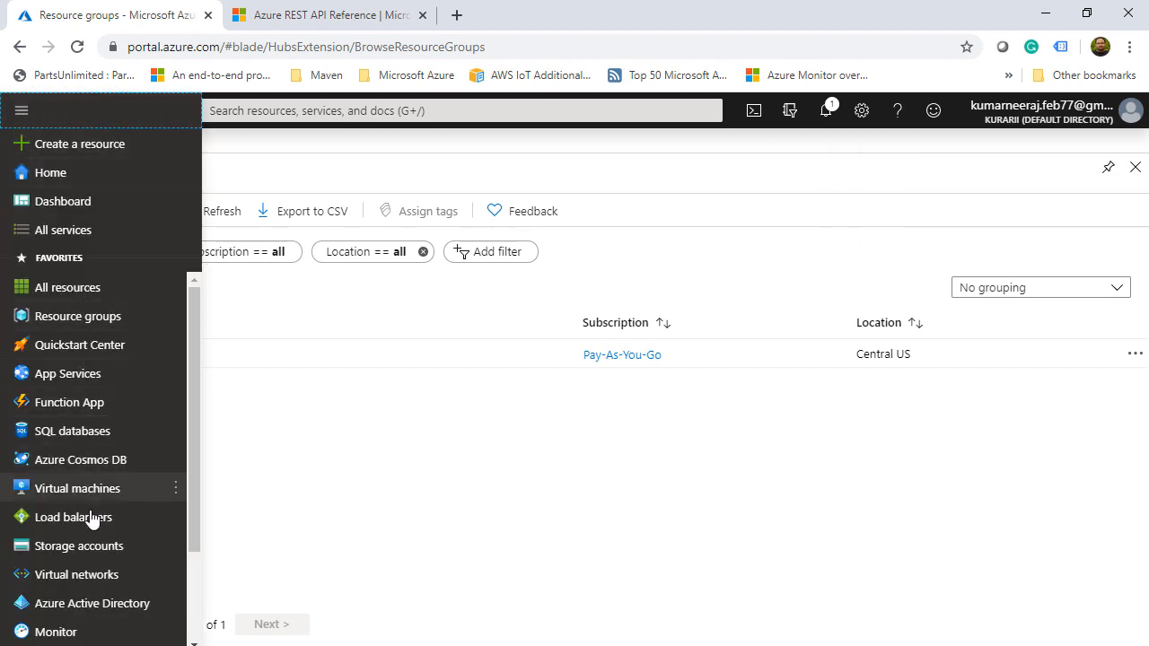
pyautogui.click(76, 574)
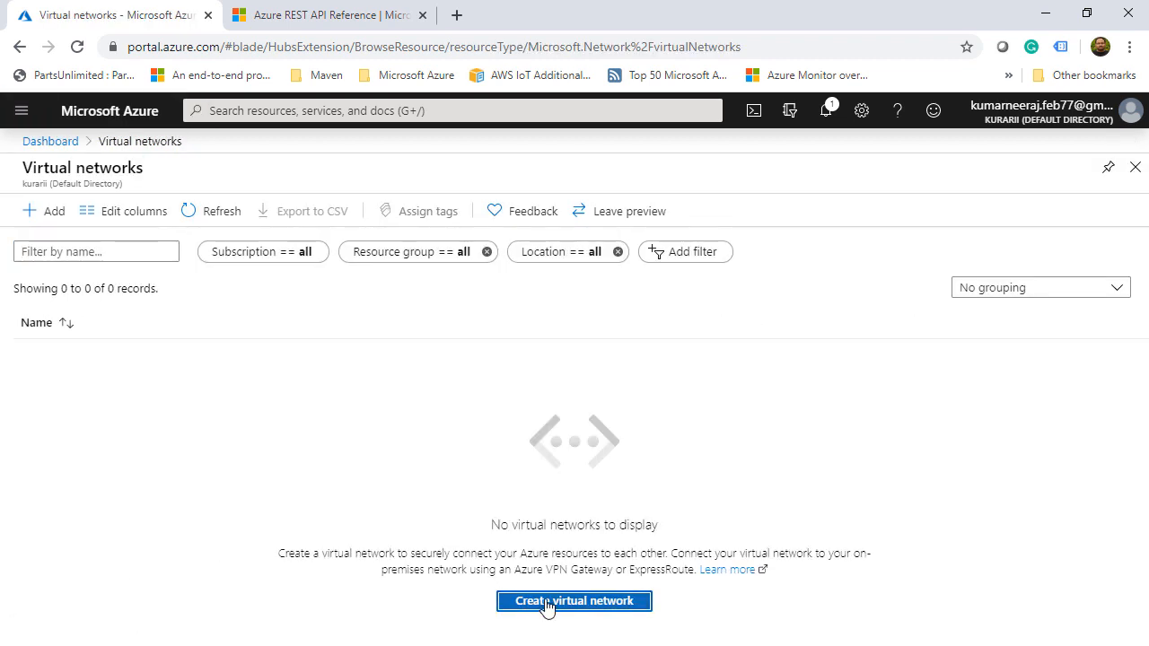
pyautogui.click(573, 601)
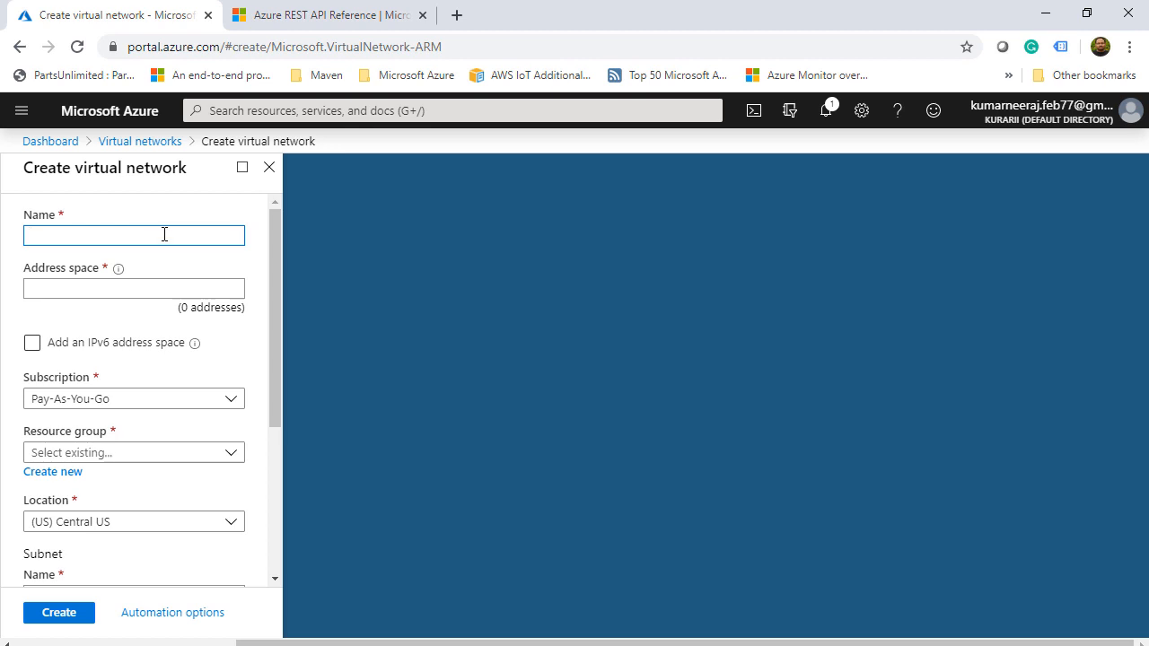
pyautogui.write('atcsl')
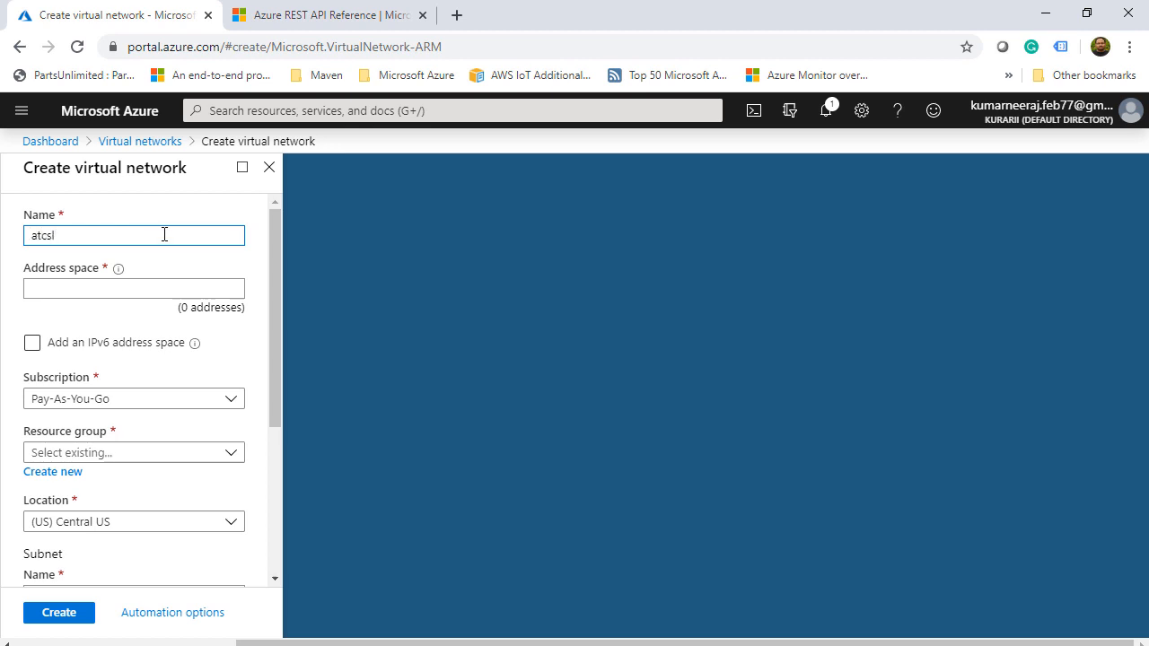
pyautogui.write('_vnet')
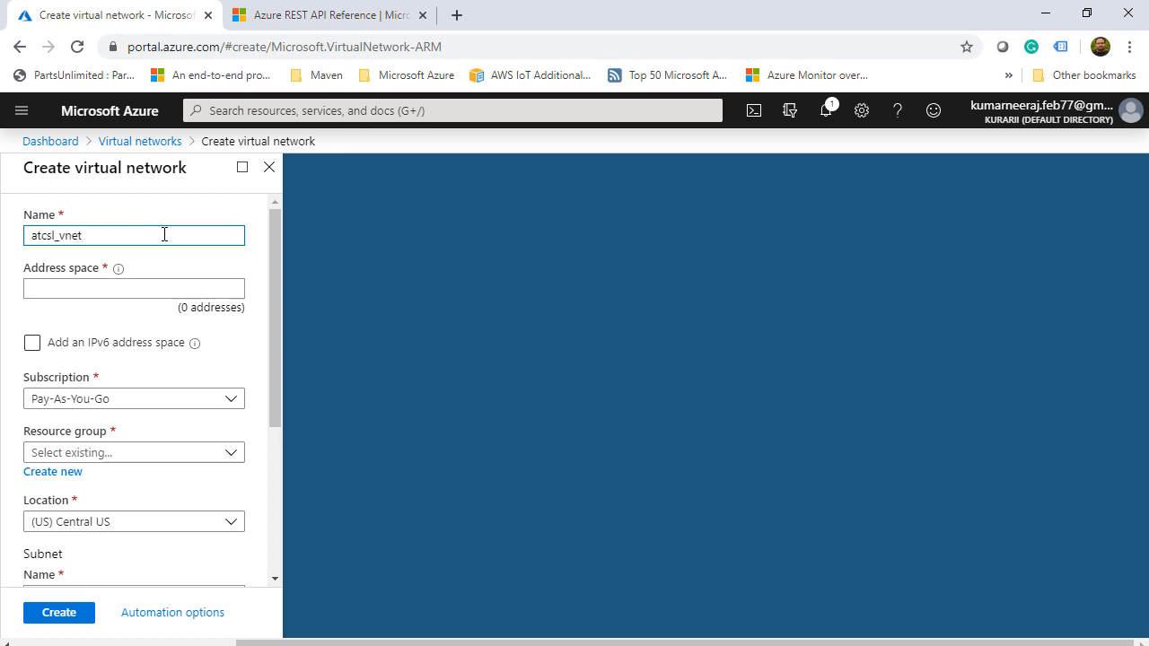
pyautogui.click(132, 288)
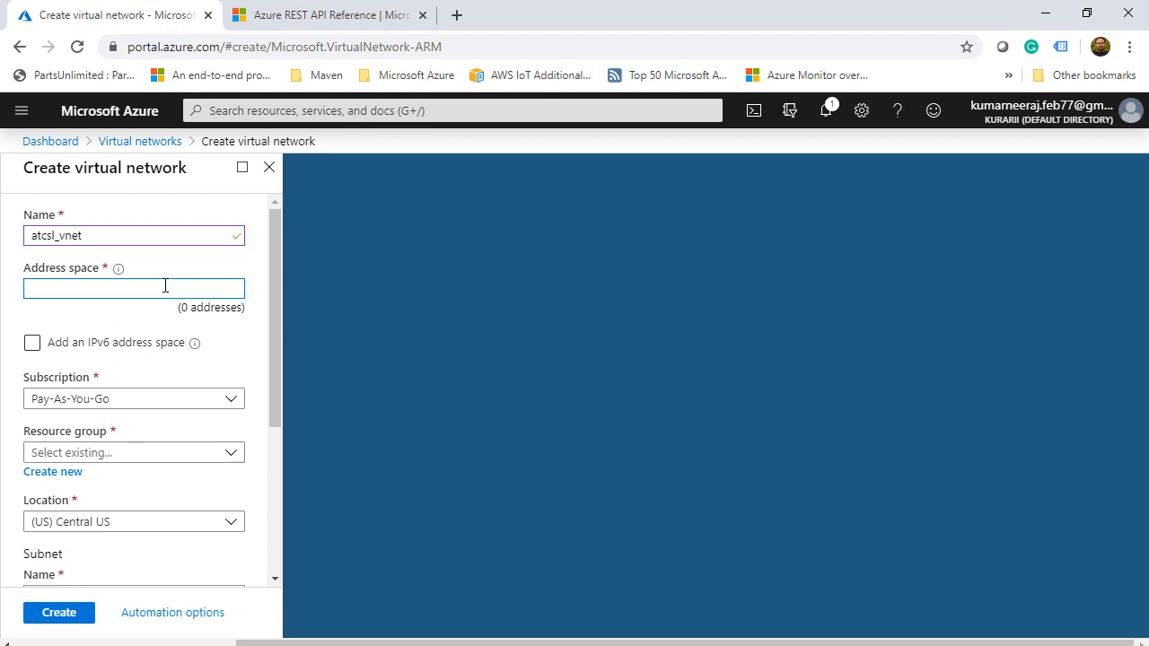
pyautogui.write('10.0.0.0')
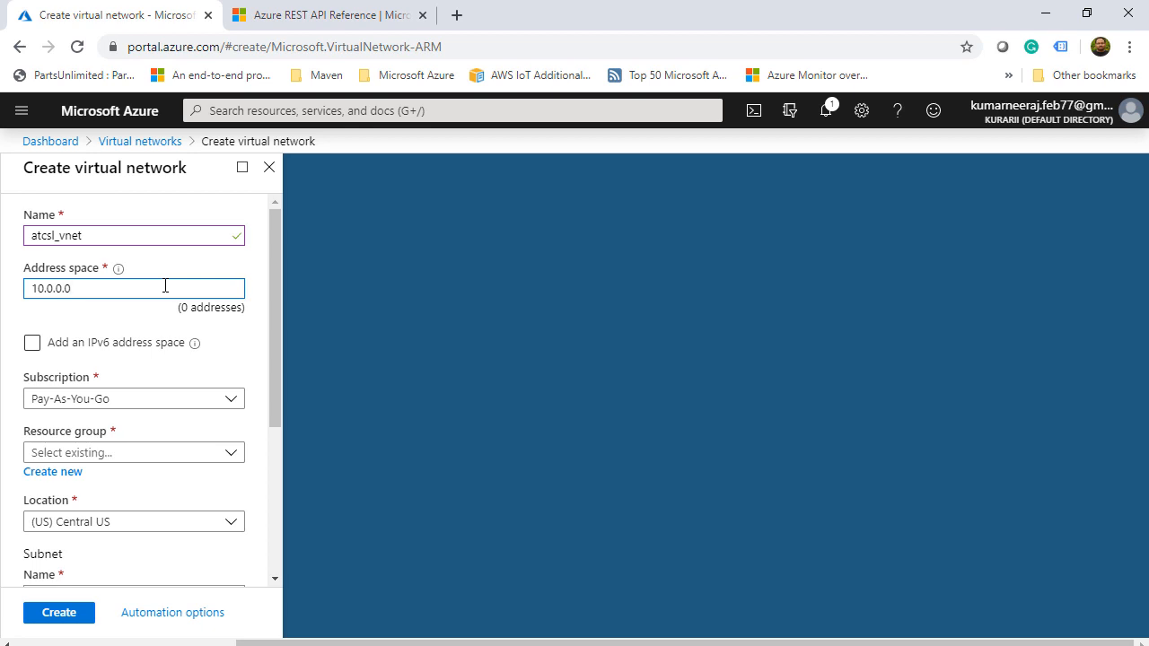
pyautogui.write('/16')
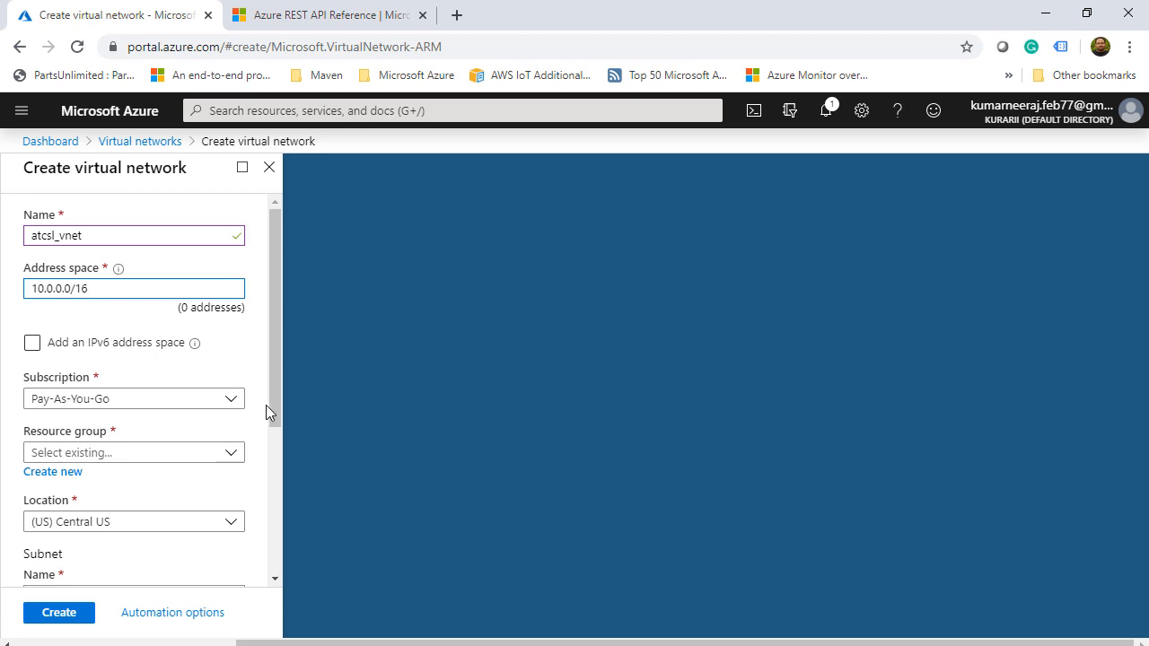
# Put it in resource group atcsl, set subnet default to 10.0.1.0/24, and create it
pyautogui.scroll(-3)
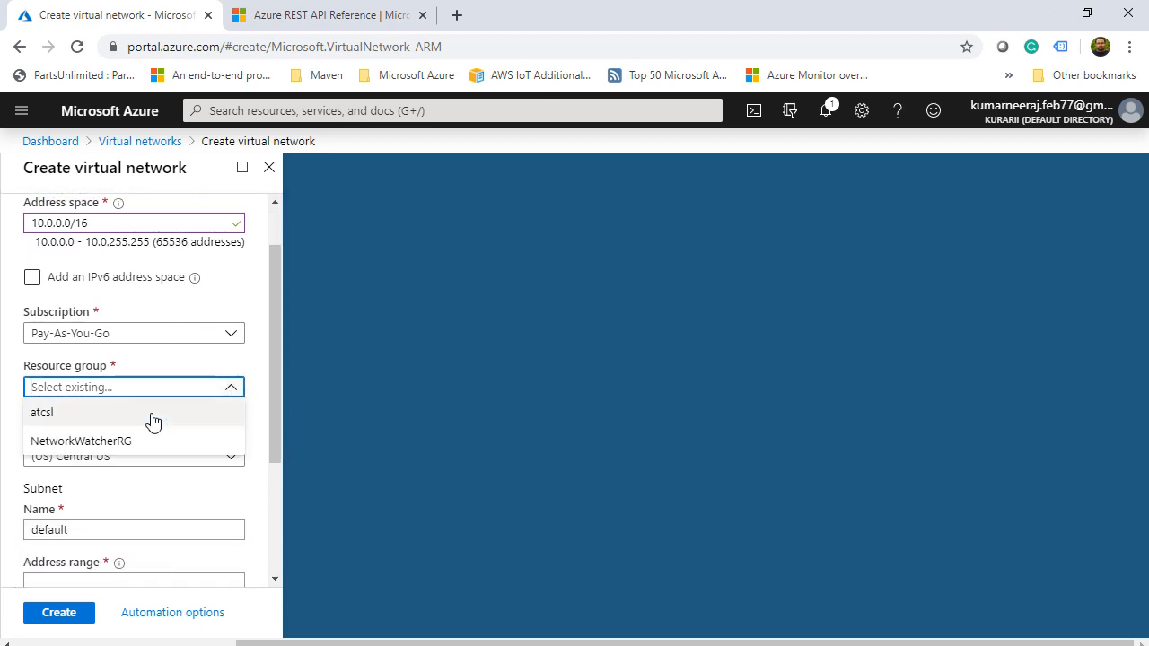
pyautogui.click(43, 412)
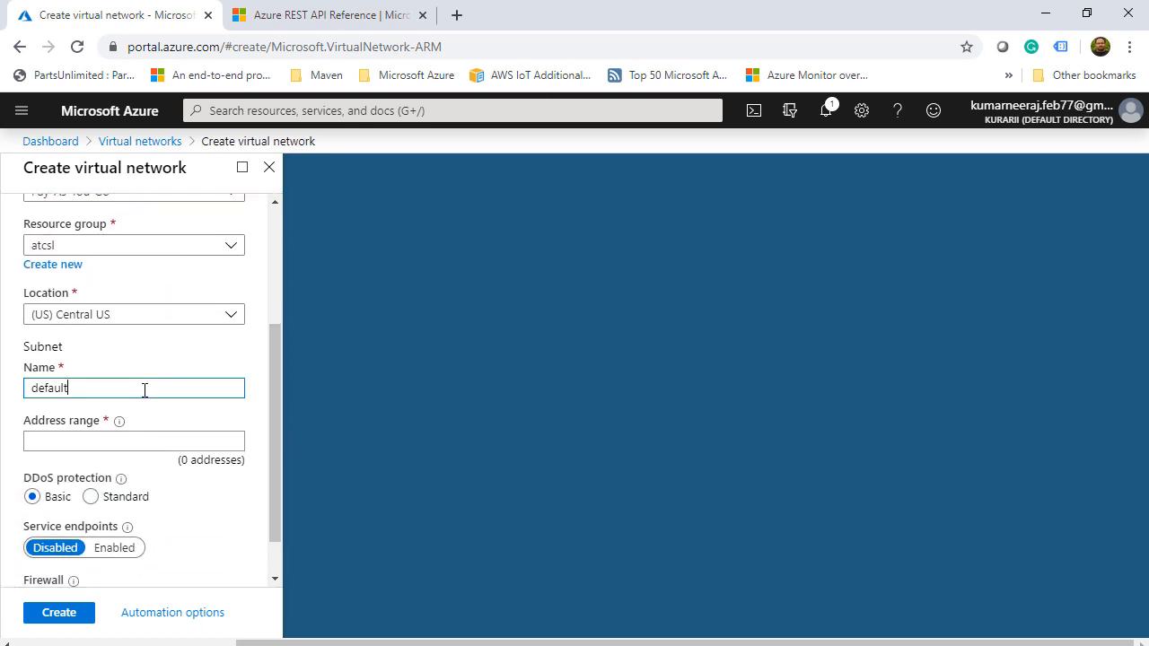
pyautogui.write('10.0.1.0')
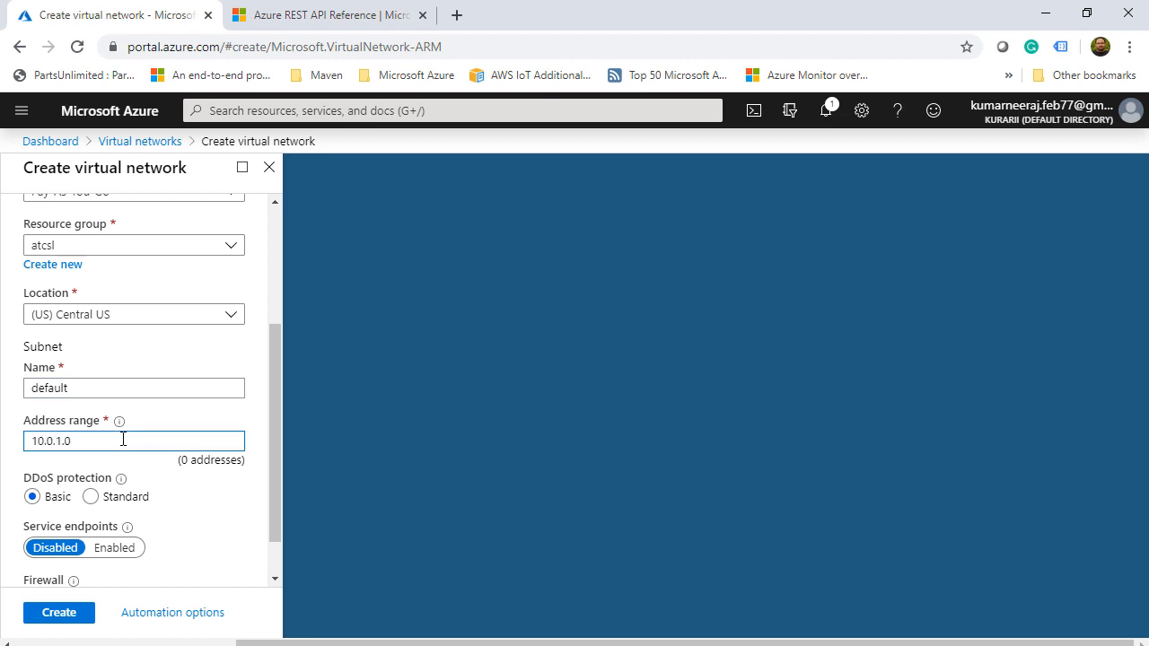
pyautogui.write('/24')
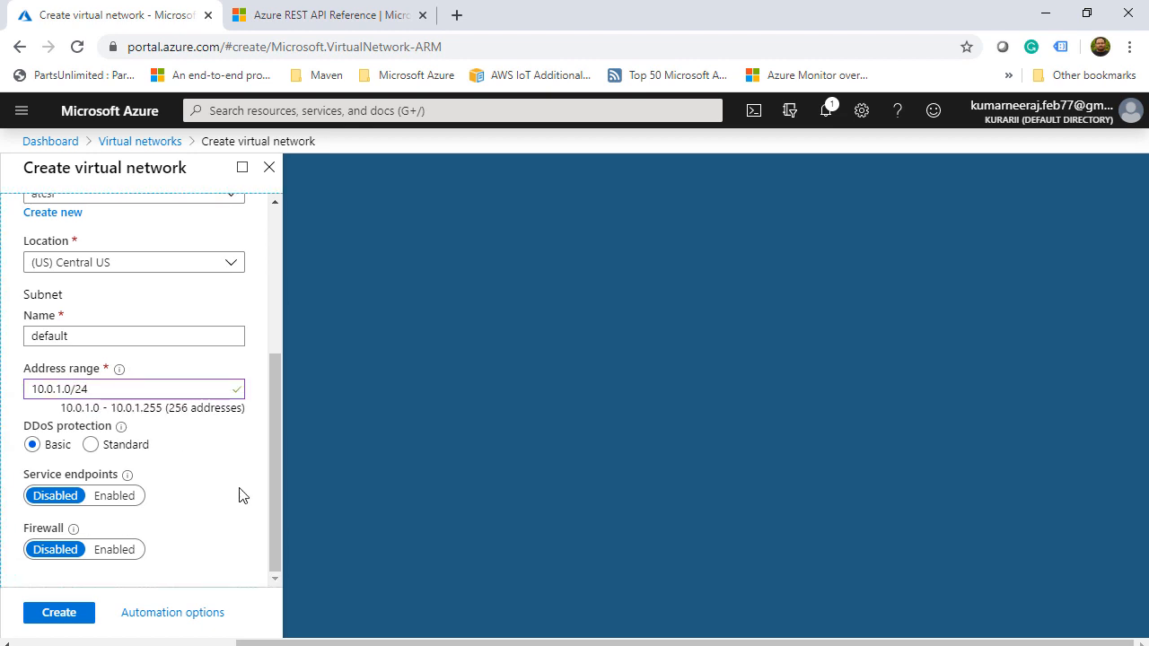
pyautogui.click(58, 613)
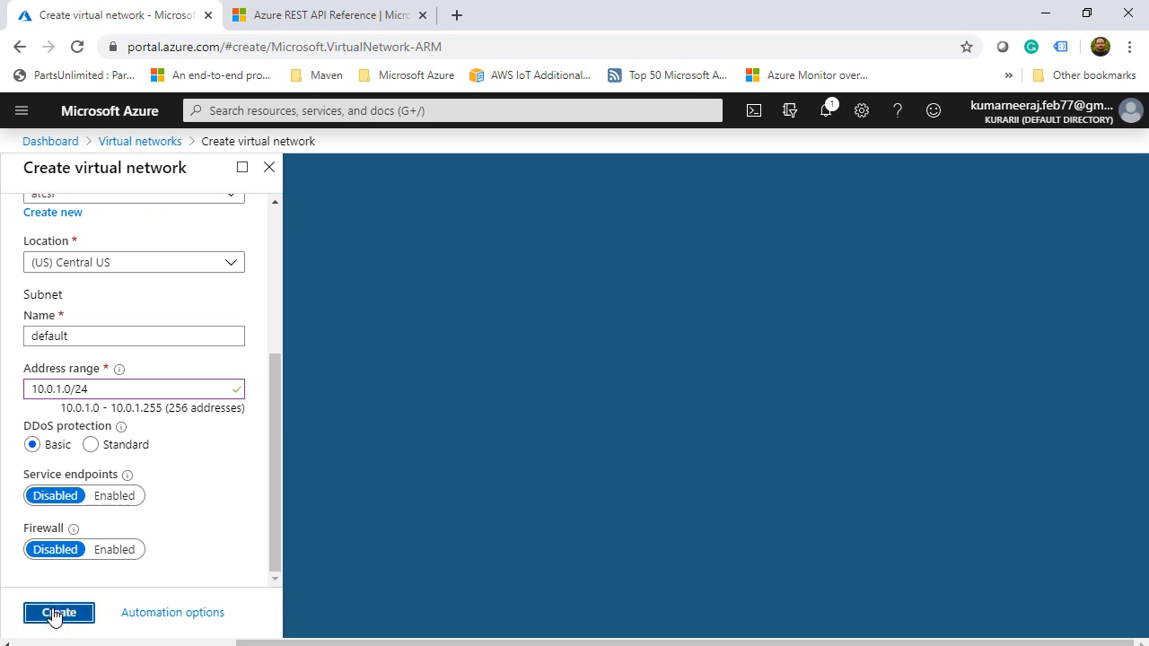
pyautogui.click(59, 613)
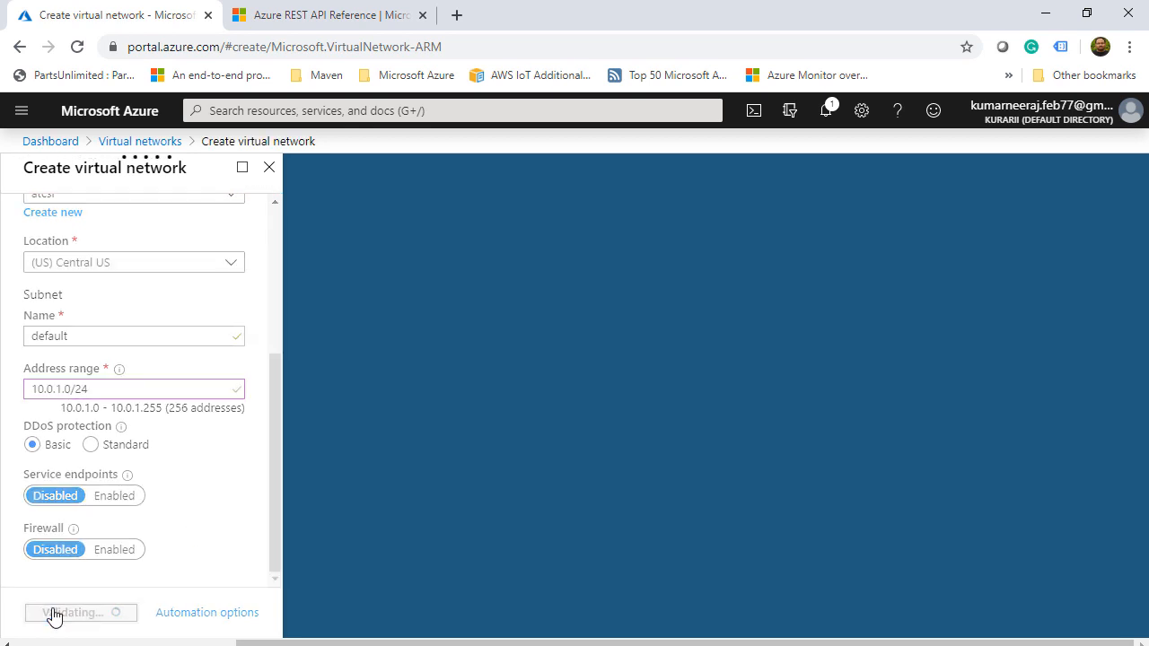
pyautogui.click(80, 612)
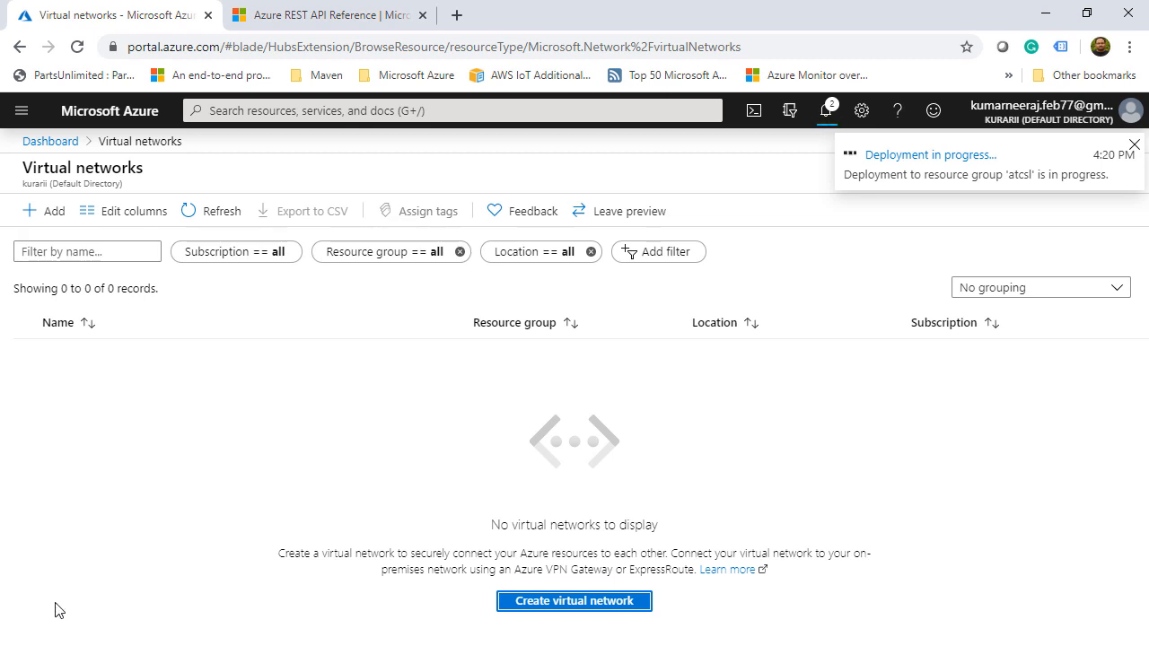
# Open atcsl_vnet from the succeeded deployment notification, then return to the dashboard
pyautogui.click(1134, 146)
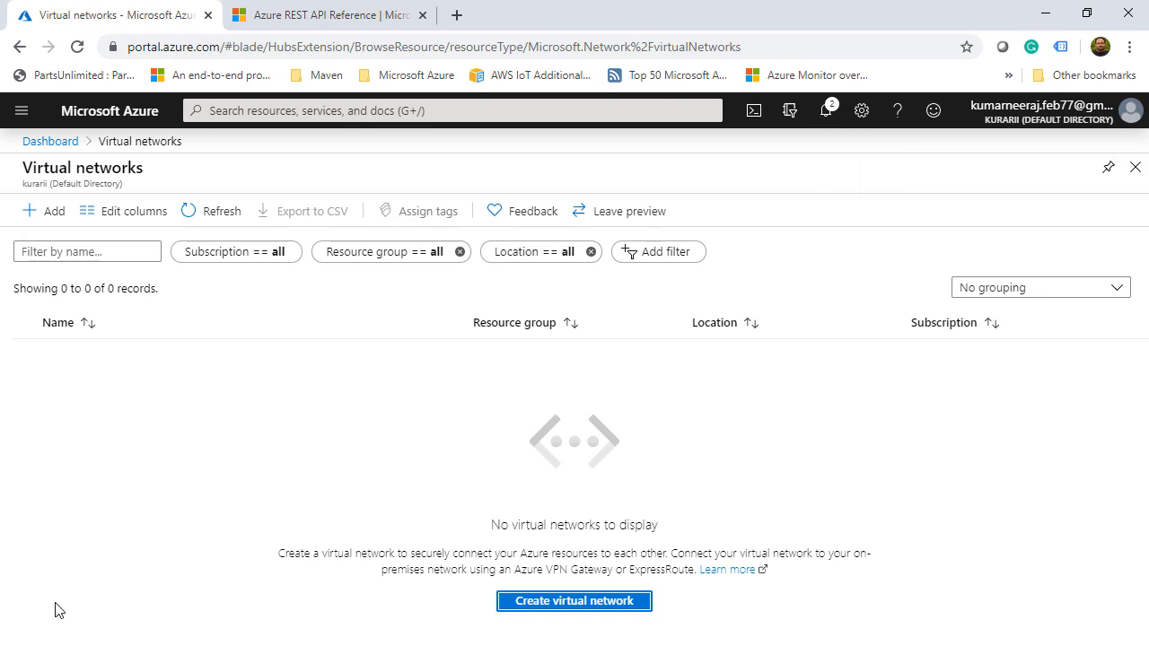
pyautogui.moveTo(40, 606)
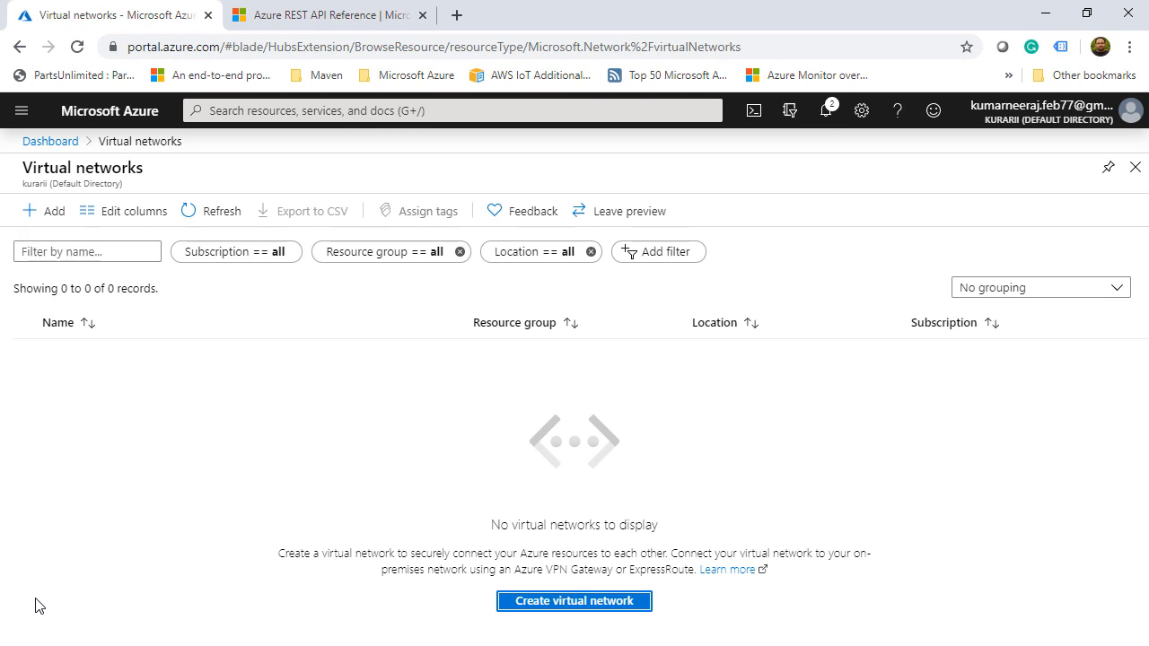
pyautogui.click(825, 110)
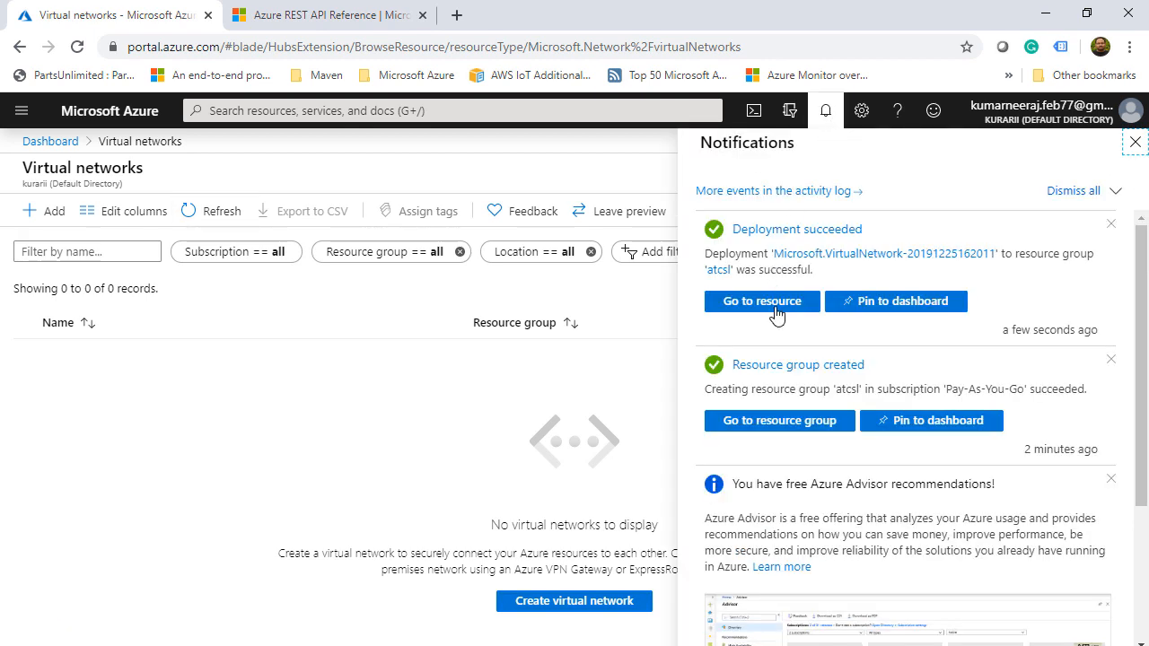
pyautogui.click(761, 301)
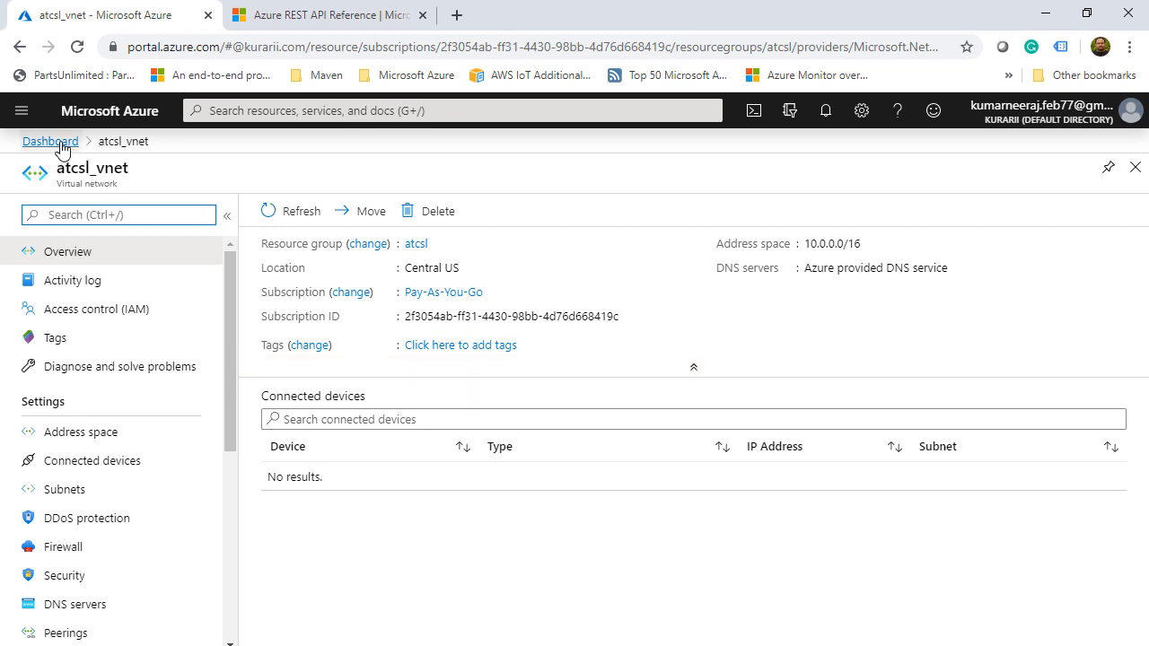
pyautogui.click(21, 110)
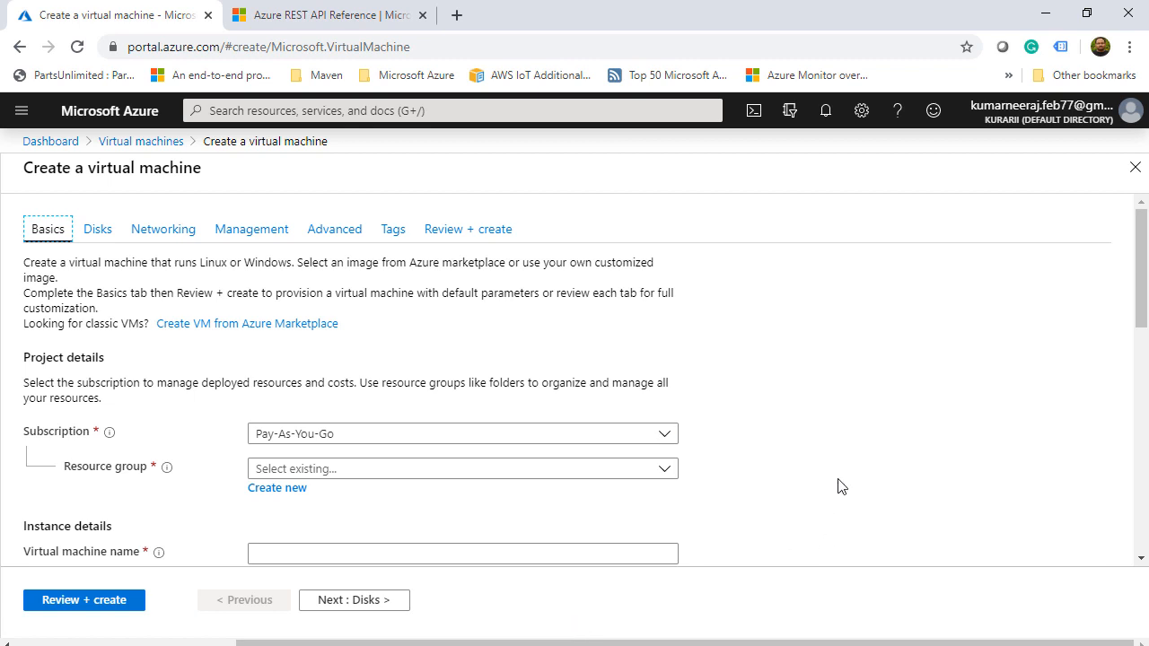
# Name the VM atcsl-win-vm1 in Central US with the Windows Server 2016 Datacenter image
pyautogui.scroll(-3)
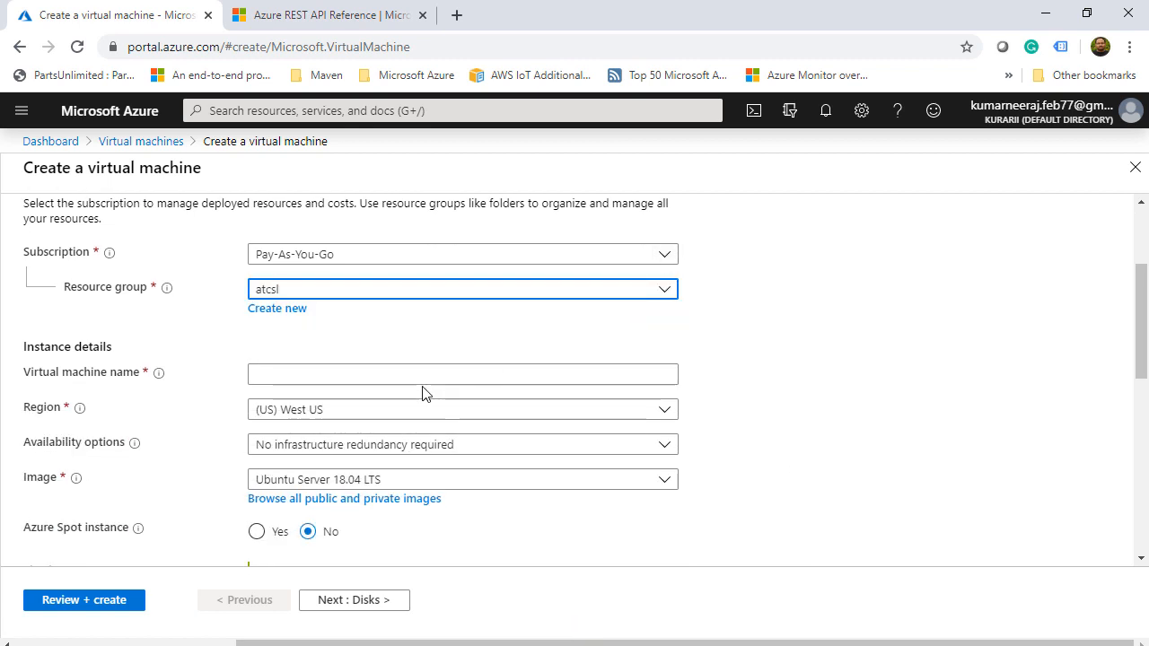
pyautogui.write('atcsl-win-')
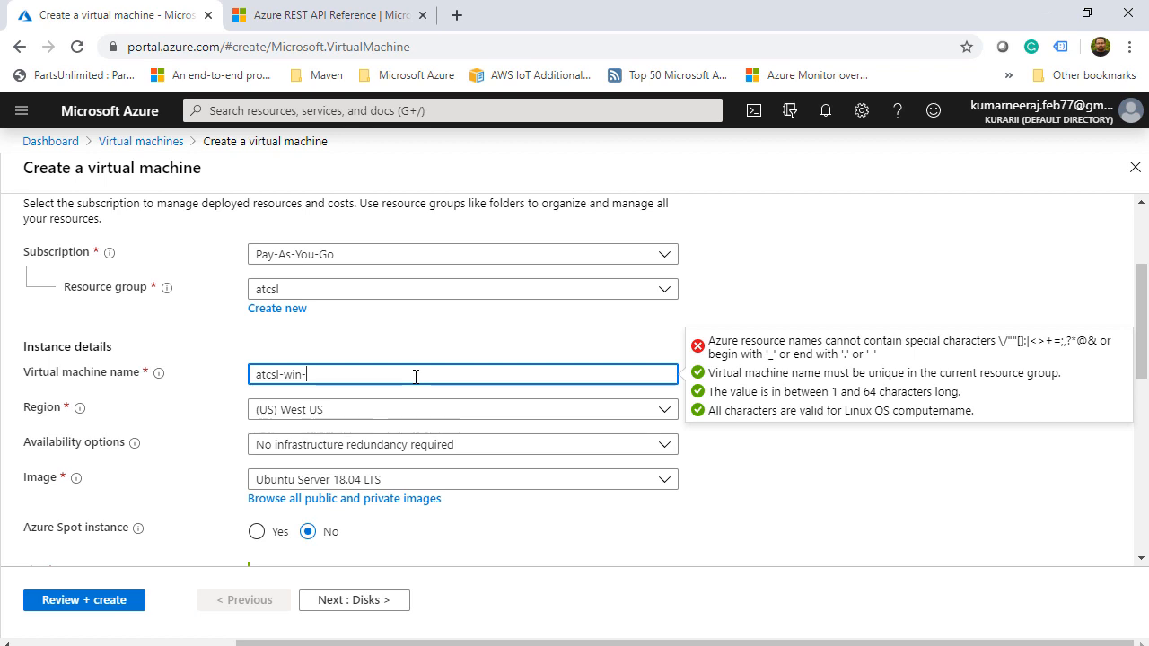
pyautogui.write('vm1')
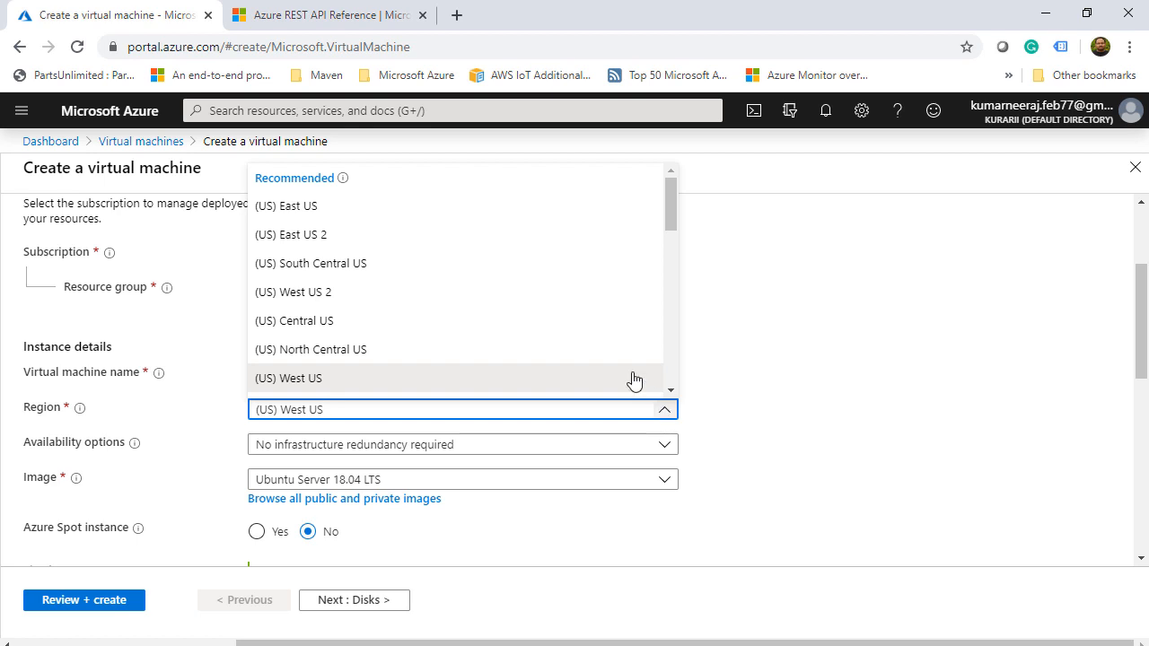
pyautogui.click(295, 320)
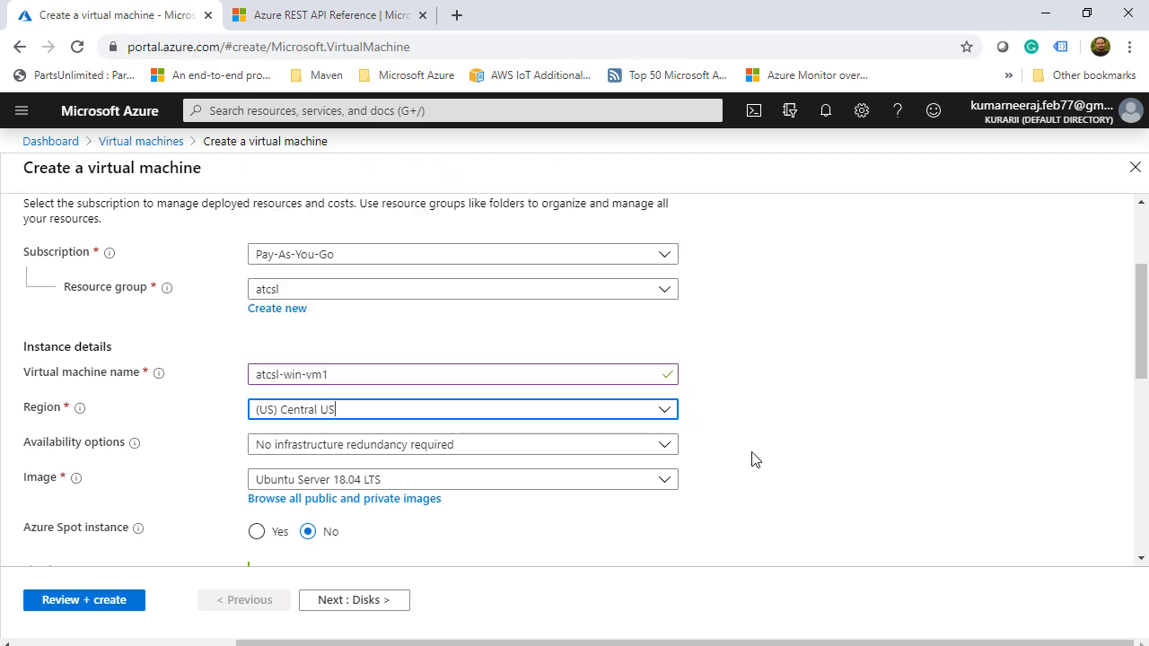
pyautogui.scroll(-3)
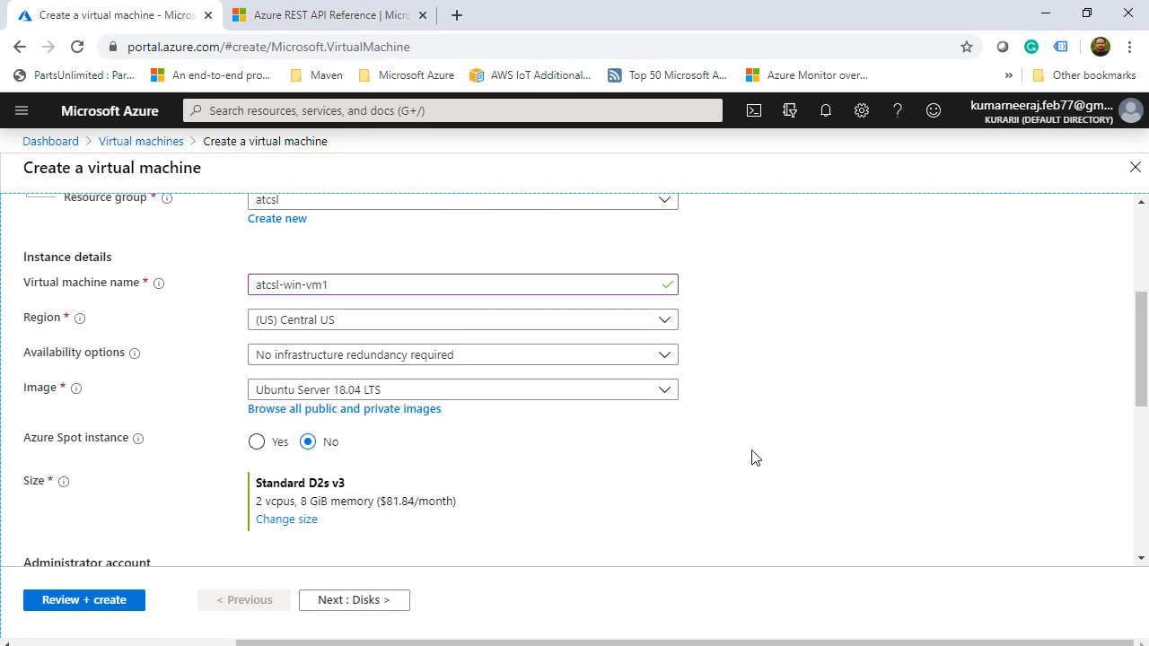
pyautogui.moveTo(701, 416)
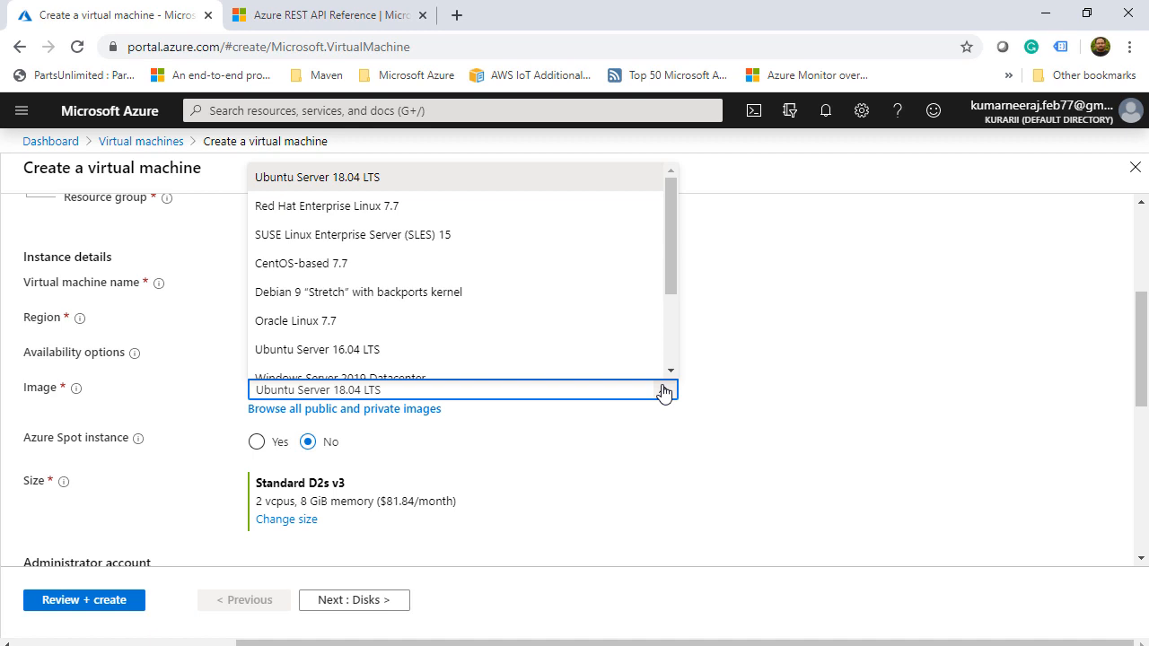
pyautogui.scroll(-3)
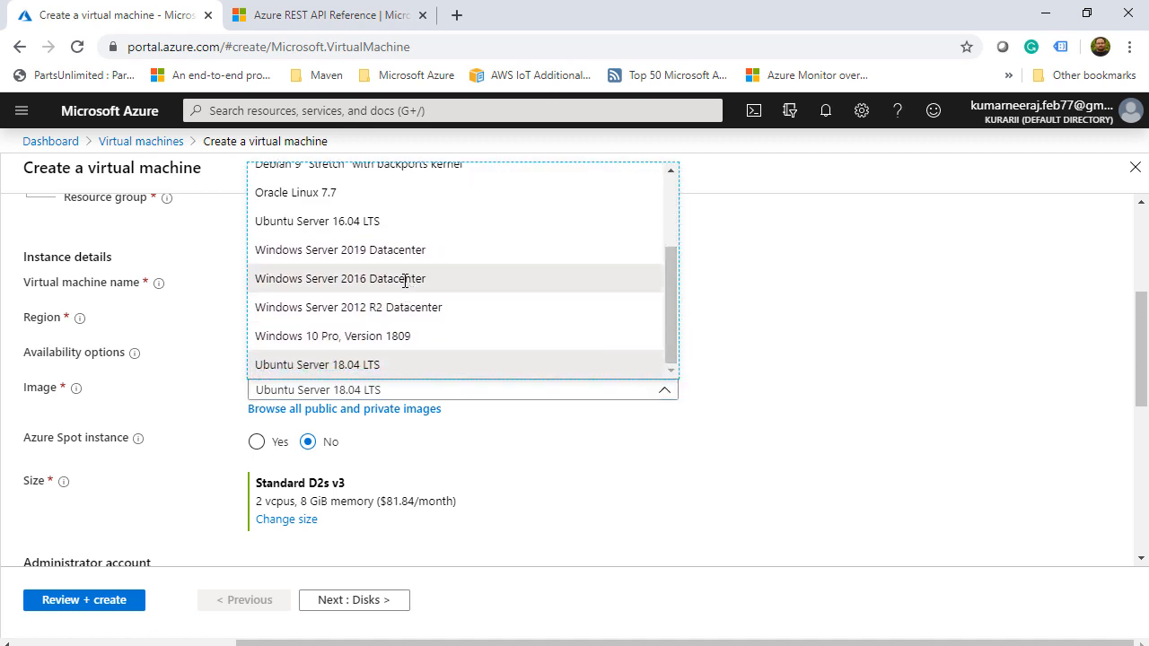
pyautogui.click(340, 279)
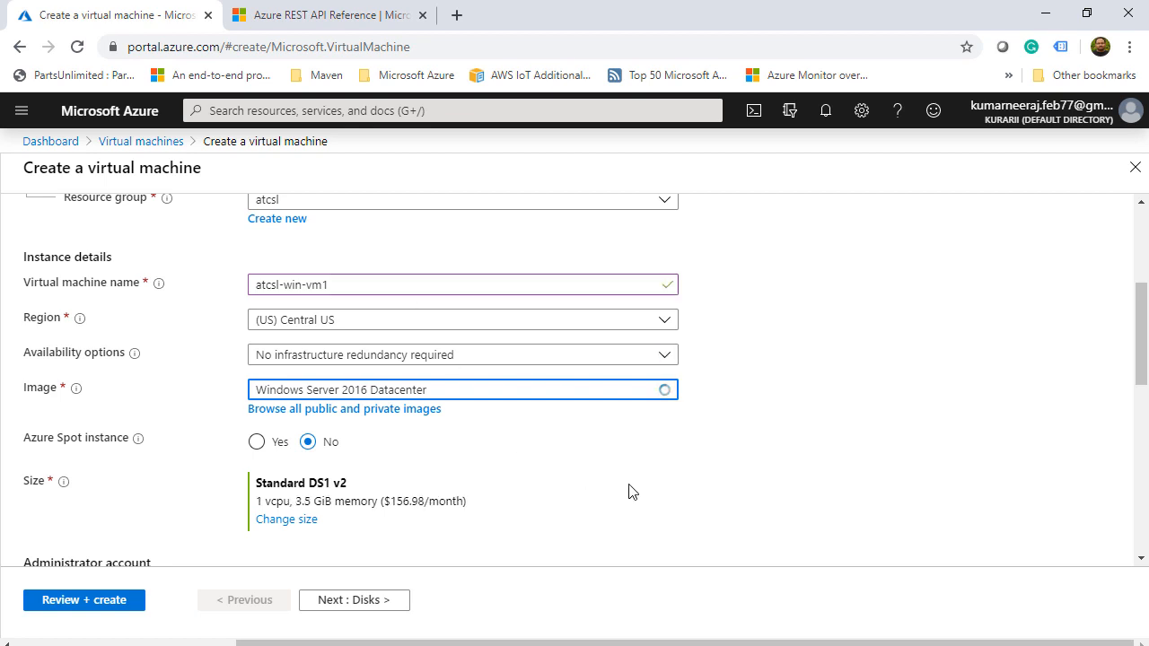
pyautogui.scroll(-3)
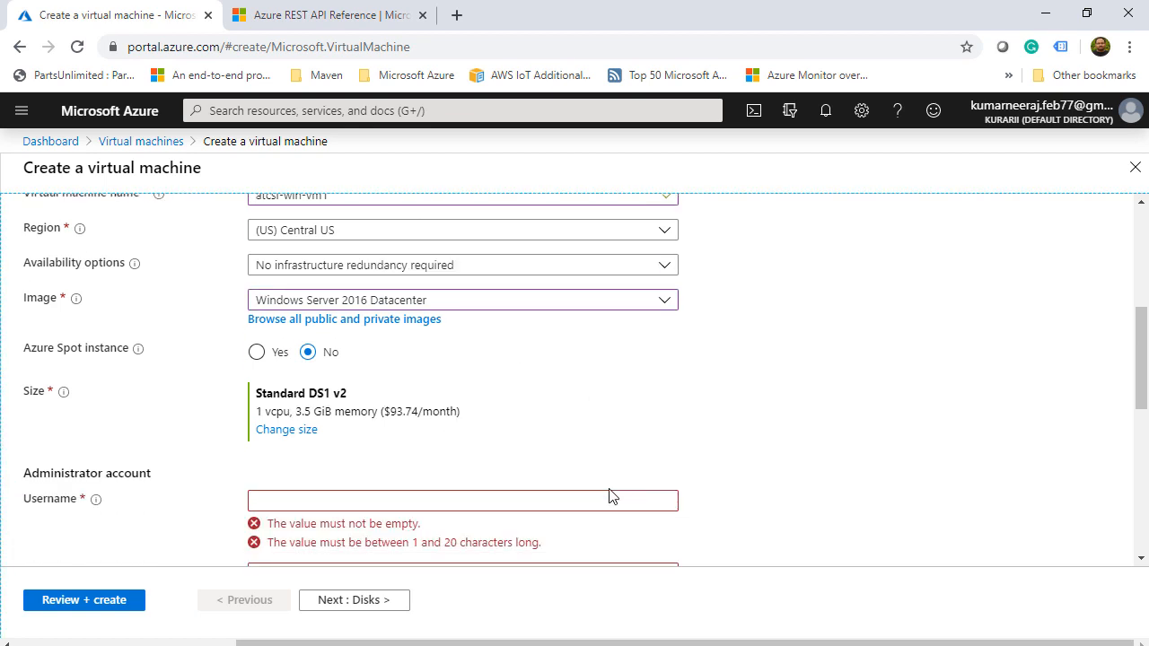
# Set administrator atcsladmin with a password, allow HTTP, HTTPS and RDP, then validate
pyautogui.write('atcsladmin')
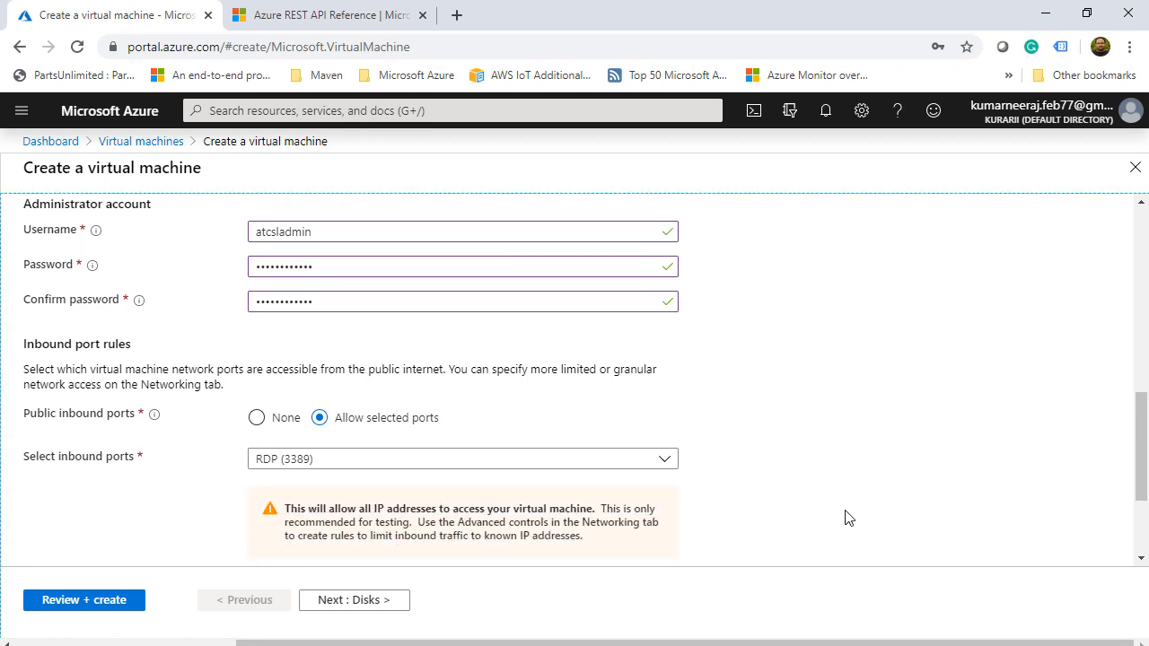
pyautogui.click(462, 459)
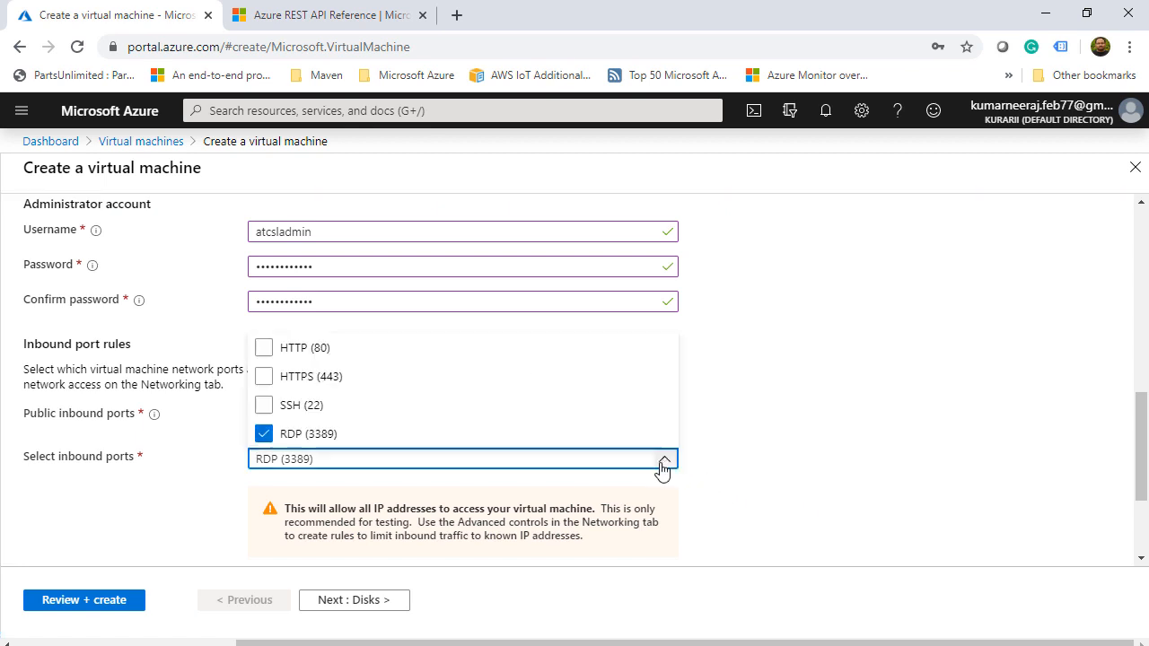
pyautogui.click(264, 348)
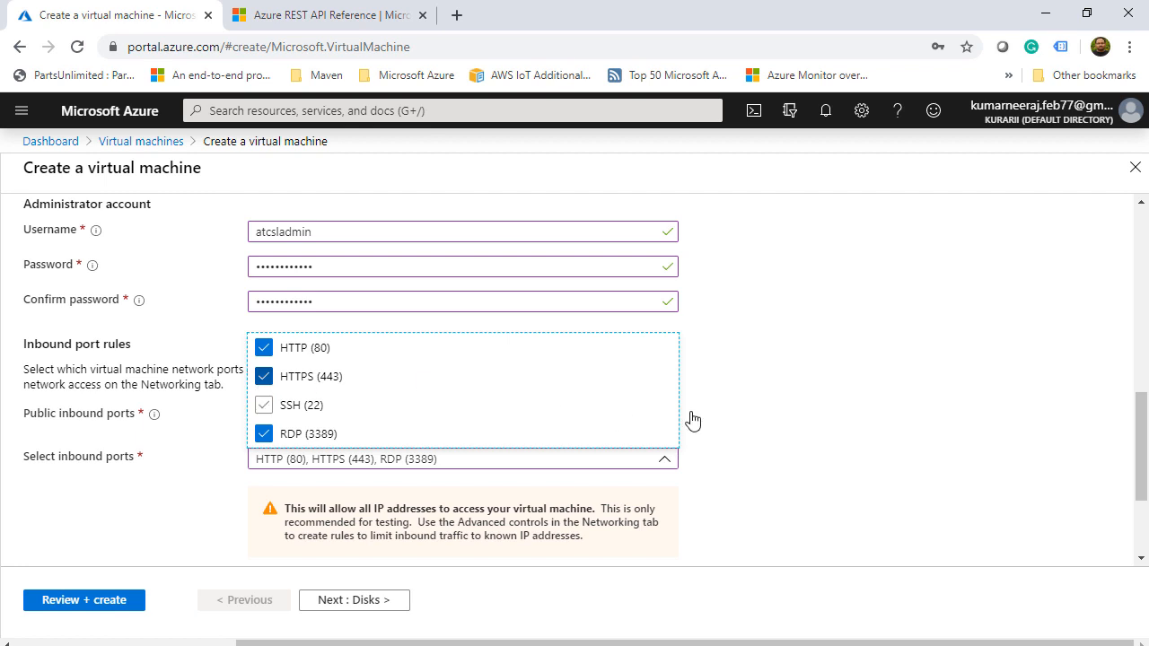
pyautogui.scroll(-3)
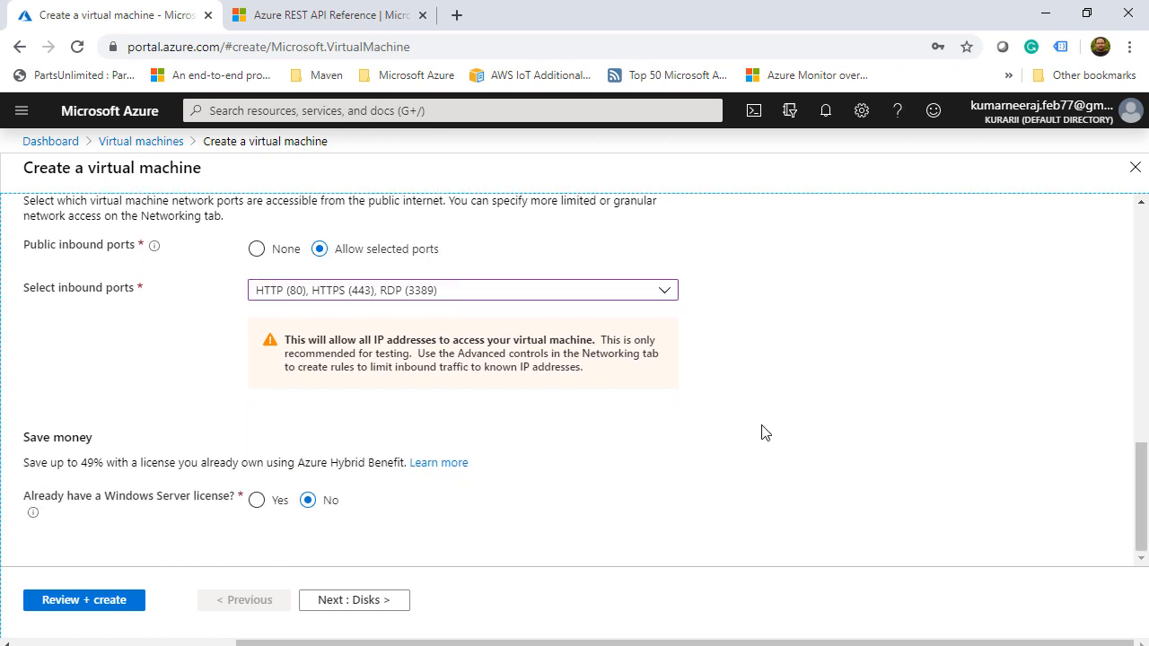
pyautogui.click(84, 600)
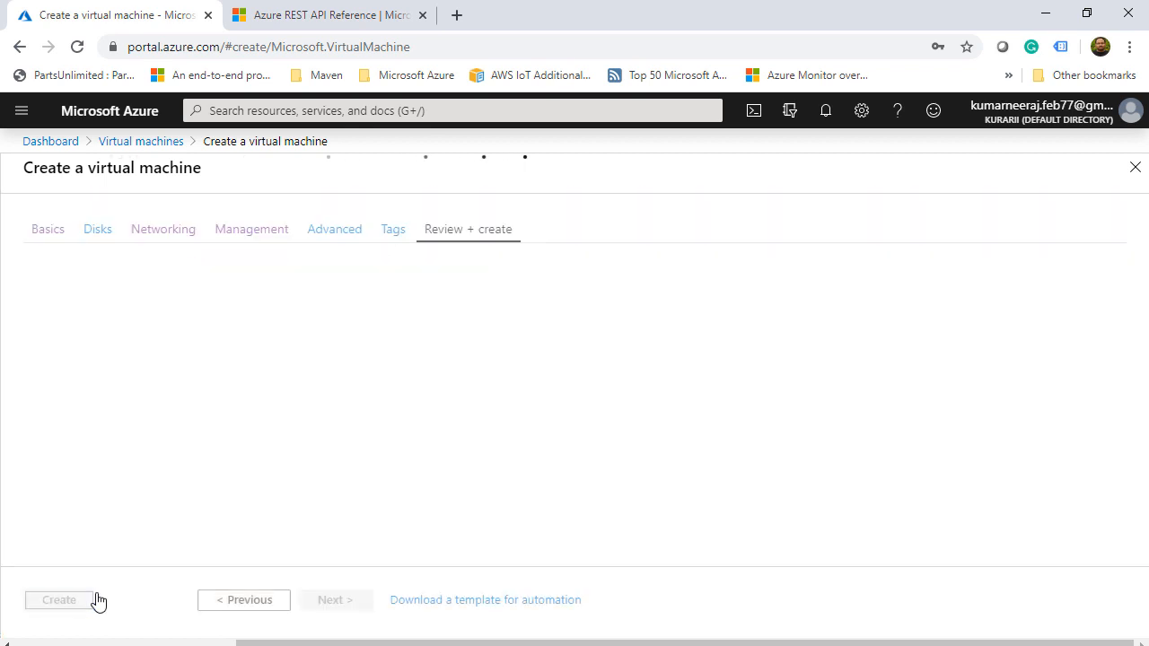
pyautogui.click(58, 600)
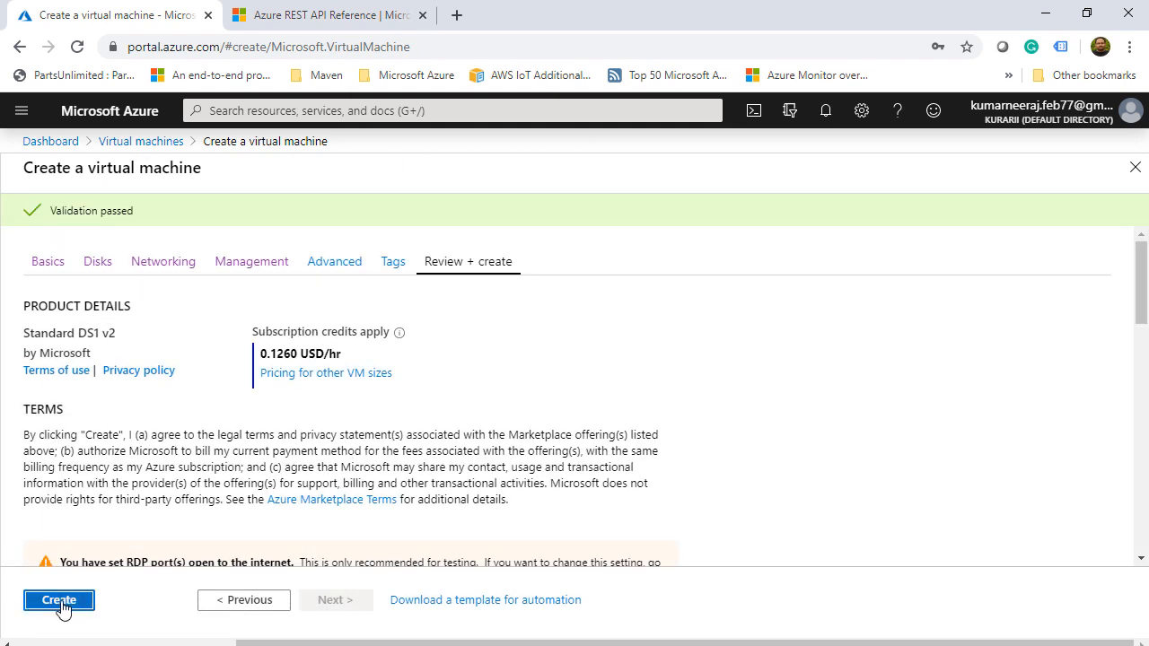
# Create atcsl-win-vm1, follow its deployment, and open the running VM's overview
pyautogui.click(58, 600)
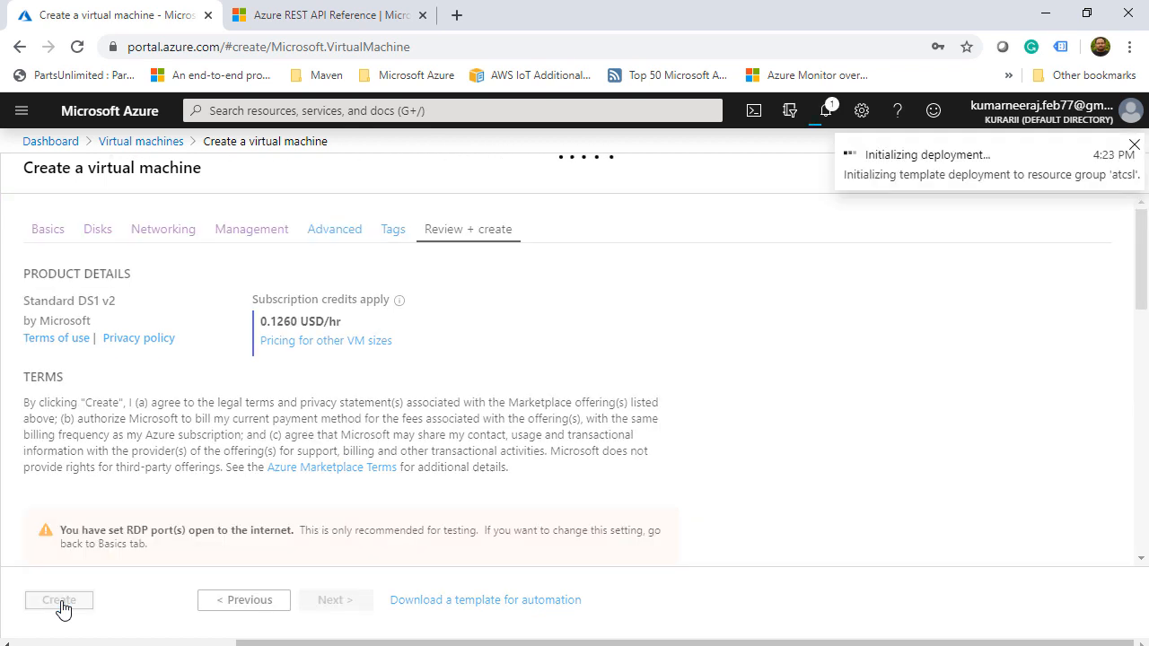
pyautogui.click(59, 599)
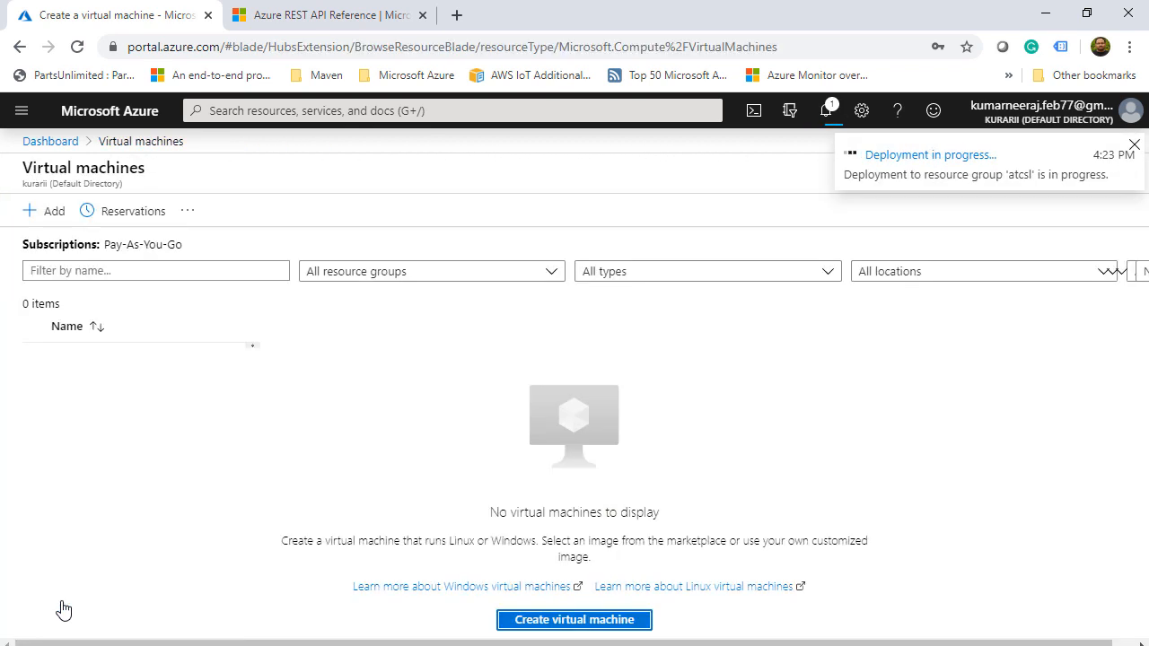
pyautogui.click(929, 154)
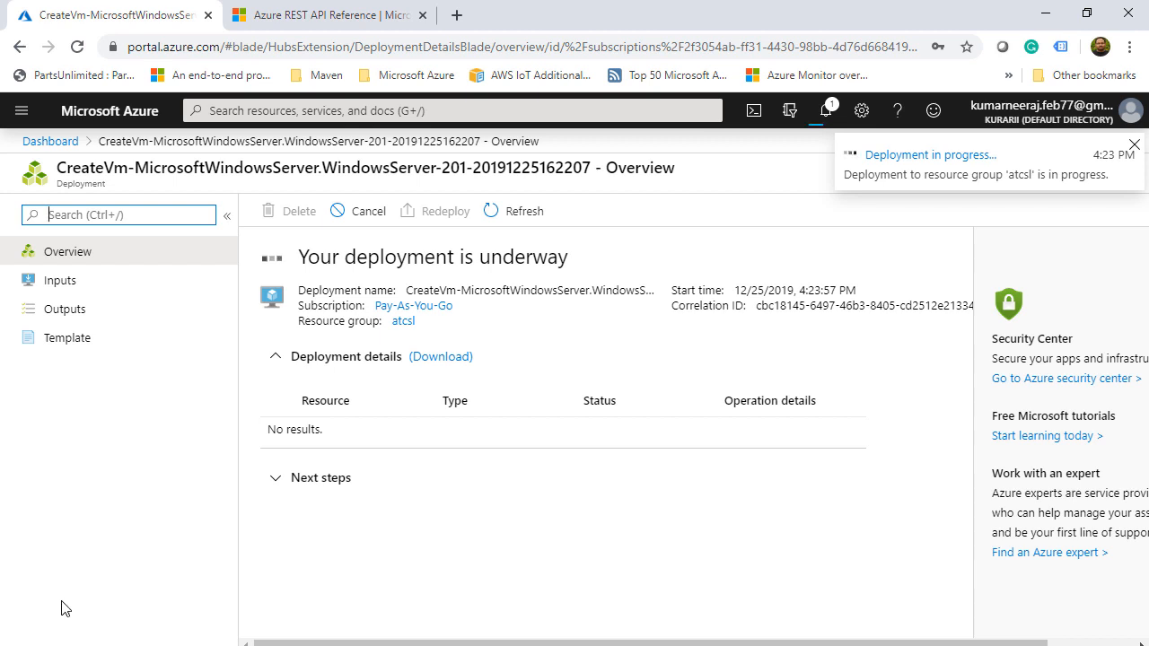
pyautogui.click(1134, 145)
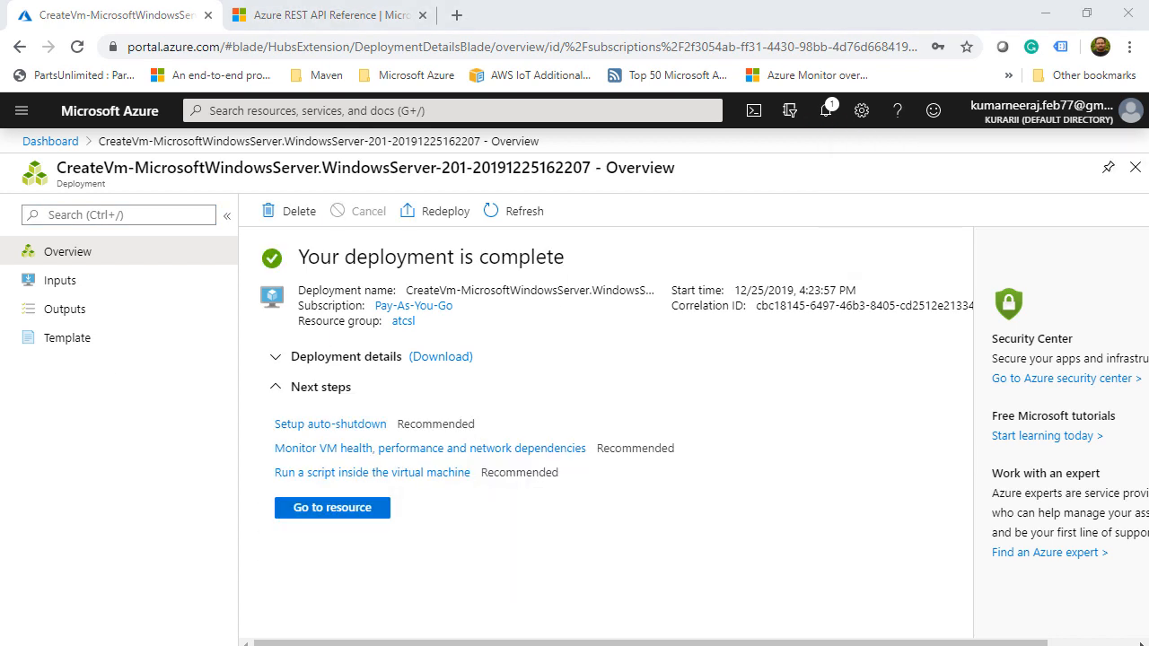
pyautogui.moveTo(331, 507)
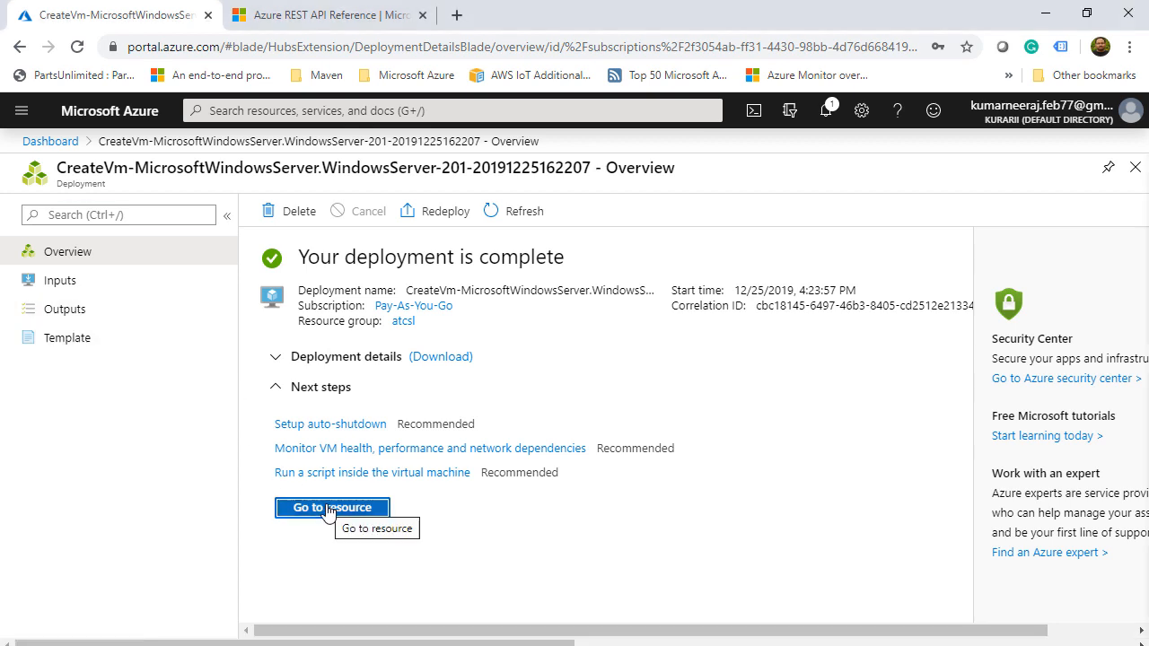
pyautogui.click(332, 507)
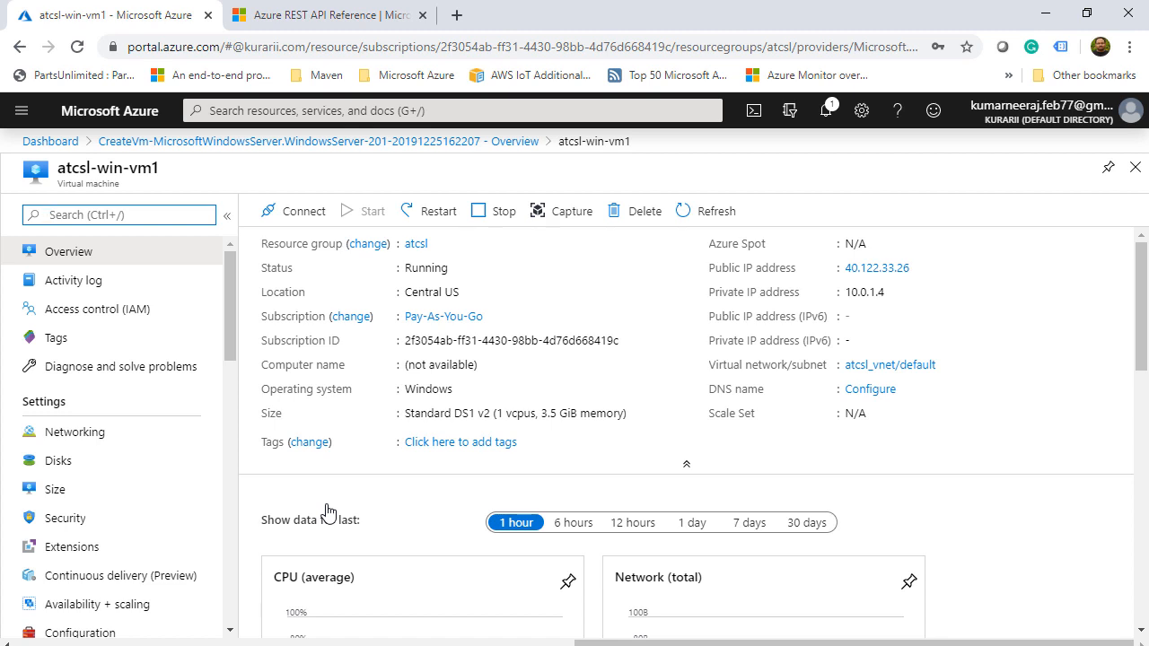
pyautogui.moveTo(49, 140)
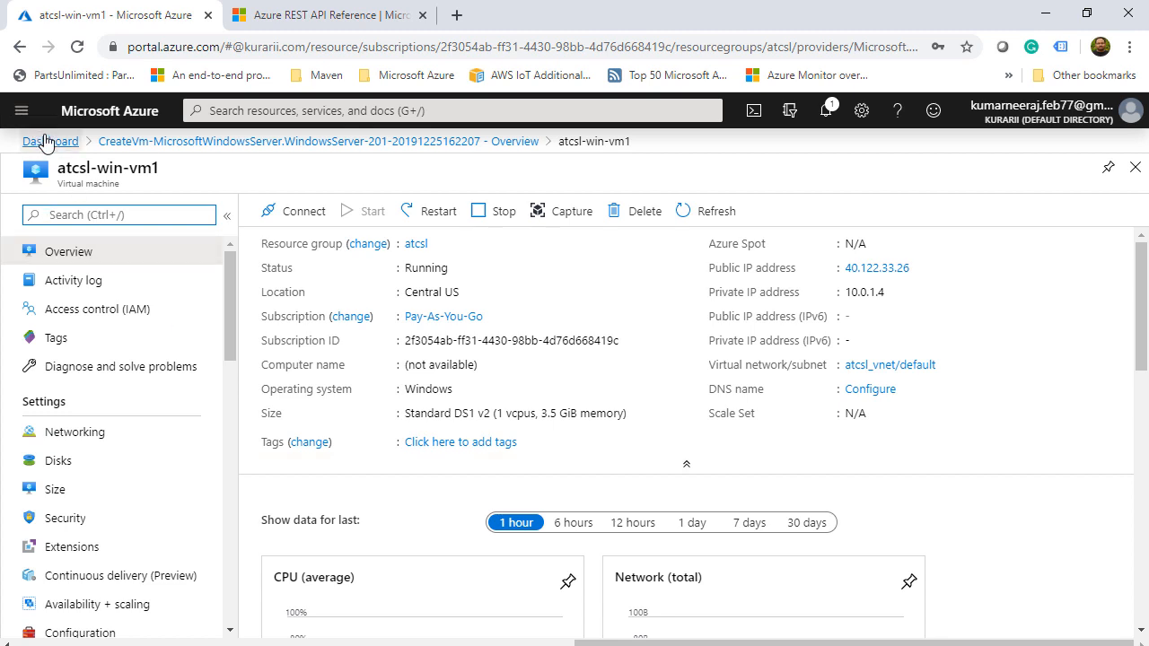
# Add ARM Data and ARM Actions tiles from the Tile Gallery and finish customizing
pyautogui.click(51, 141)
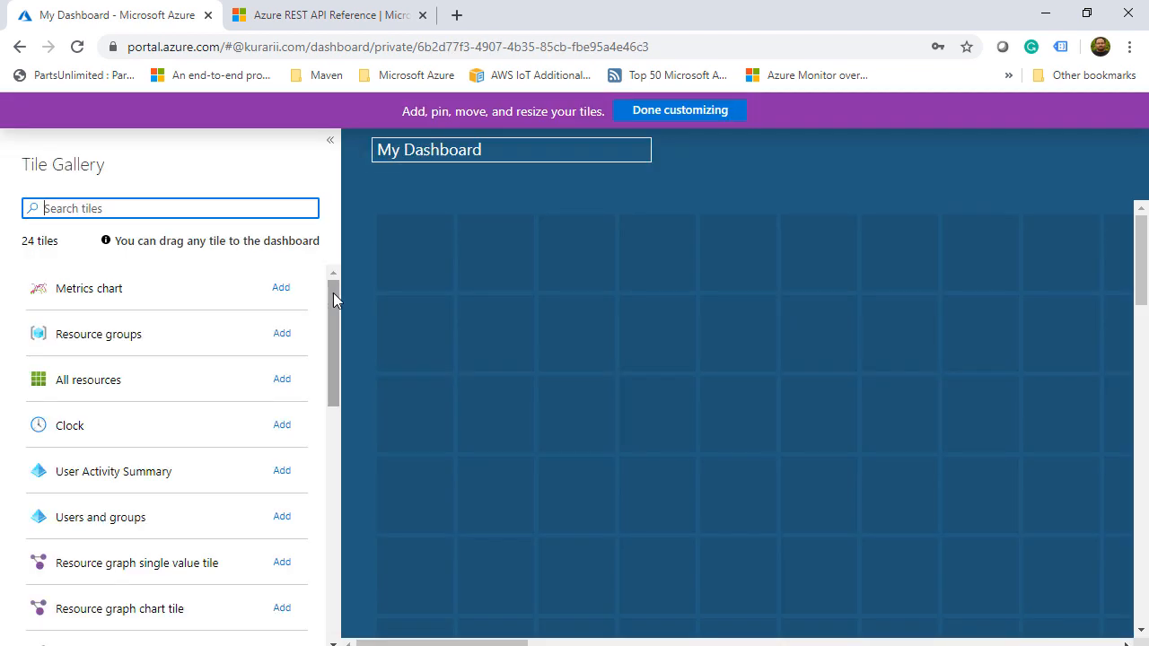
pyautogui.scroll(-3)
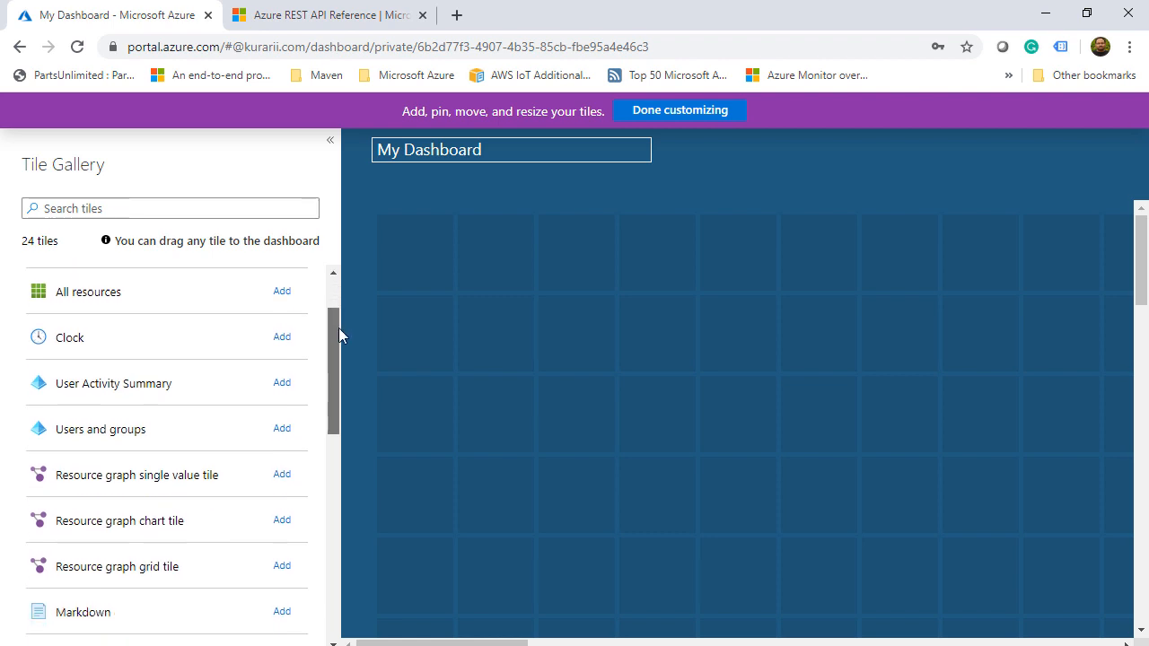
pyautogui.scroll(-3)
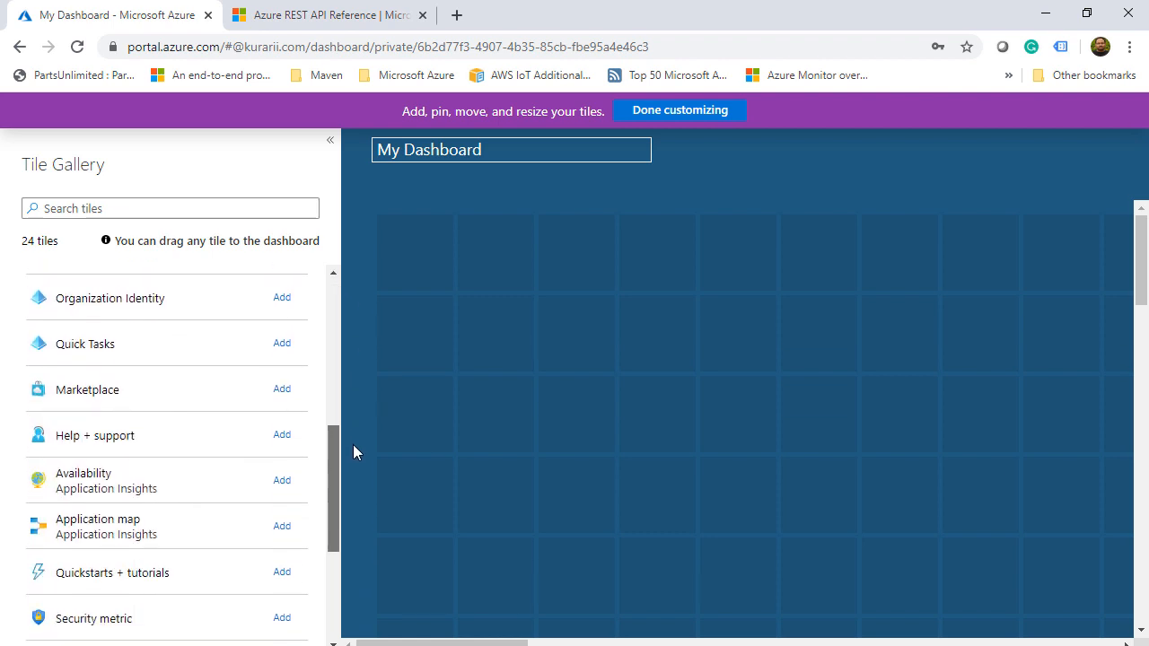
pyautogui.scroll(-3)
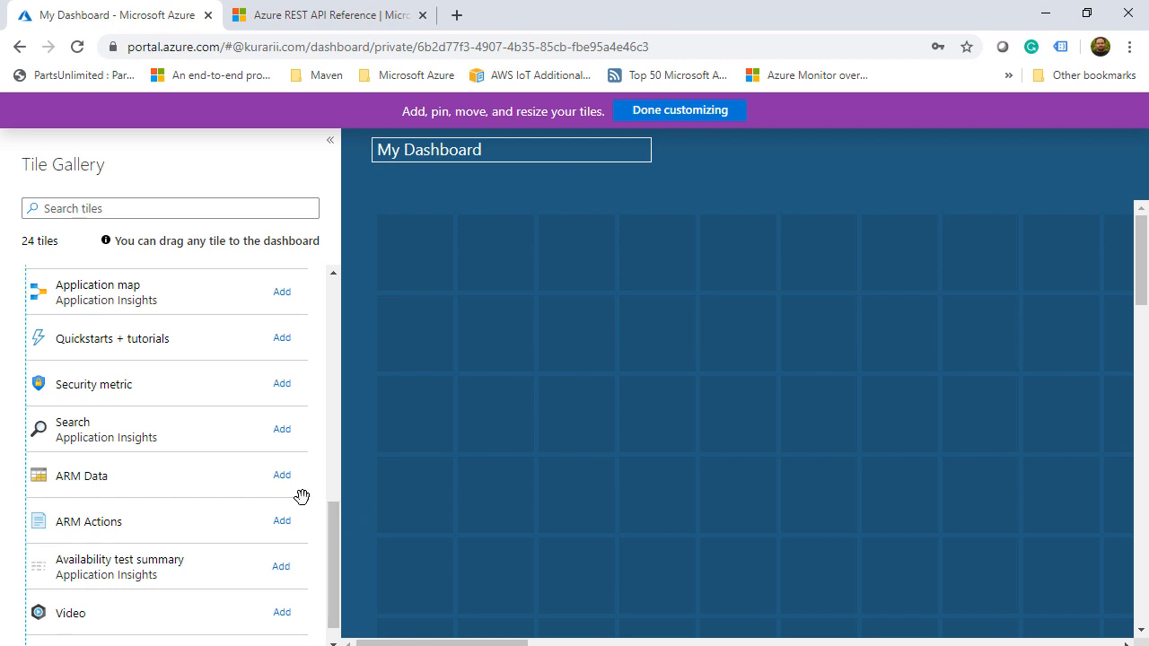
pyautogui.click(282, 475)
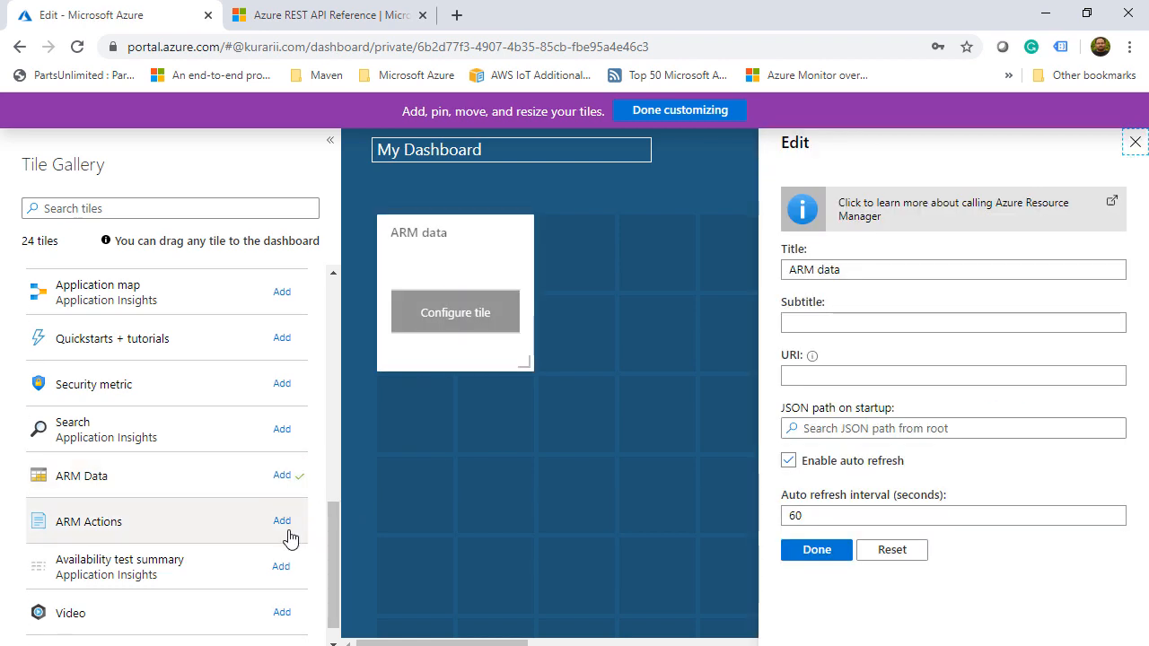
pyautogui.click(281, 521)
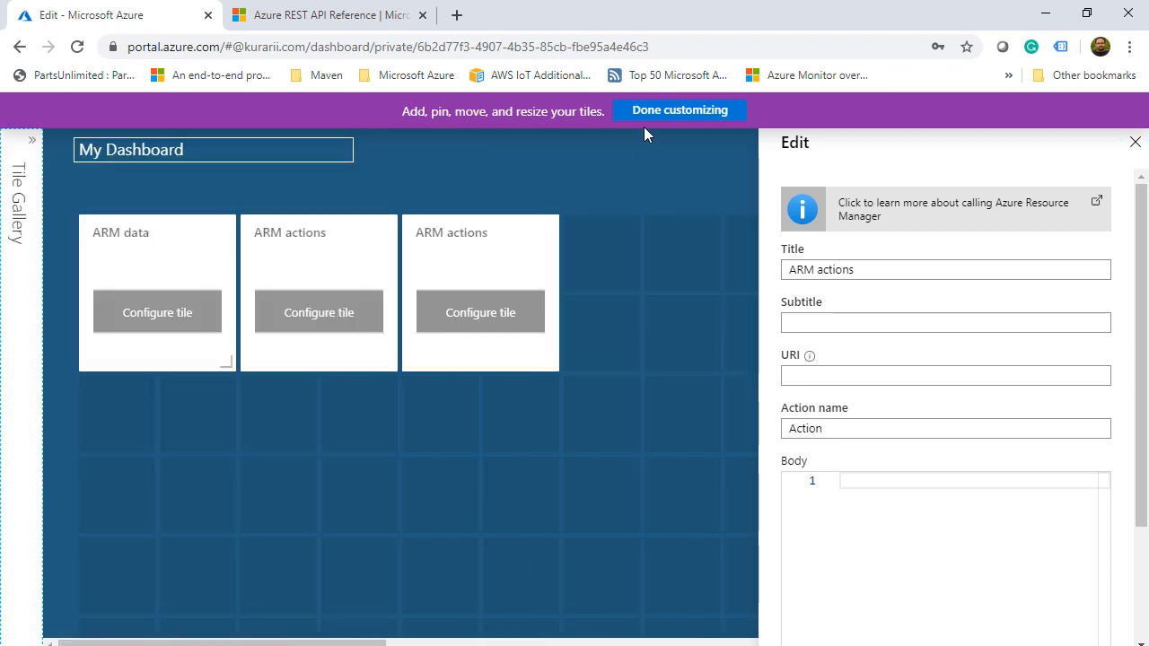
pyautogui.click(679, 110)
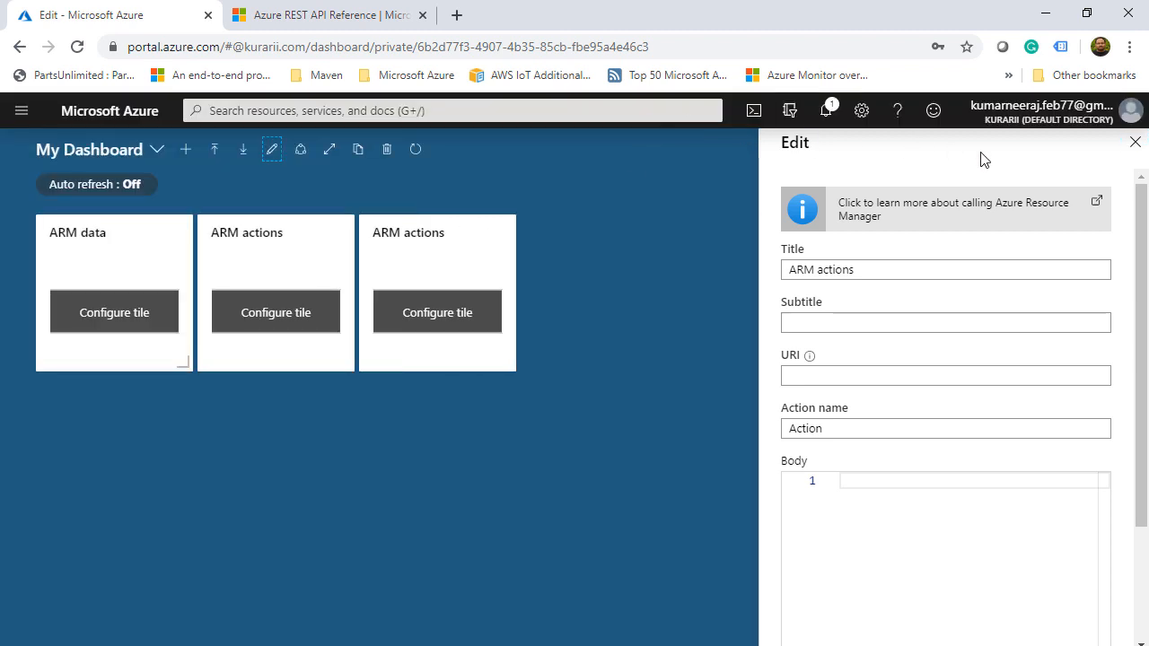
# Close the ARM actions edit pane and title the ARM data tile atcsl-win-vm1
pyautogui.click(1135, 142)
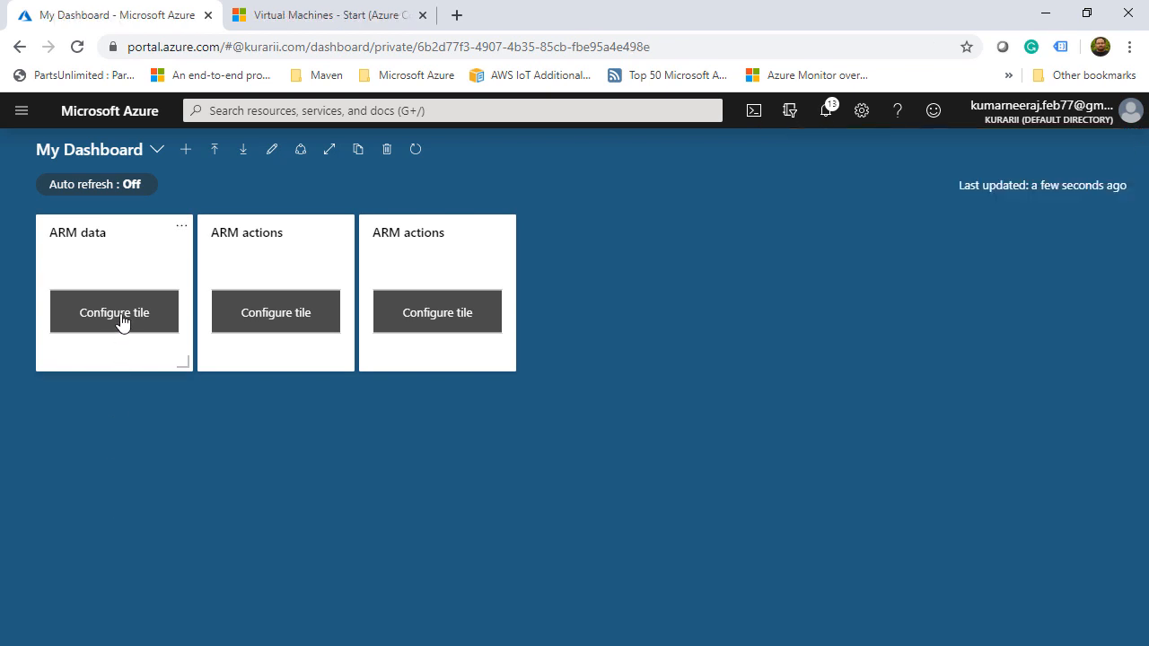
pyautogui.click(114, 313)
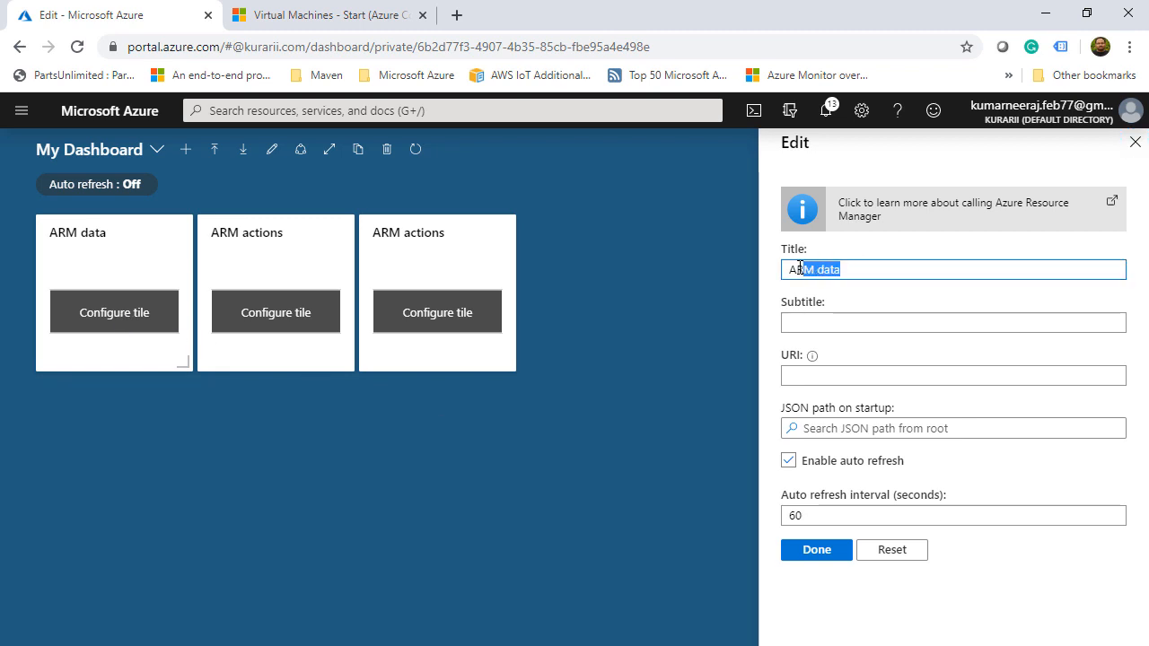
pyautogui.write('a')
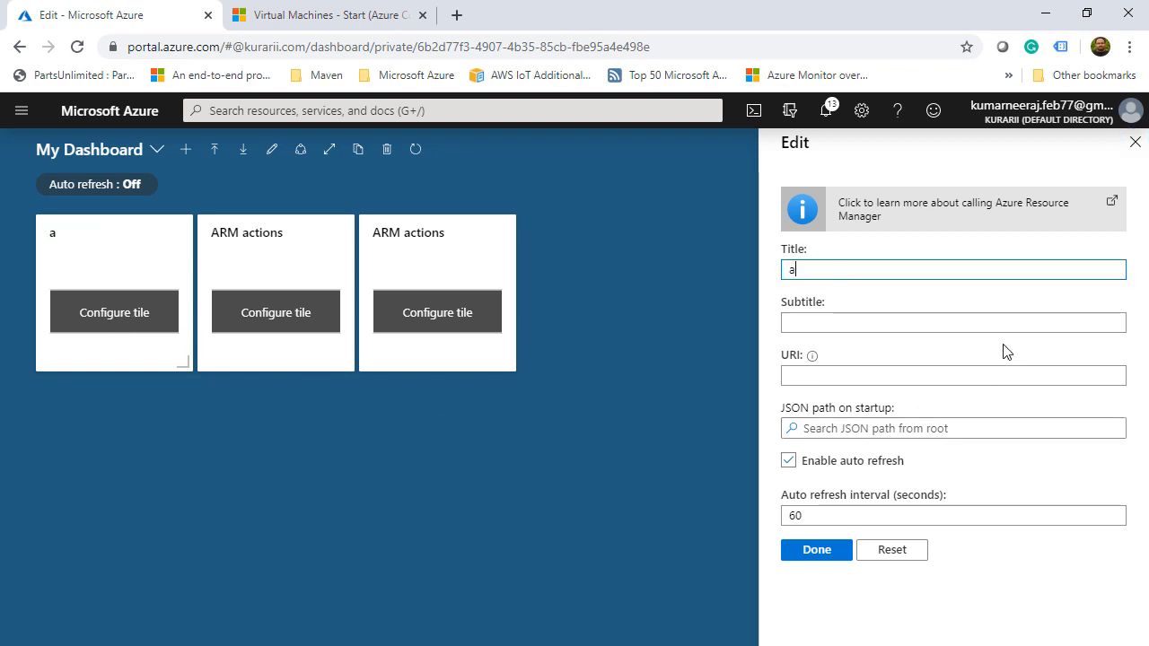
pyautogui.write('tcsl-')
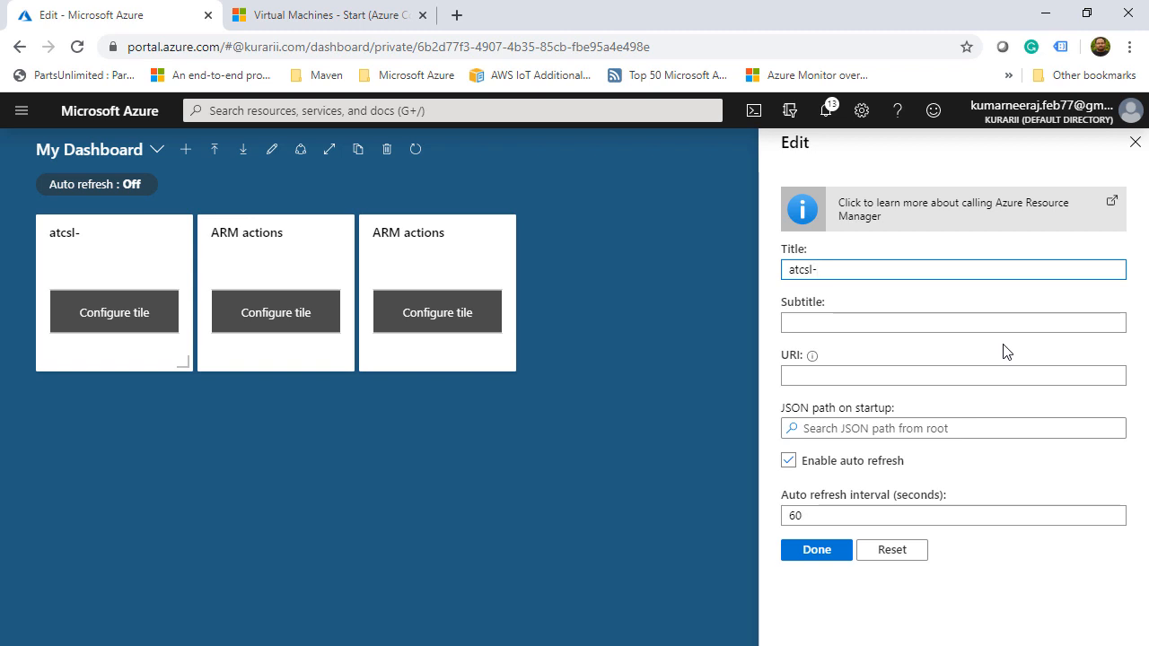
pyautogui.write('-win-vm1')
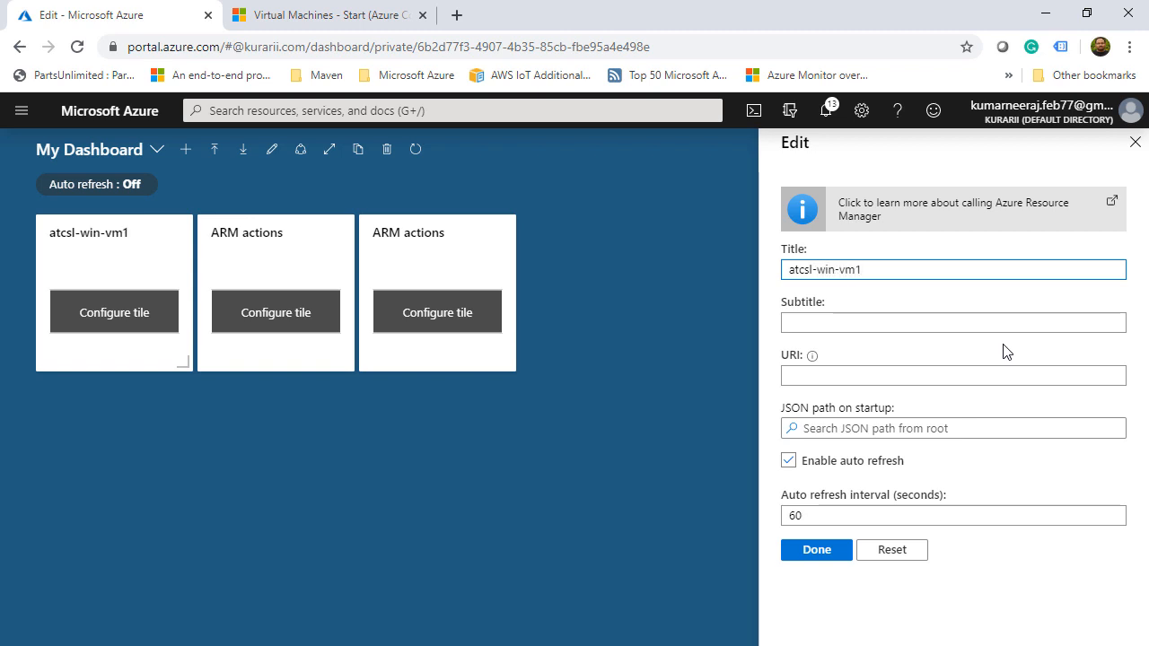
pyautogui.moveTo(824, 362)
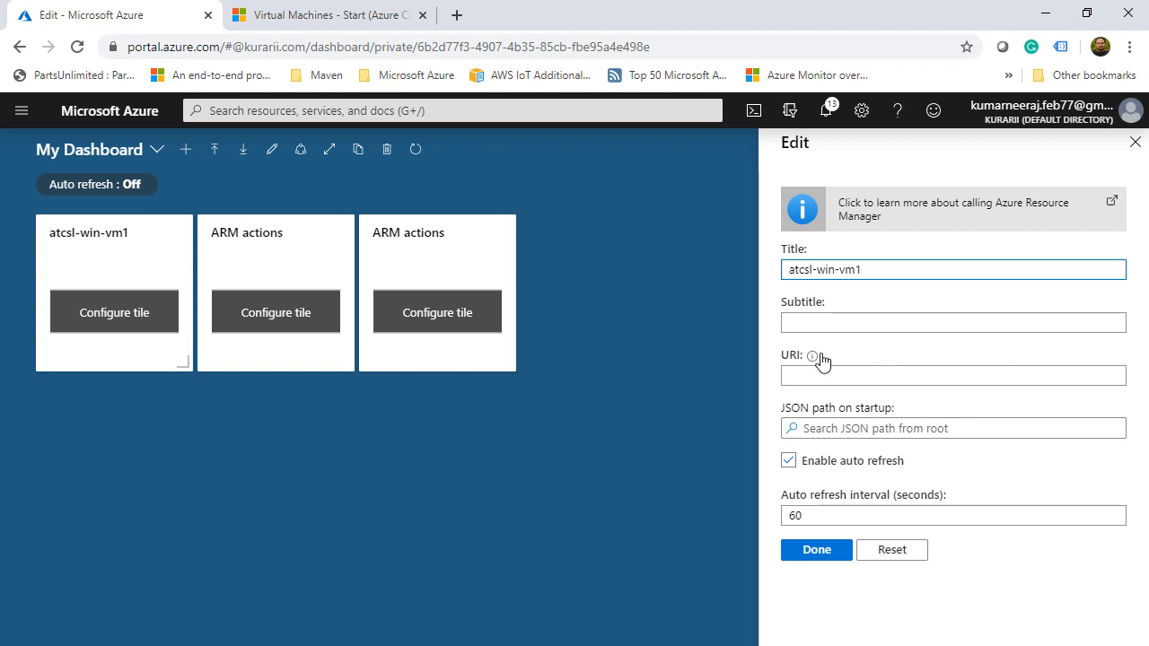
pyautogui.moveTo(813, 354)
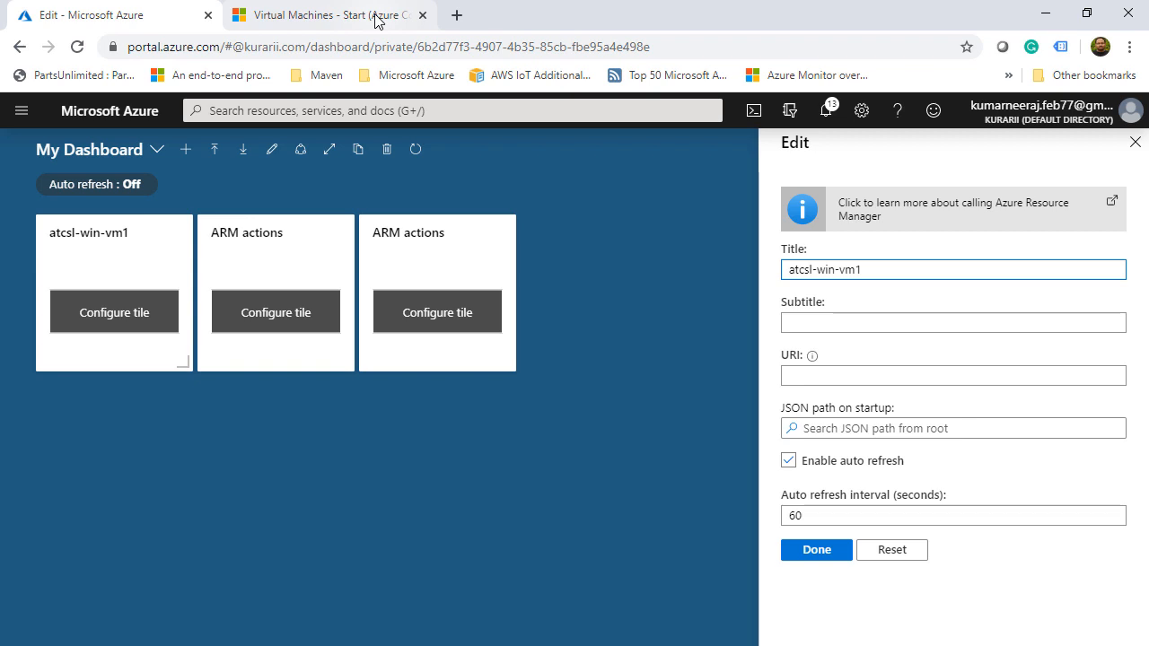
# In the Azure REST API reference, expand Compute and open the Virtual Machines operations
pyautogui.click(330, 14)
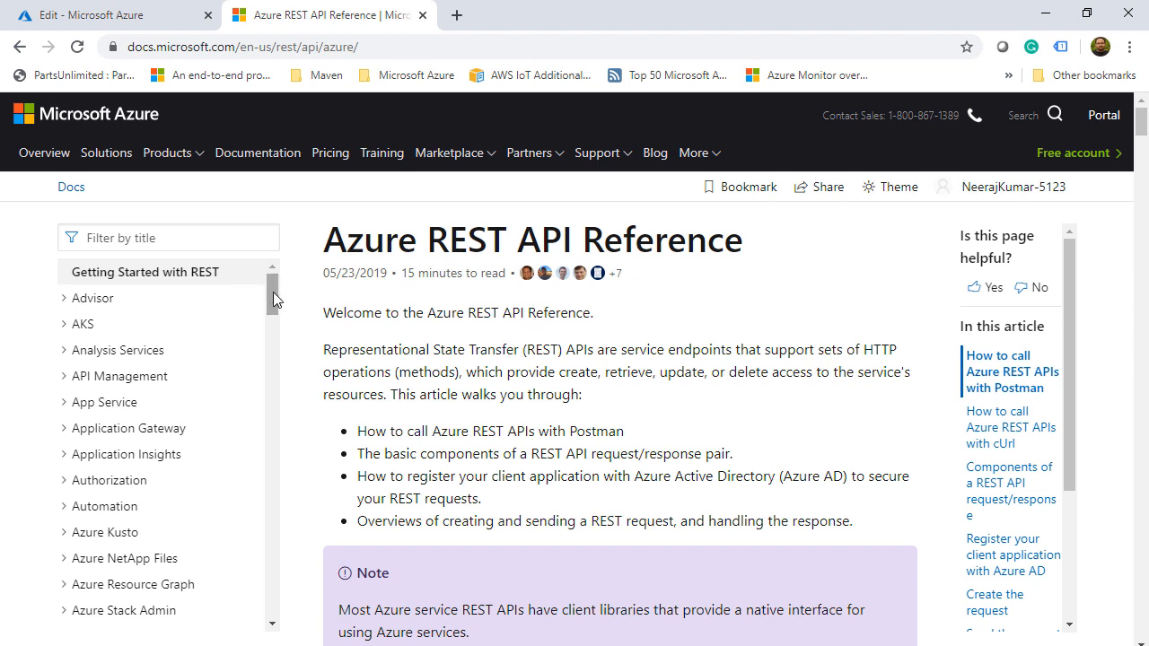
pyautogui.scroll(-3)
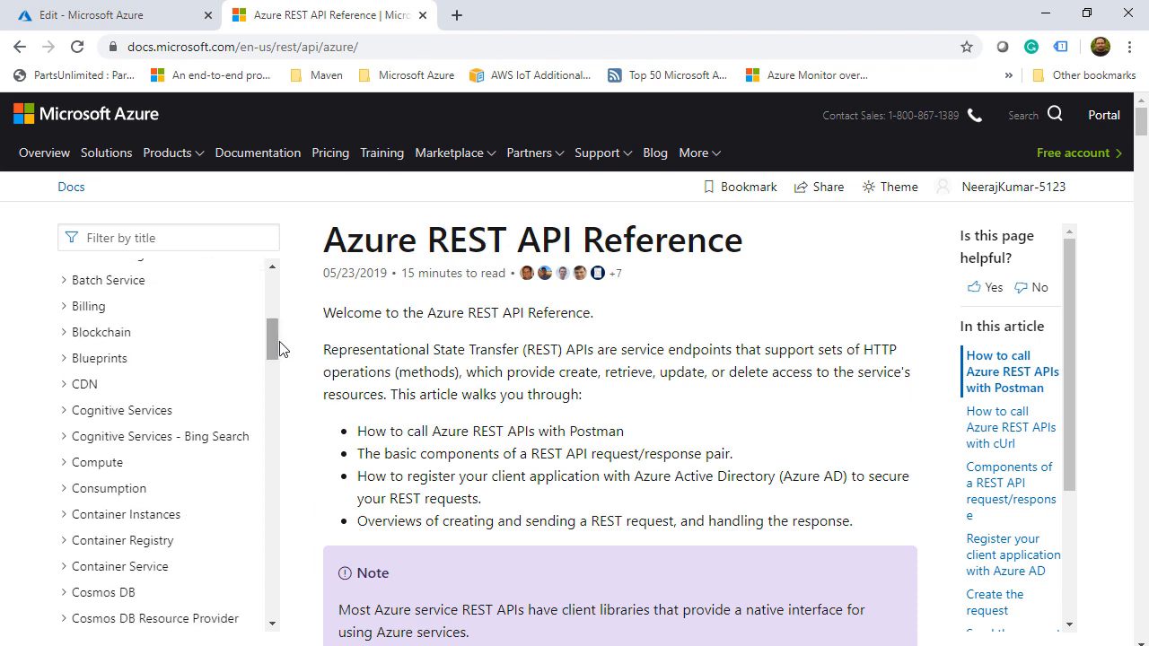
pyautogui.click(96, 461)
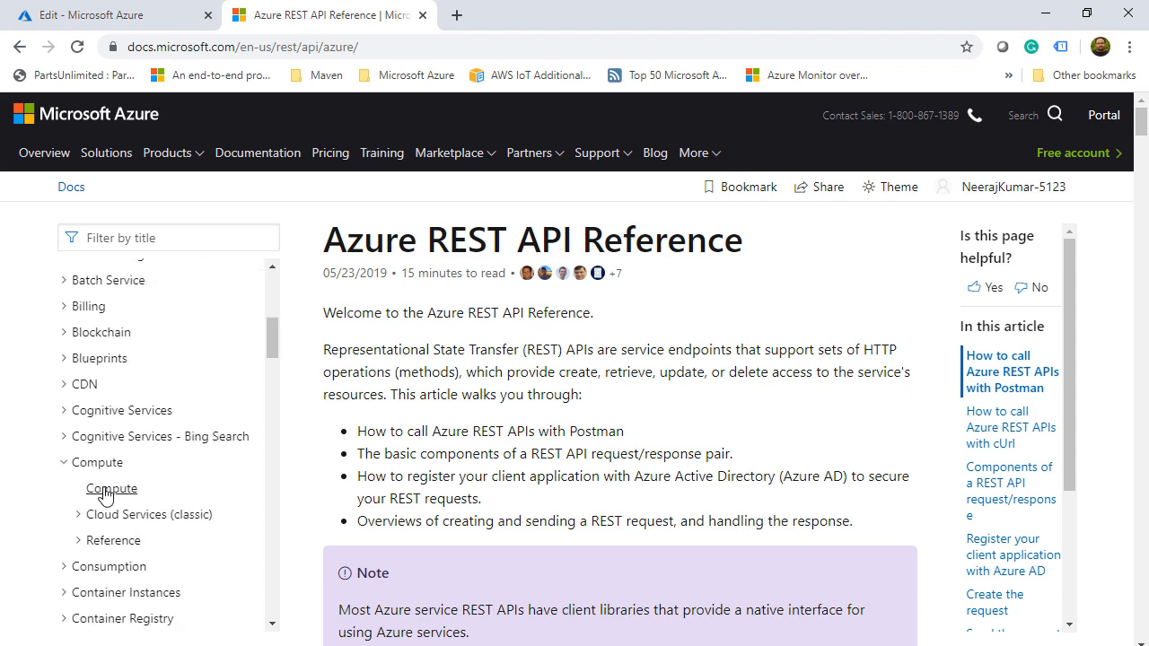
pyautogui.click(111, 489)
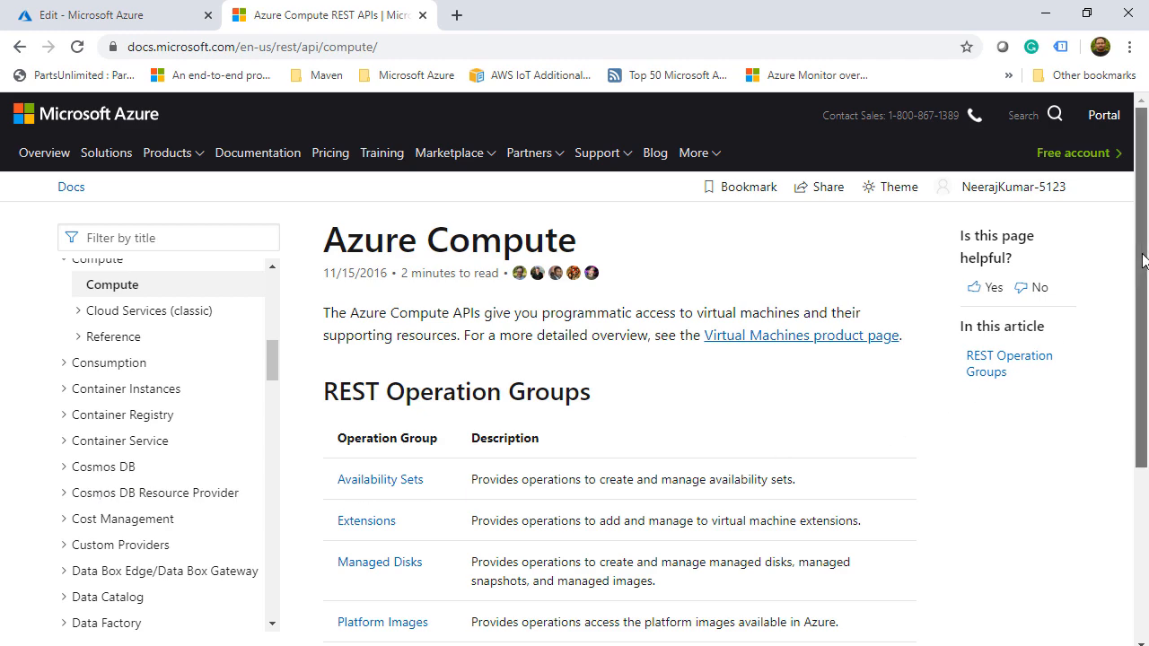
pyautogui.scroll(-3)
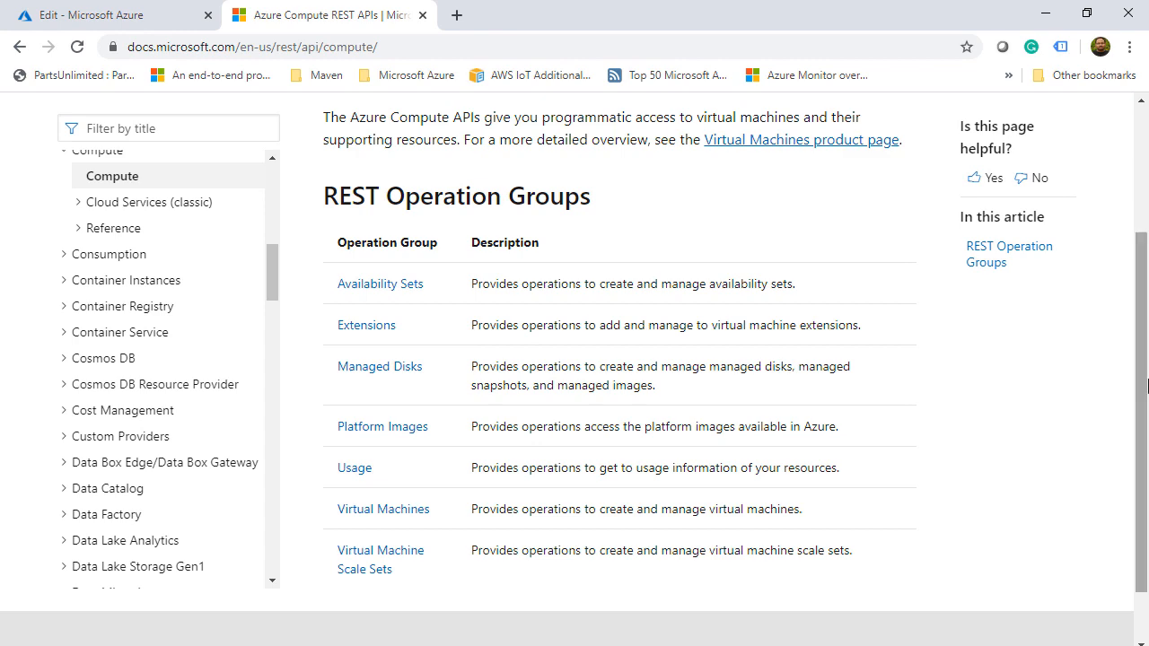
pyautogui.moveTo(383, 509)
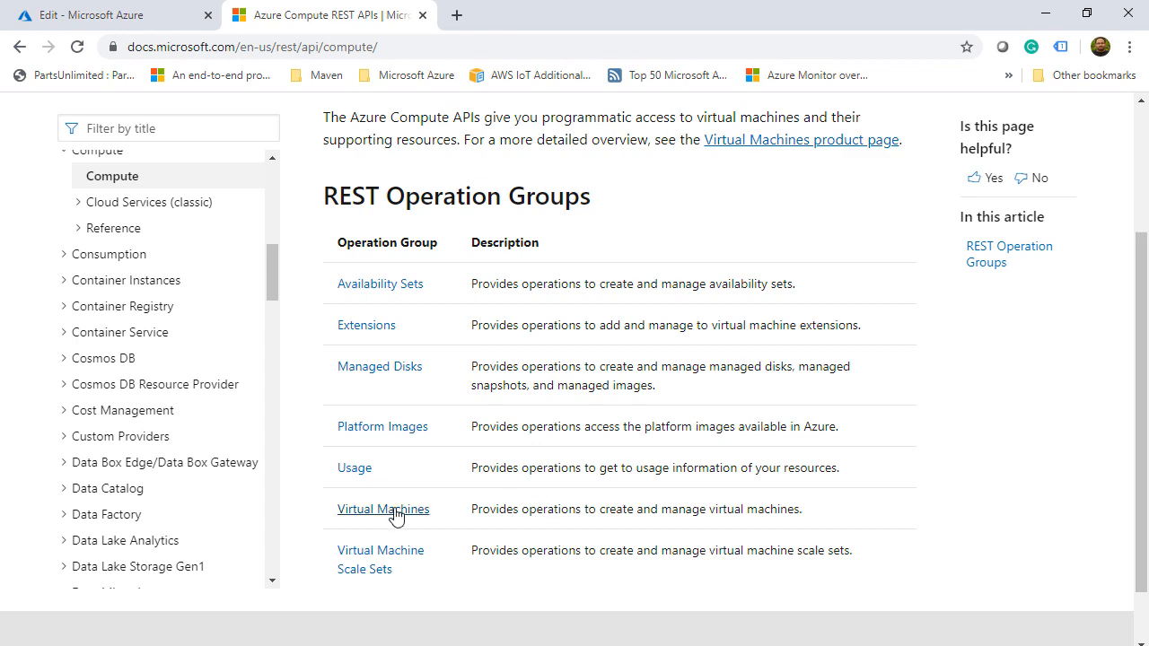
pyautogui.click(383, 509)
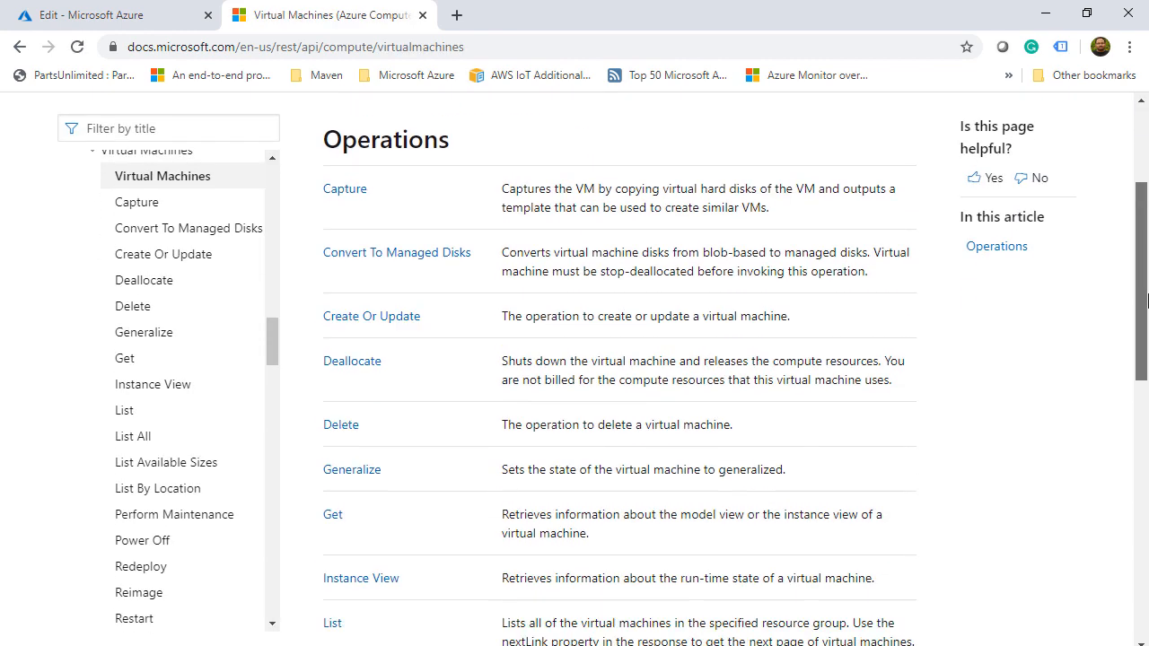
# Open Virtual Machines - Get and select the request URL's instanceView expand query string
pyautogui.scroll(-3)
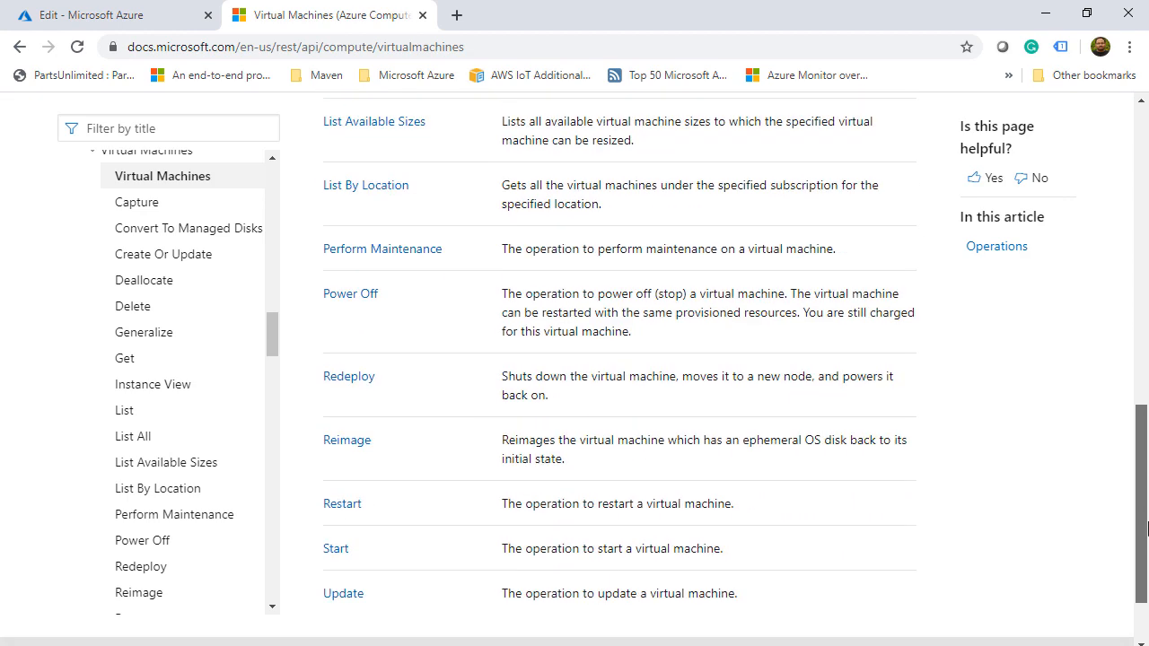
pyautogui.click(124, 357)
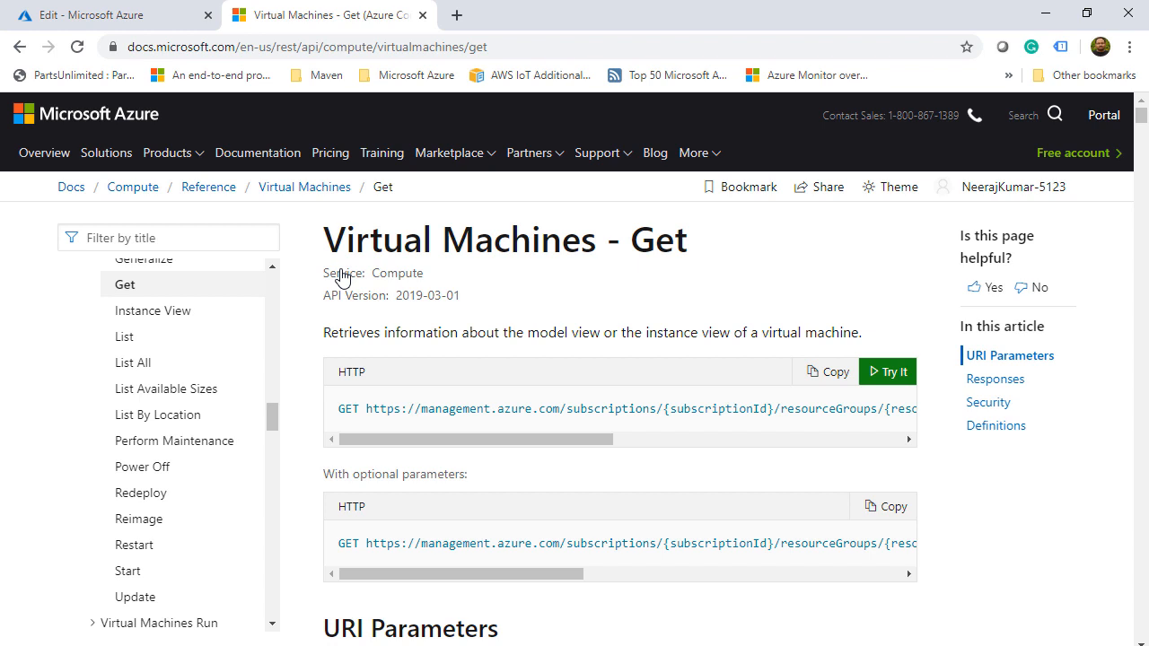
pyautogui.moveTo(617, 439)
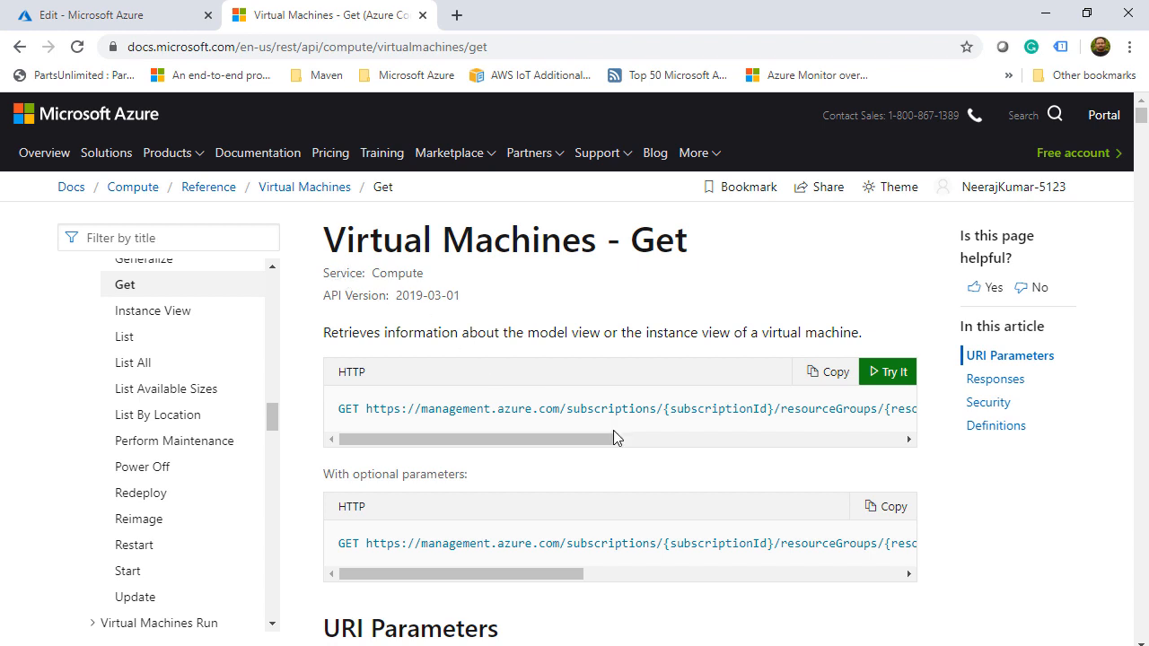
pyautogui.moveTo(795, 520)
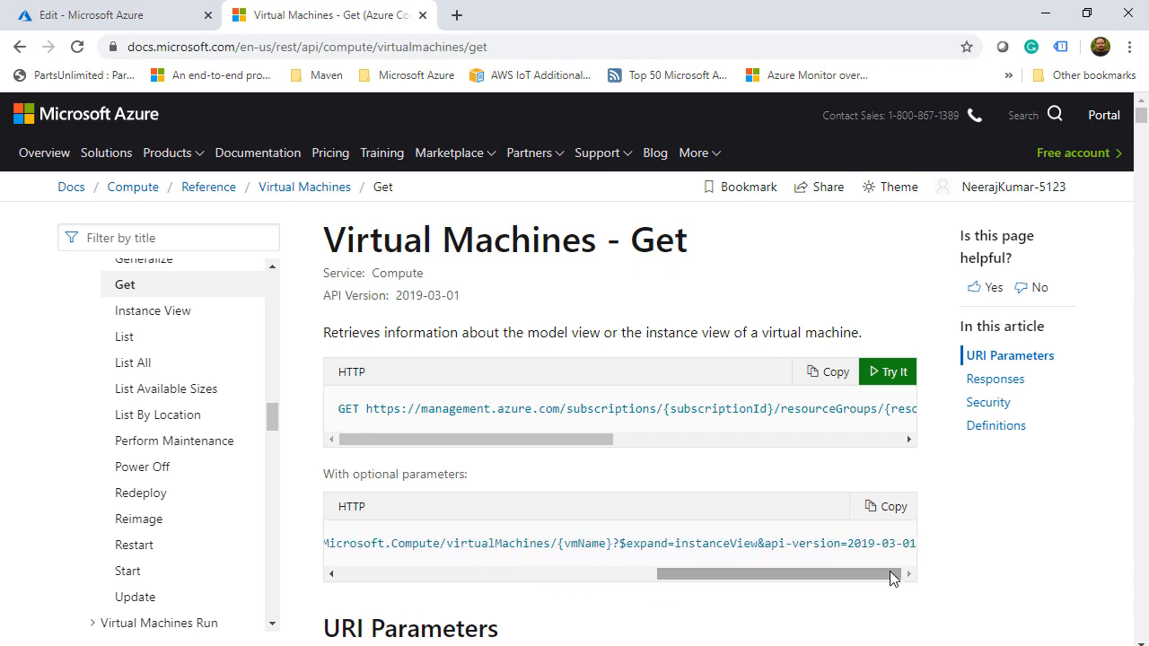
pyautogui.doubleClick(628, 543)
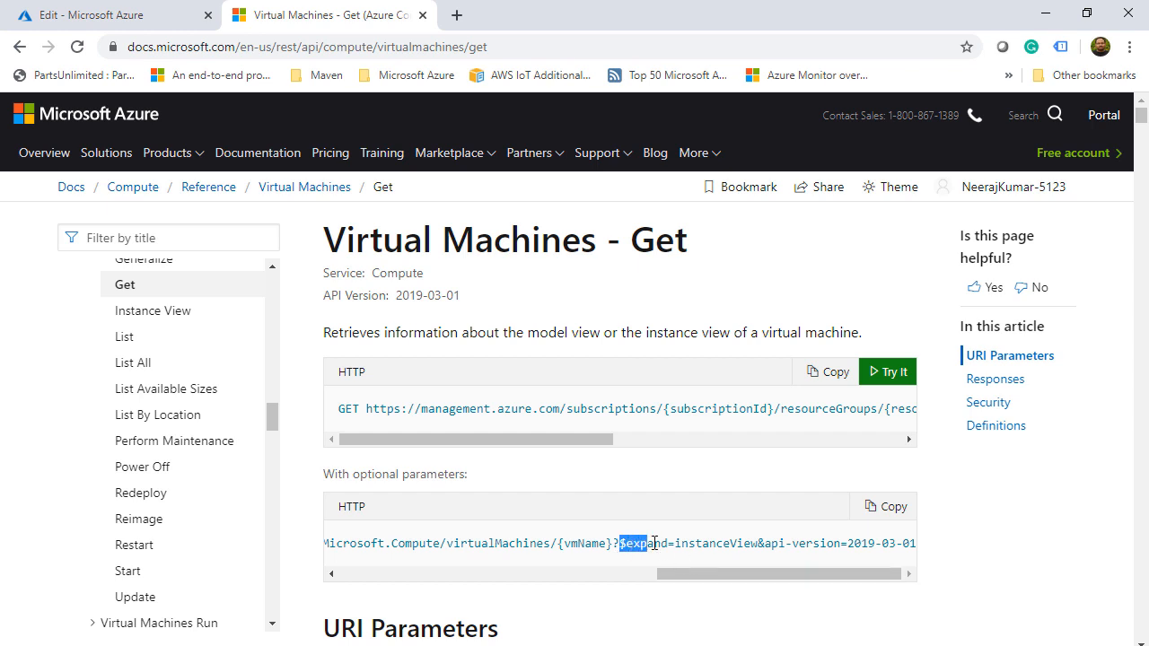
pyautogui.moveTo(642, 544); pyautogui.dragTo(734, 543)
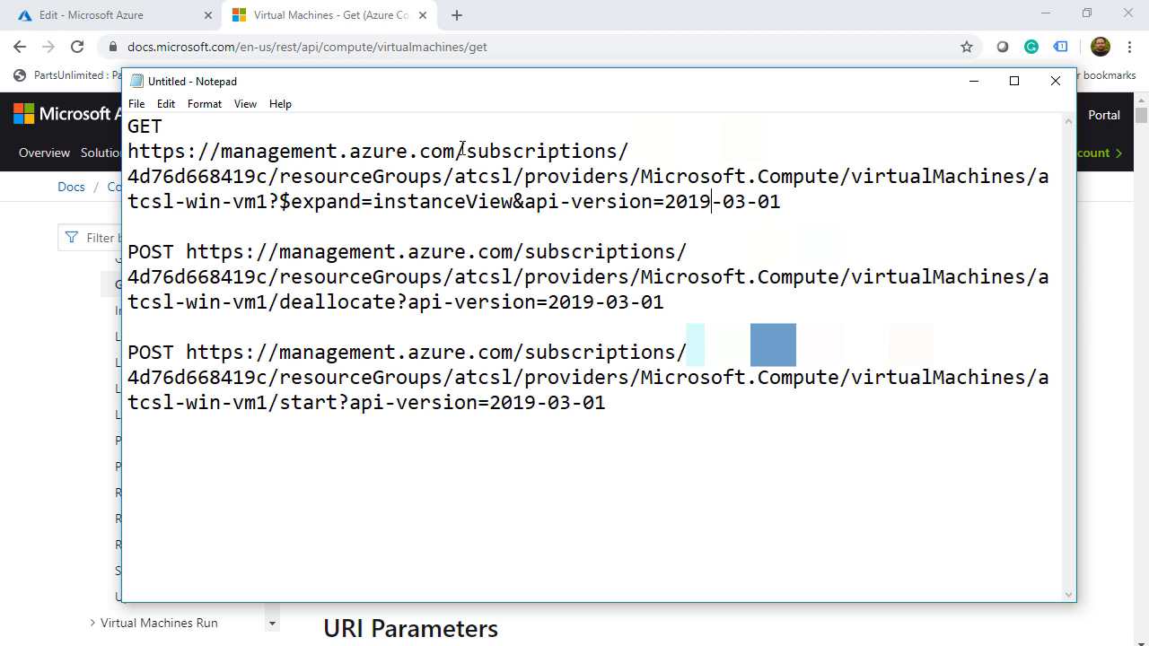
# Select the atcsl-win-vm1 GET request path, from /subscriptions onward, in the Notepad notes
pyautogui.moveTo(456, 151); pyautogui.dragTo(654, 176)
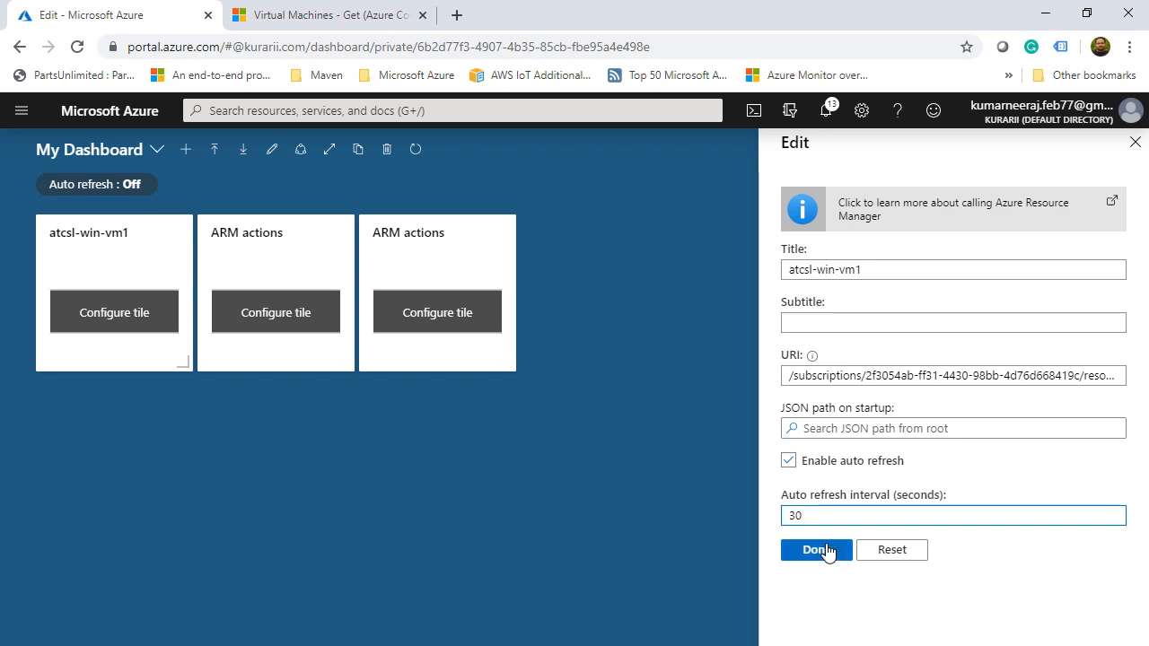
# Save the atcsl-win-vm1 tile settings with VM URI and 30-second refresh, then reload the dashboard
pyautogui.click(815, 550)
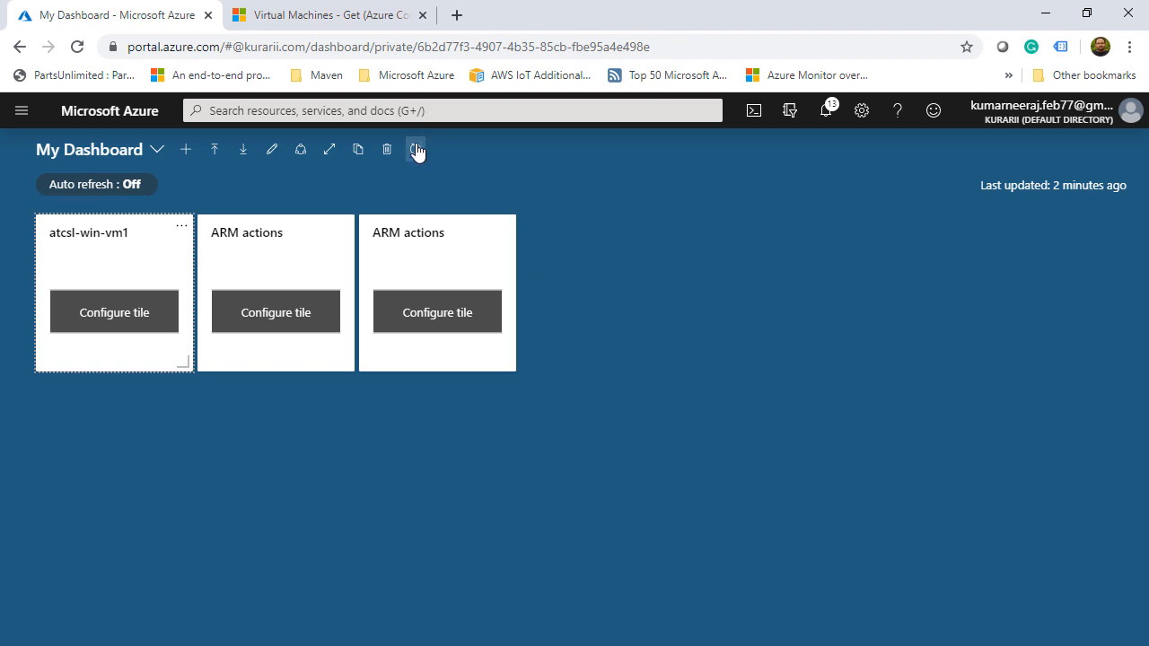
pyautogui.click(415, 149)
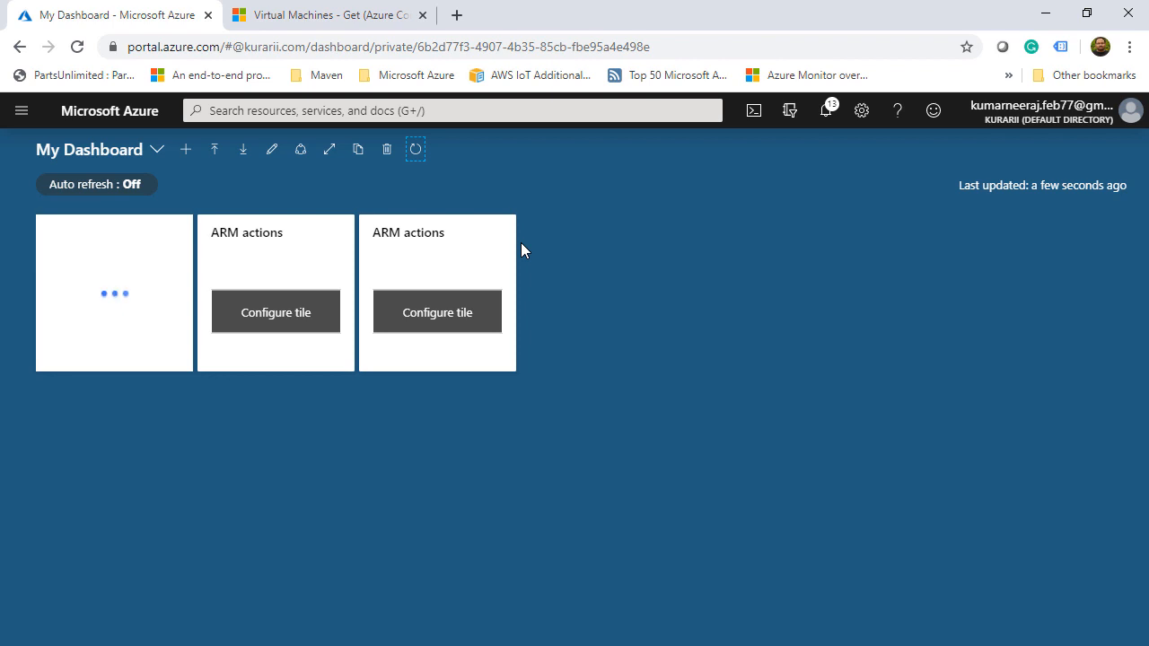
# Set the first ARM actions tile's action name to Deallocate, then return to the Virtual Machines - Get docs
pyautogui.click(276, 312)
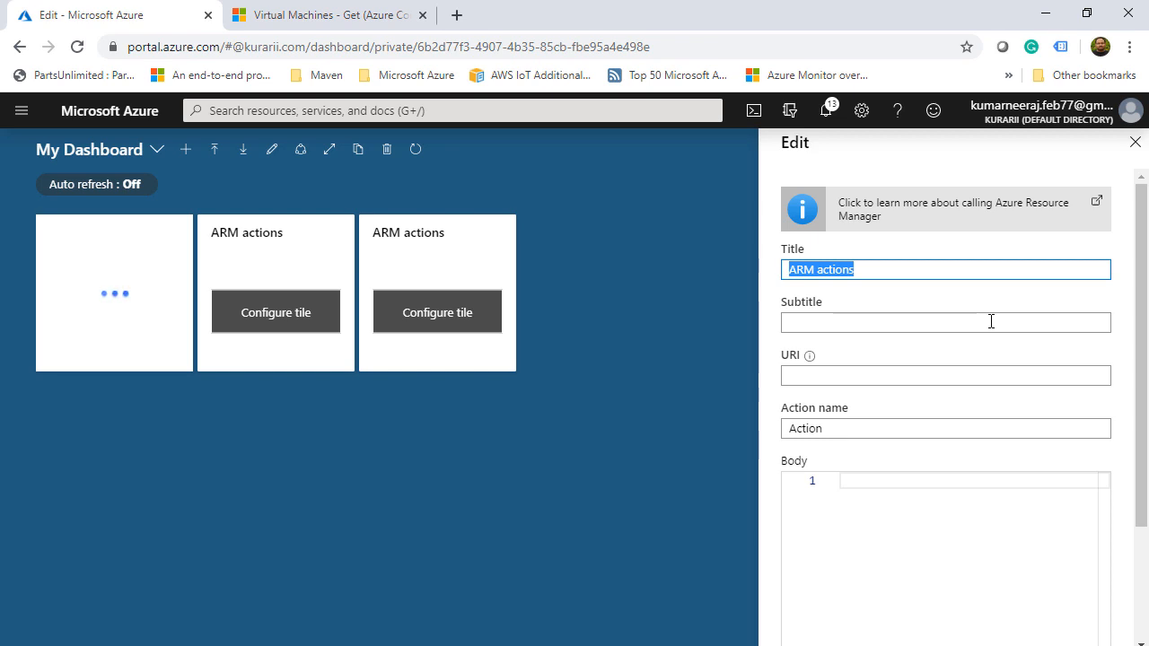
pyautogui.write('Deallocate VM1')
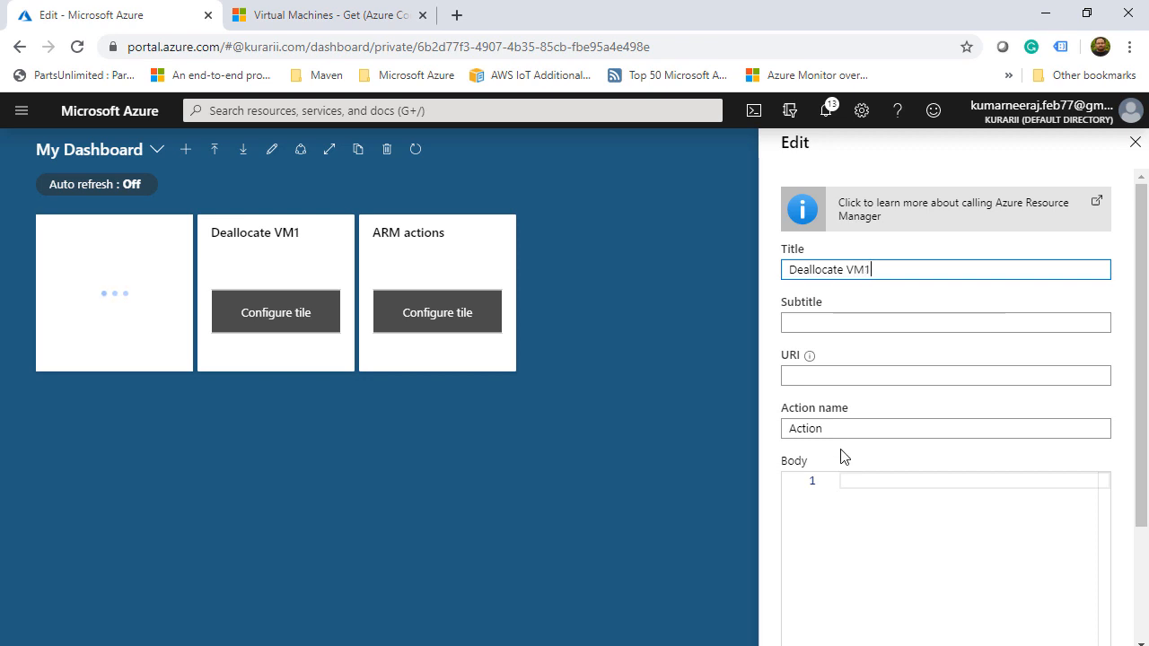
pyautogui.click(945, 429)
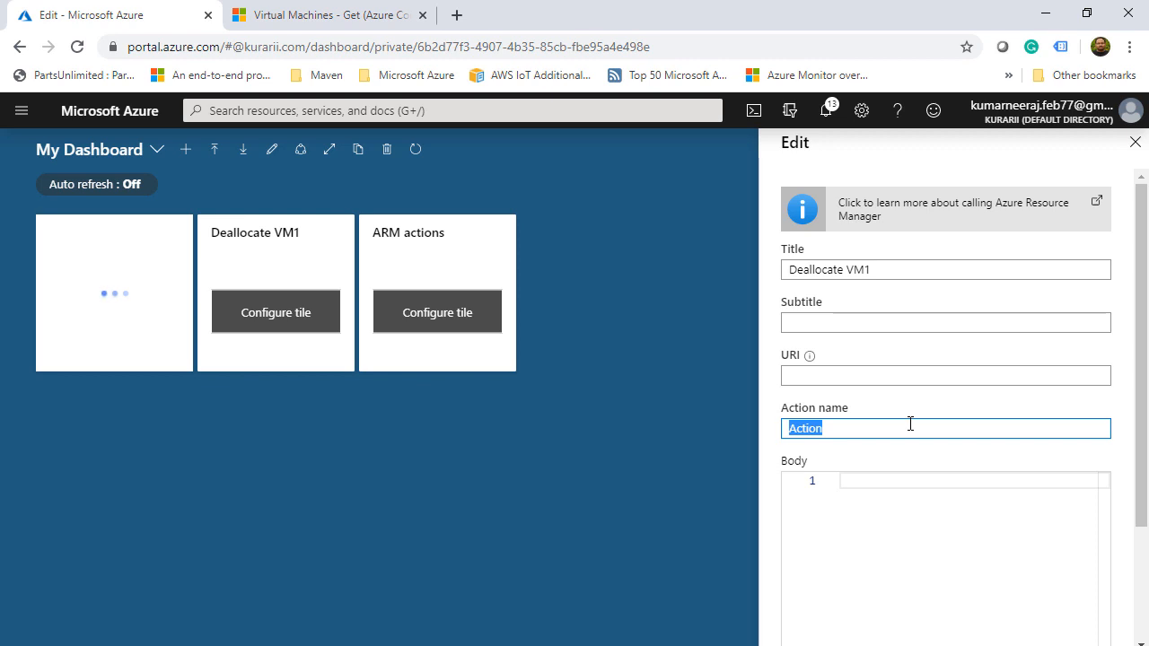
pyautogui.write('Deallocate')
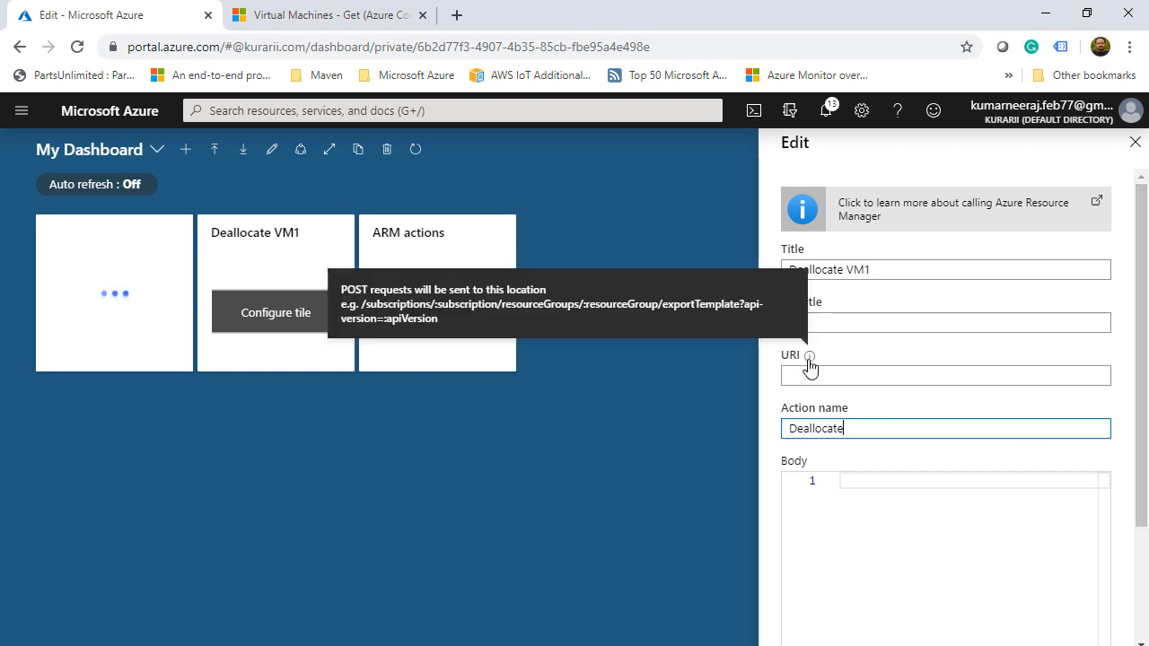
pyautogui.click(328, 14)
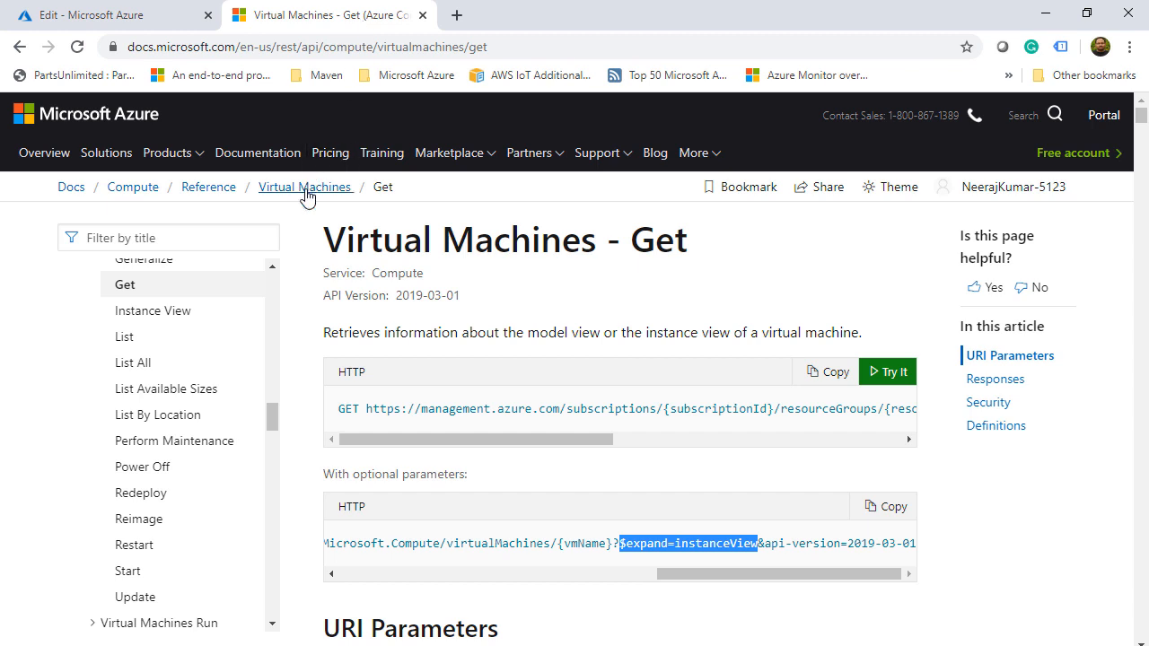
# Go to the Virtual Machines operations overview and open the Deallocate operation reference
pyautogui.click(305, 187)
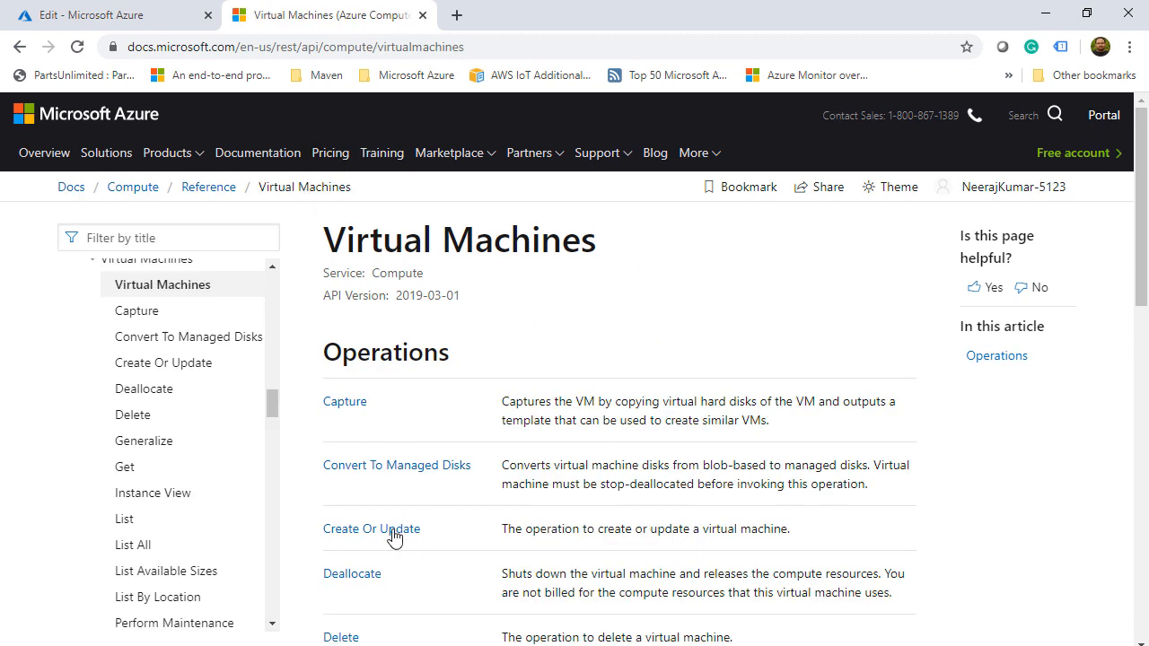
pyautogui.click(352, 574)
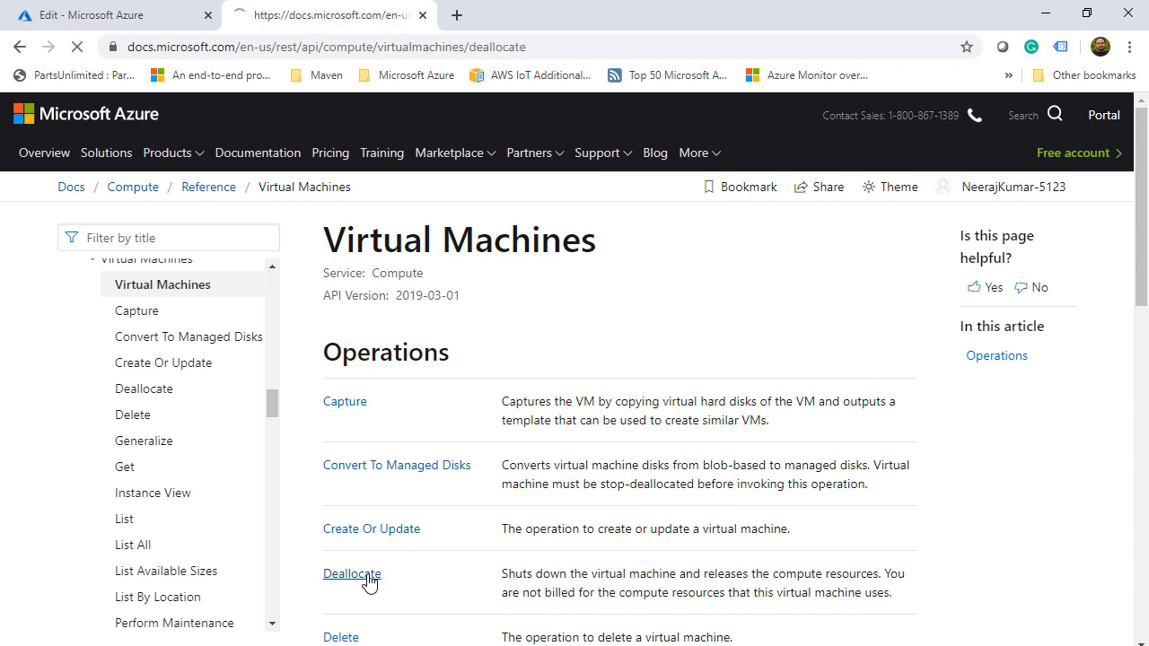
pyautogui.click(352, 574)
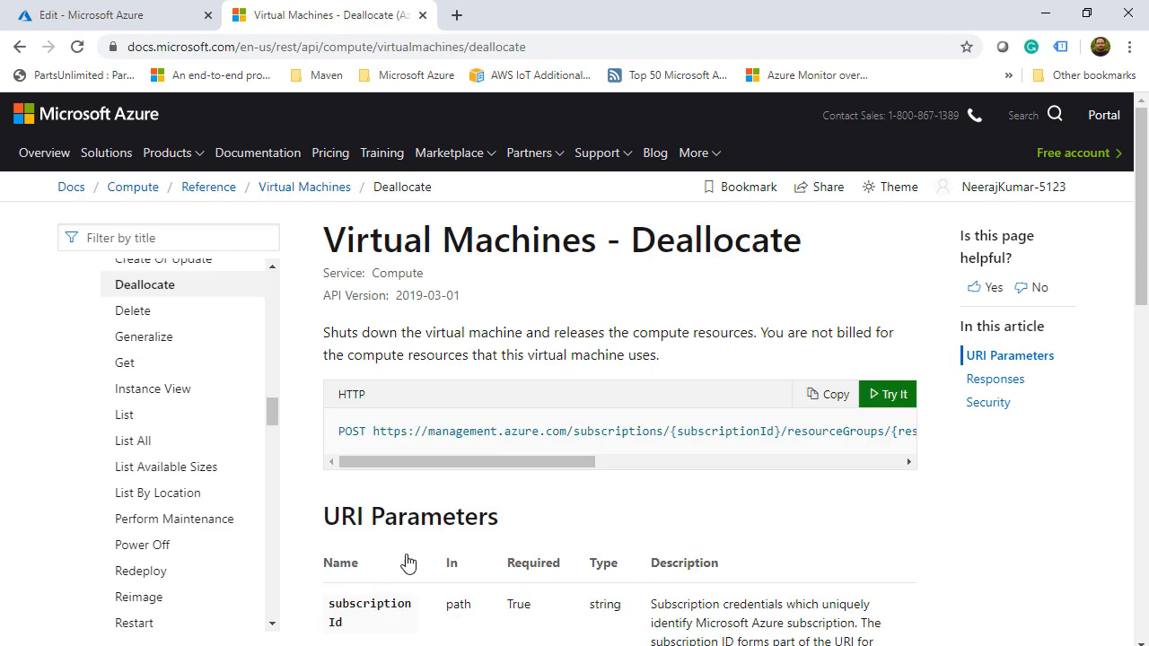
pyautogui.moveTo(827, 395)
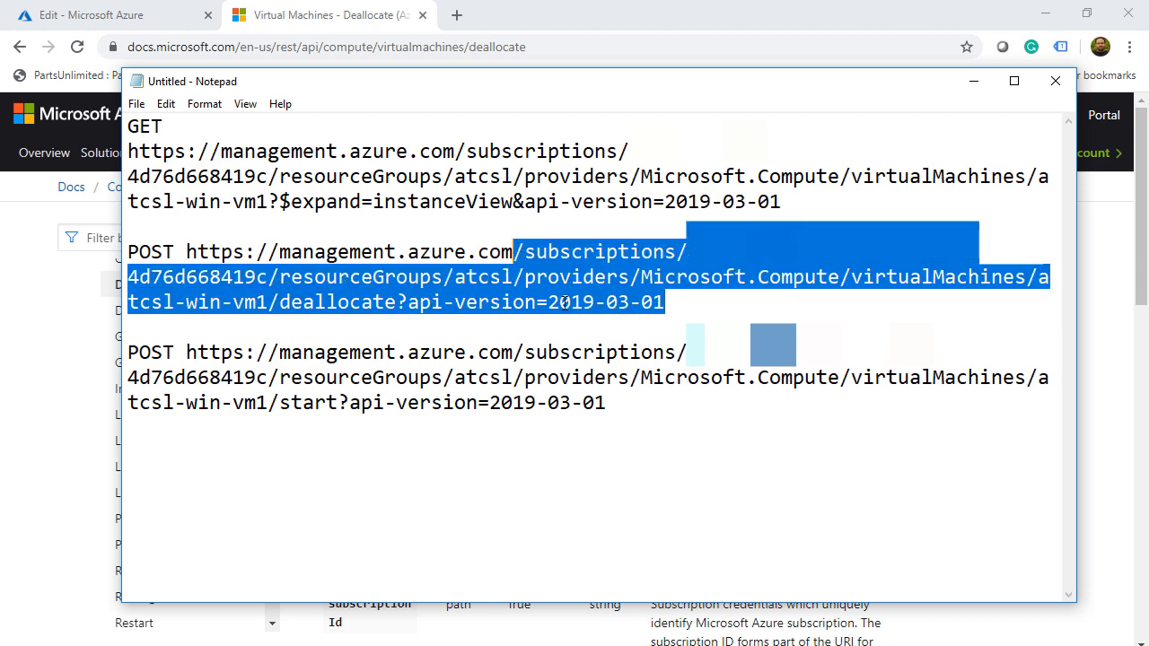
pyautogui.moveTo(687, 301)
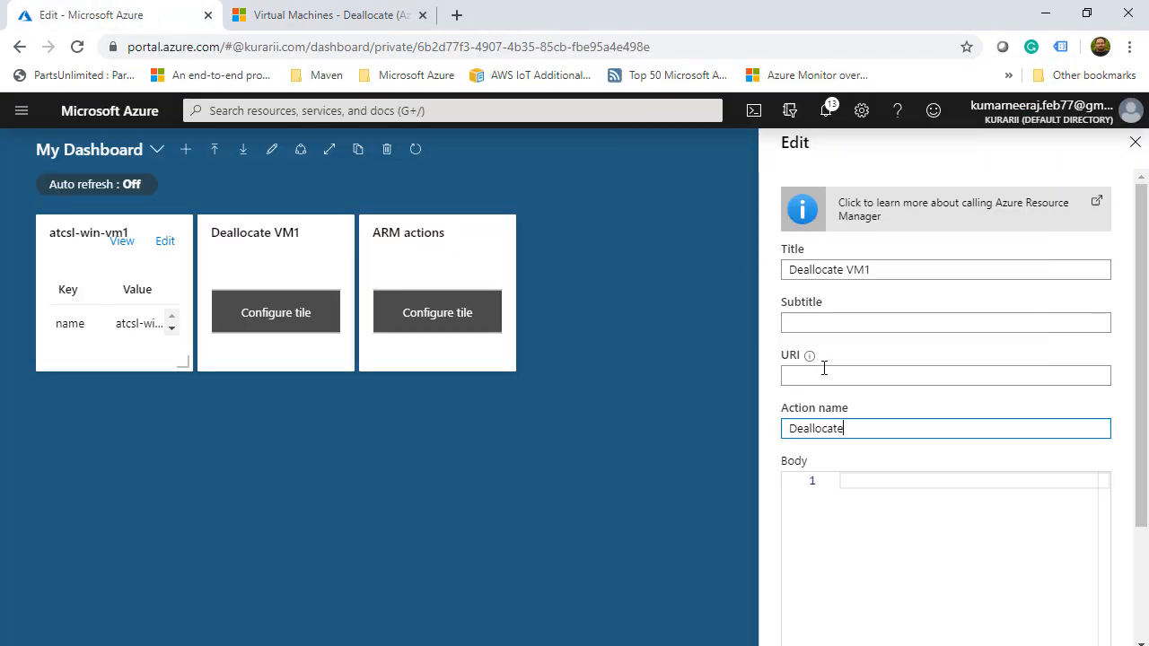
# Save the Deallocate VM1 tile with URI ending atcsl-win-vm1/deallocate?api-version=2019-03-01
pyautogui.click(946, 375)
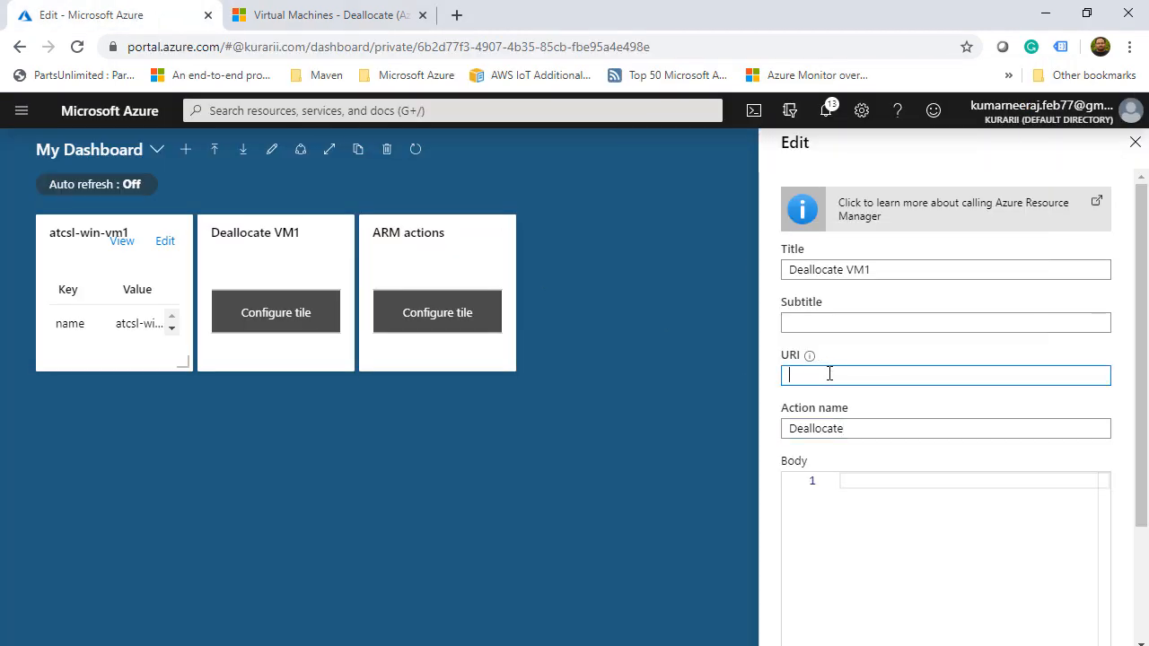
pyautogui.write('Machines/atcsl-win-vm1/deallocate?api-version=2019-03-01')
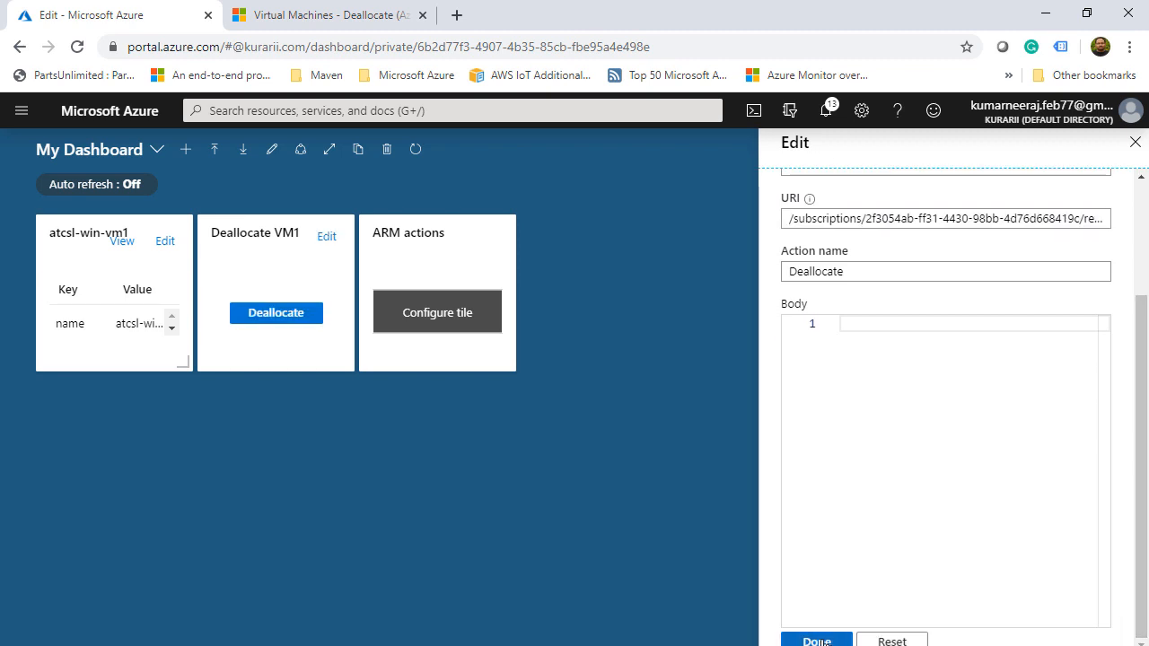
pyautogui.click(816, 640)
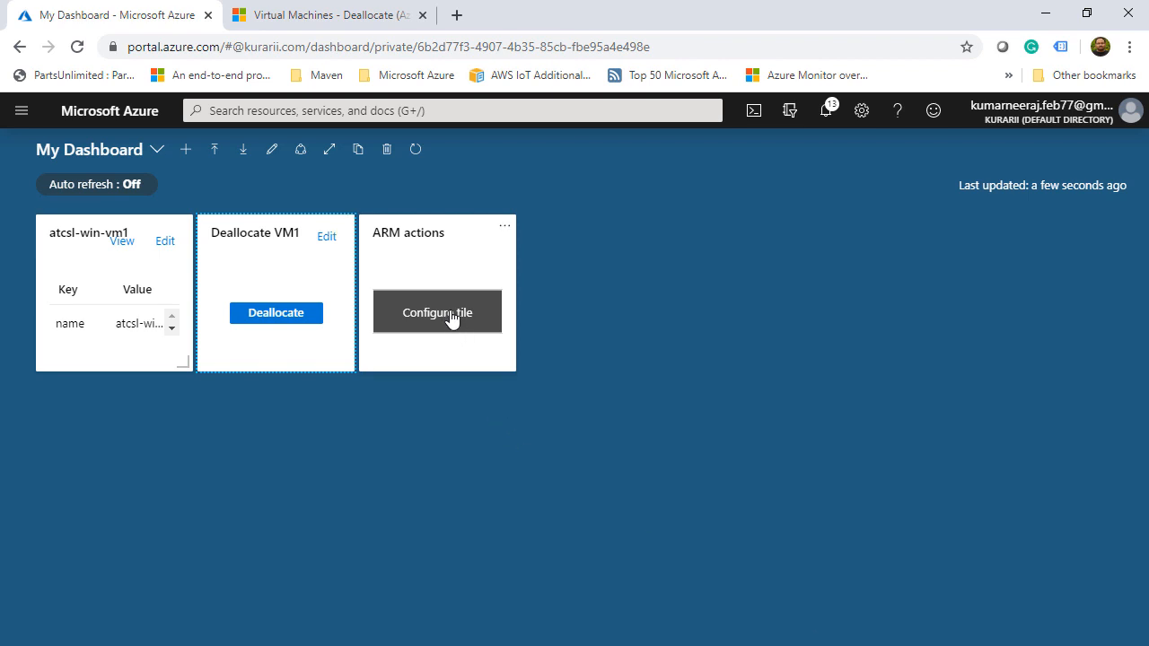
# Title the second ARM actions tile Start VM1 with action name Start, then return to the docs
pyautogui.click(436, 311)
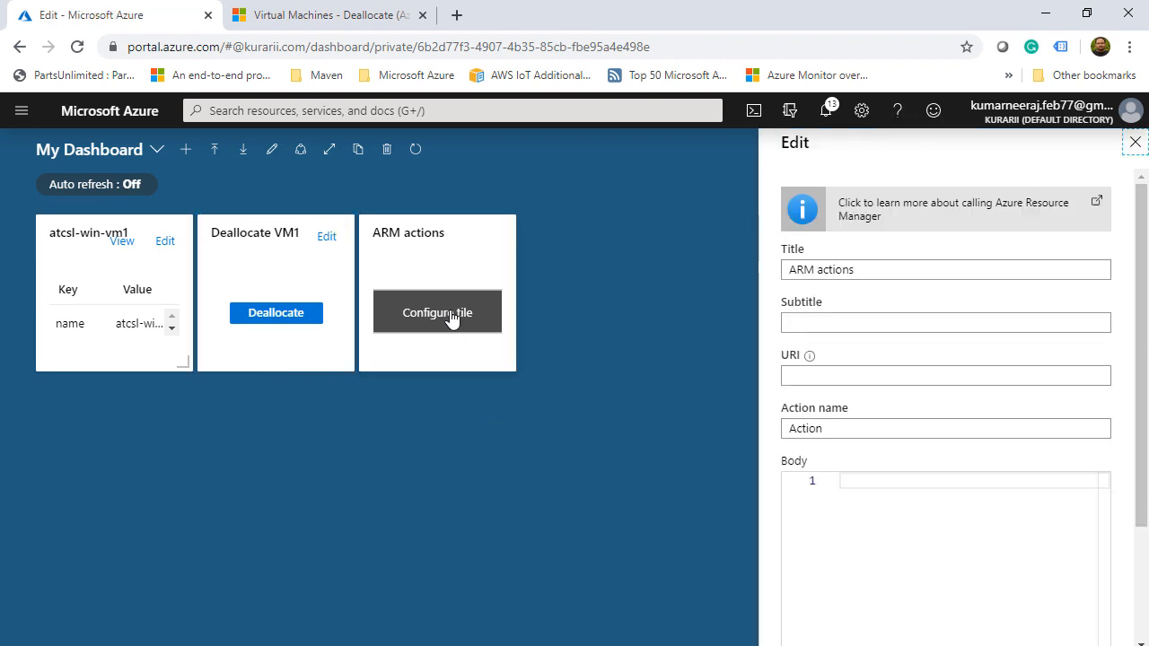
pyautogui.write('Start')
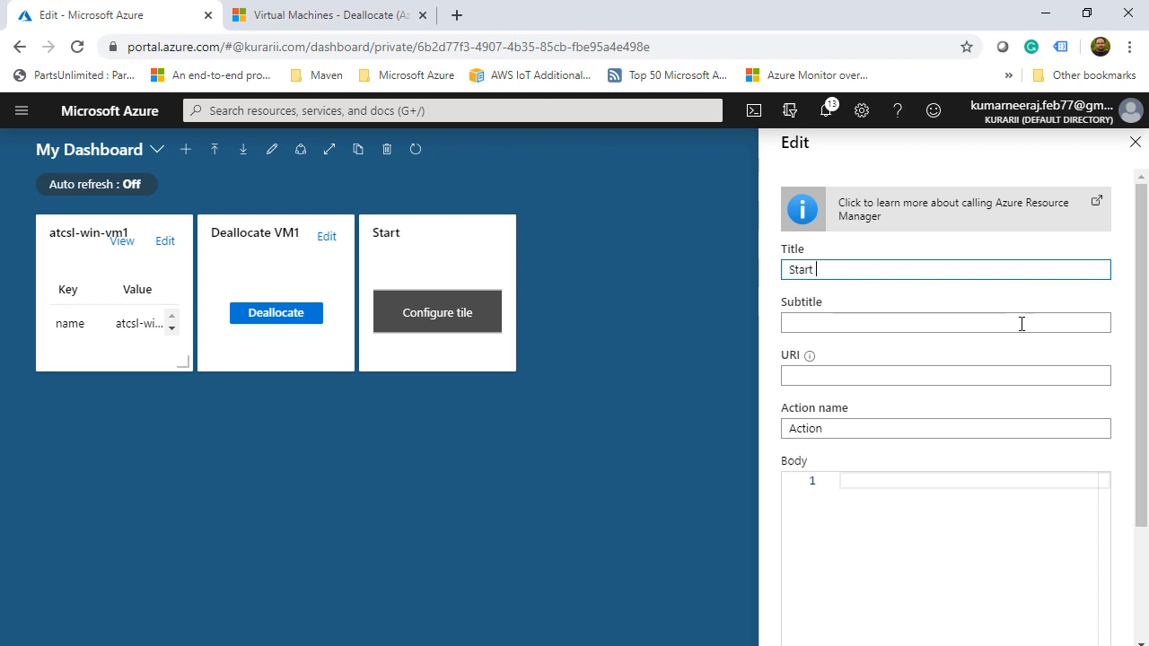
pyautogui.write('VM1')
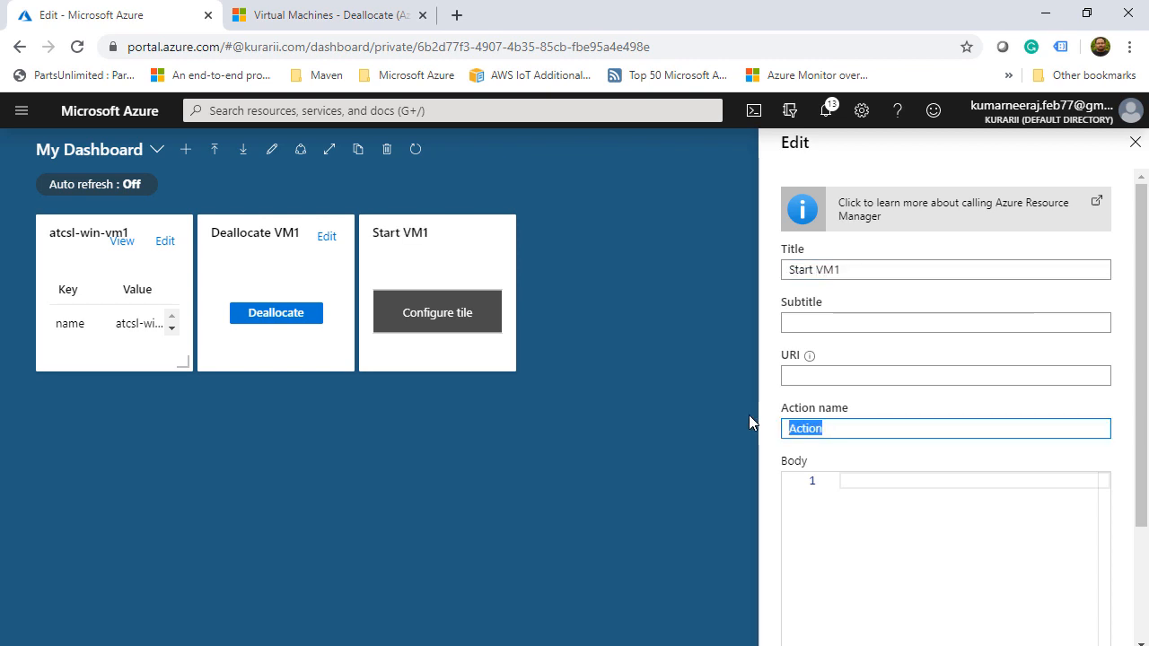
pyautogui.write('Start')
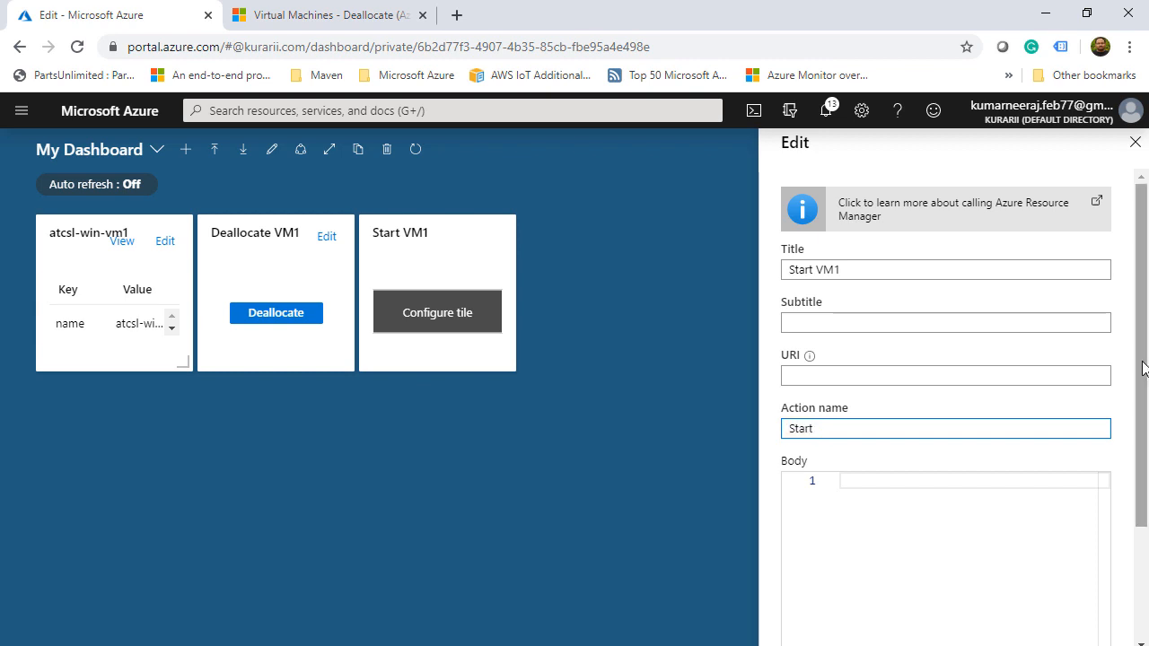
pyautogui.click(328, 15)
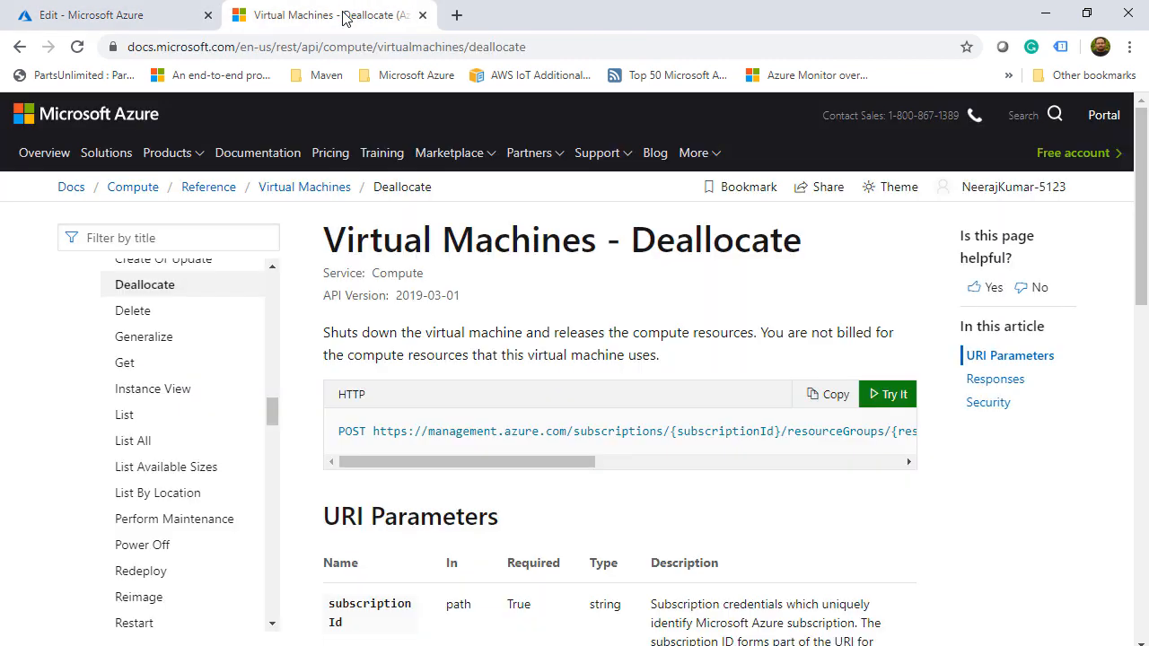
# Return to the Virtual Machines operations overview and open the Start operation reference
pyautogui.click(304, 187)
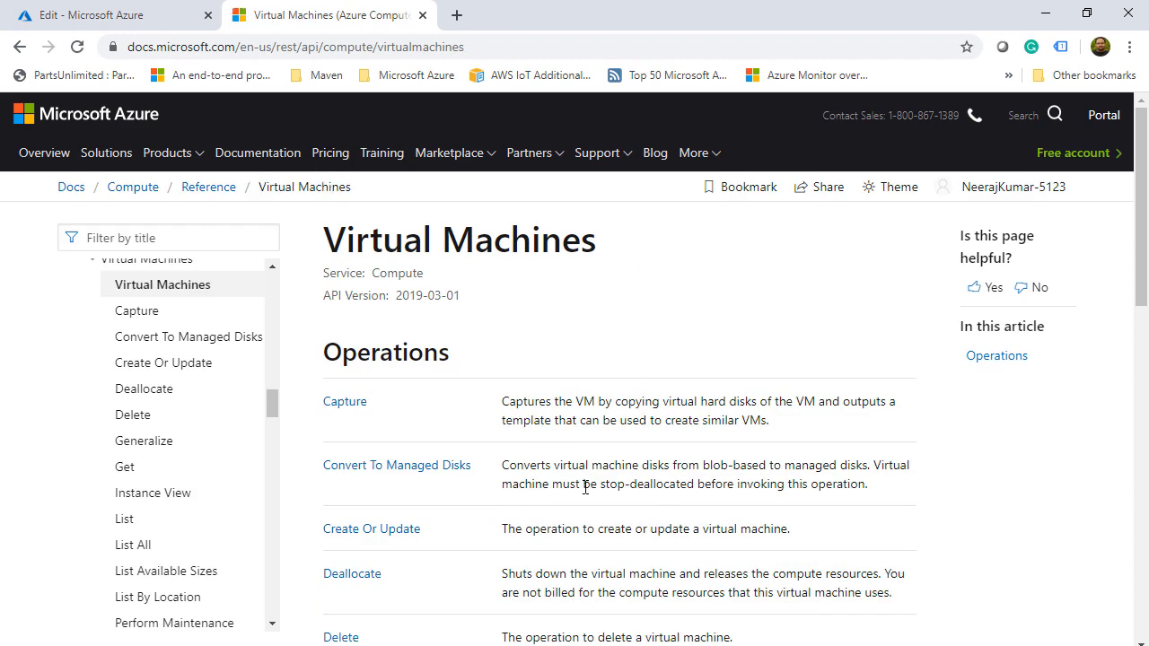
pyautogui.scroll(-3)
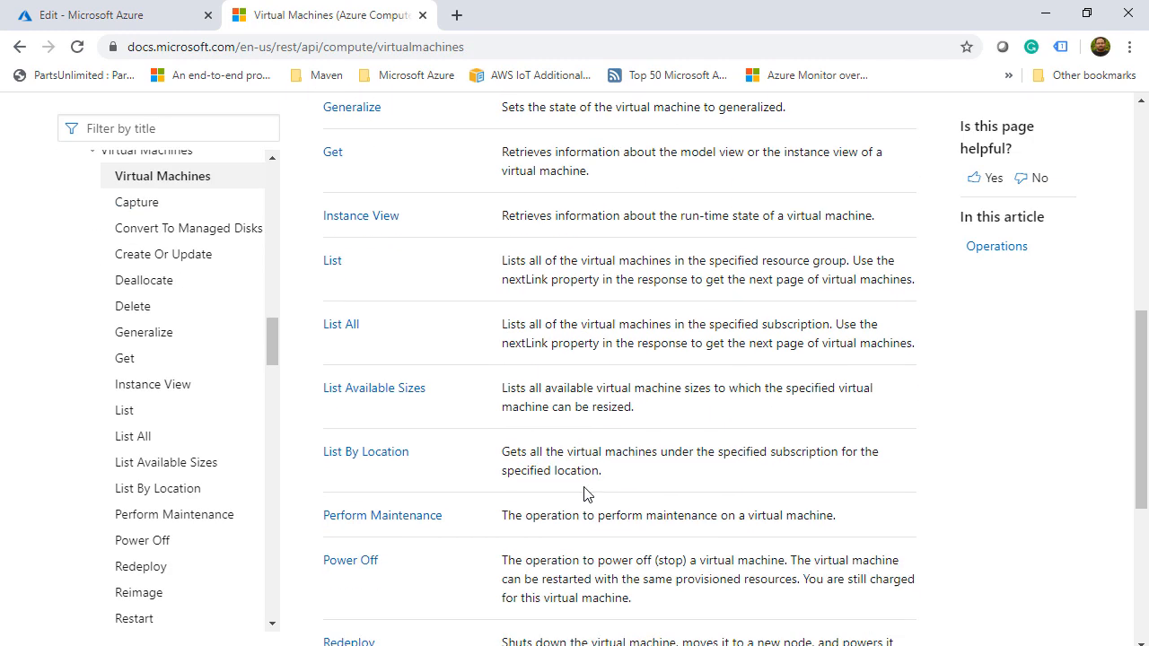
pyautogui.scroll(-3)
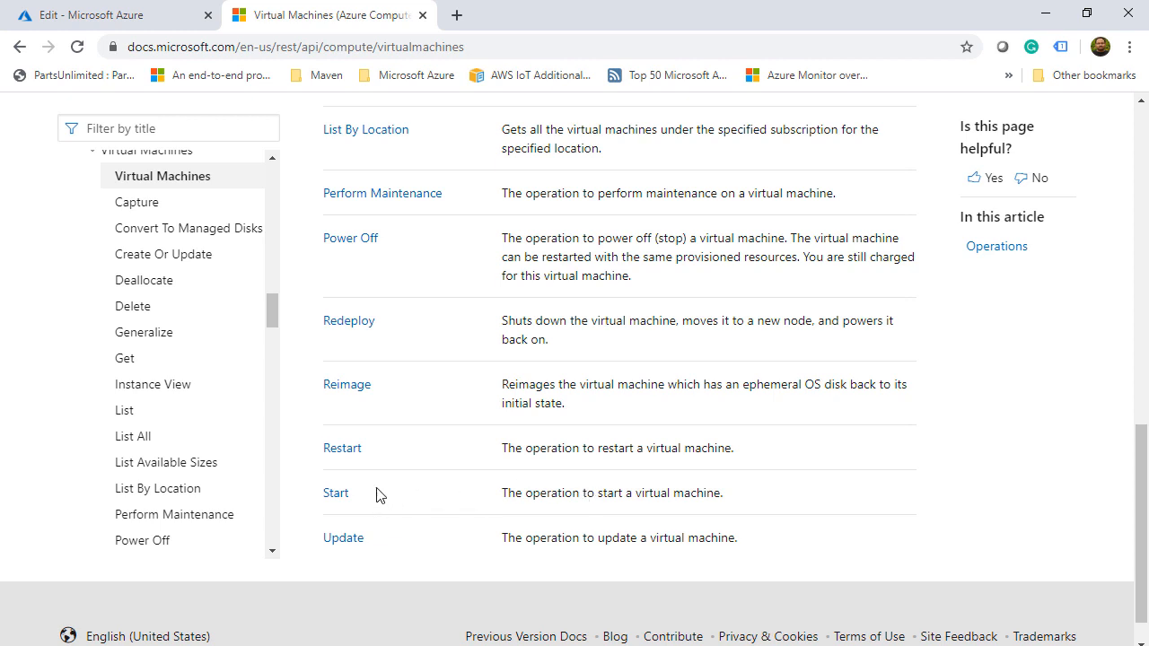
pyautogui.click(336, 493)
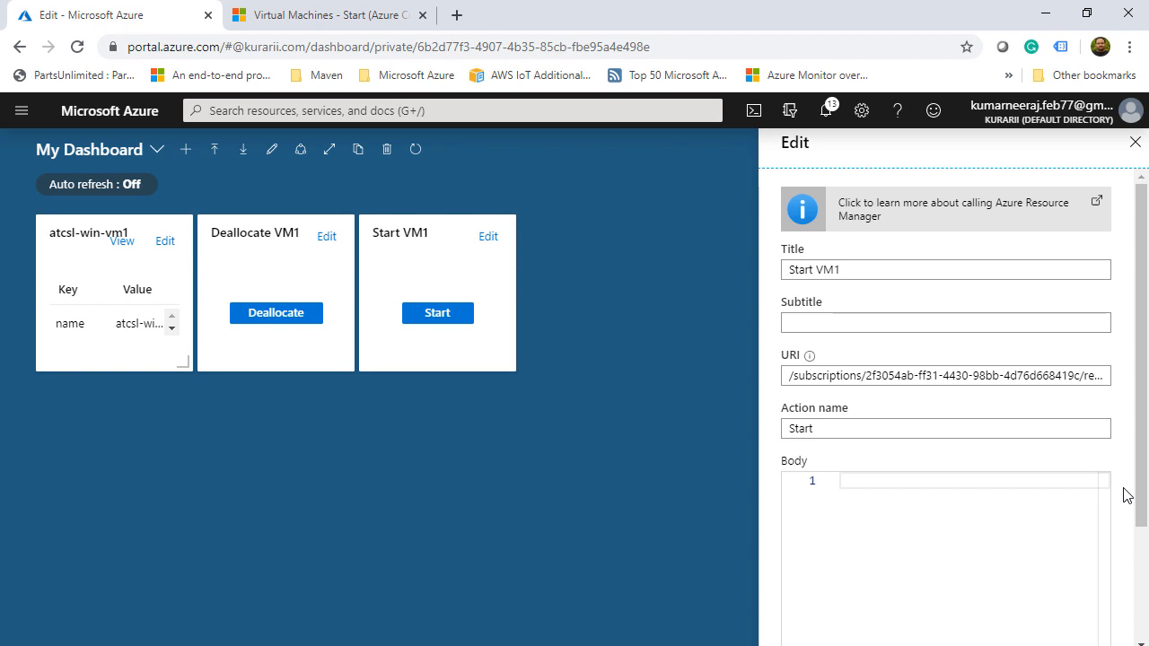
# Save the Start VM1 tile settings and enlarge the atcsl-win-vm1 data tile on the dashboard
pyautogui.click(1135, 141)
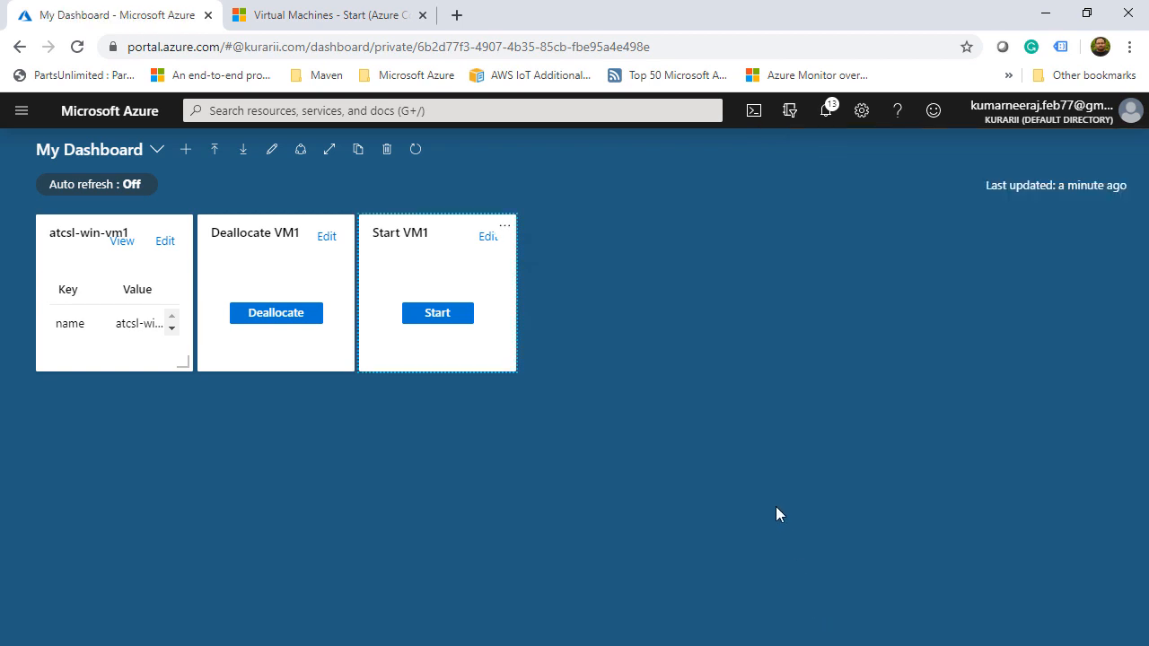
pyautogui.moveTo(185, 363); pyautogui.dragTo(350, 525)
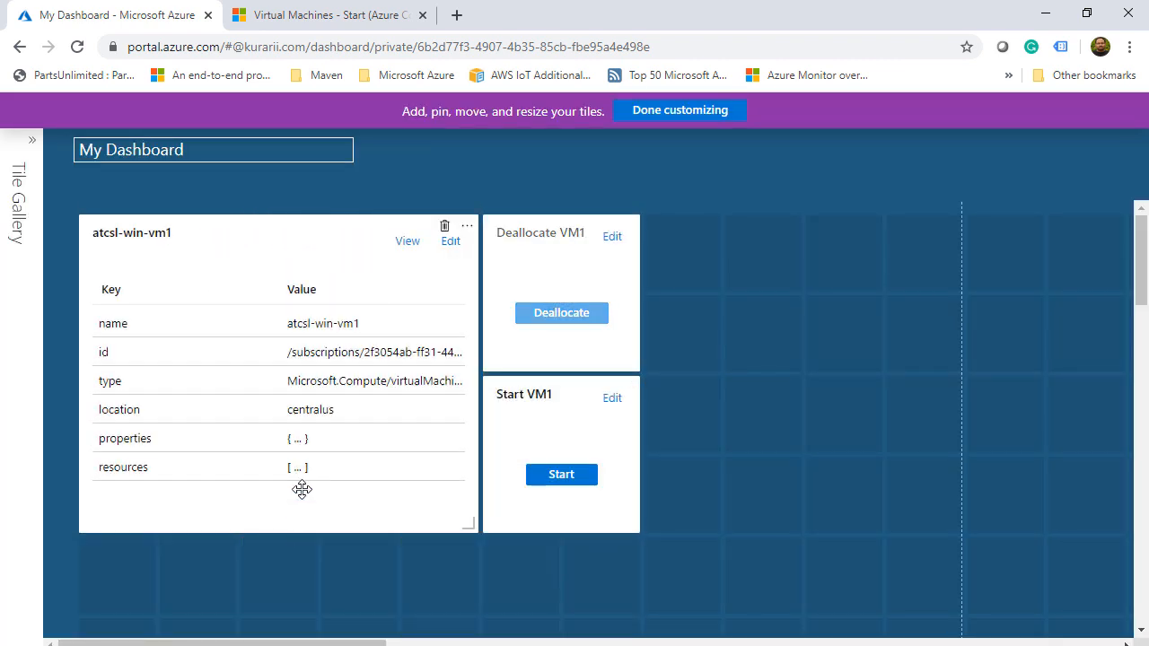
pyautogui.click(680, 110)
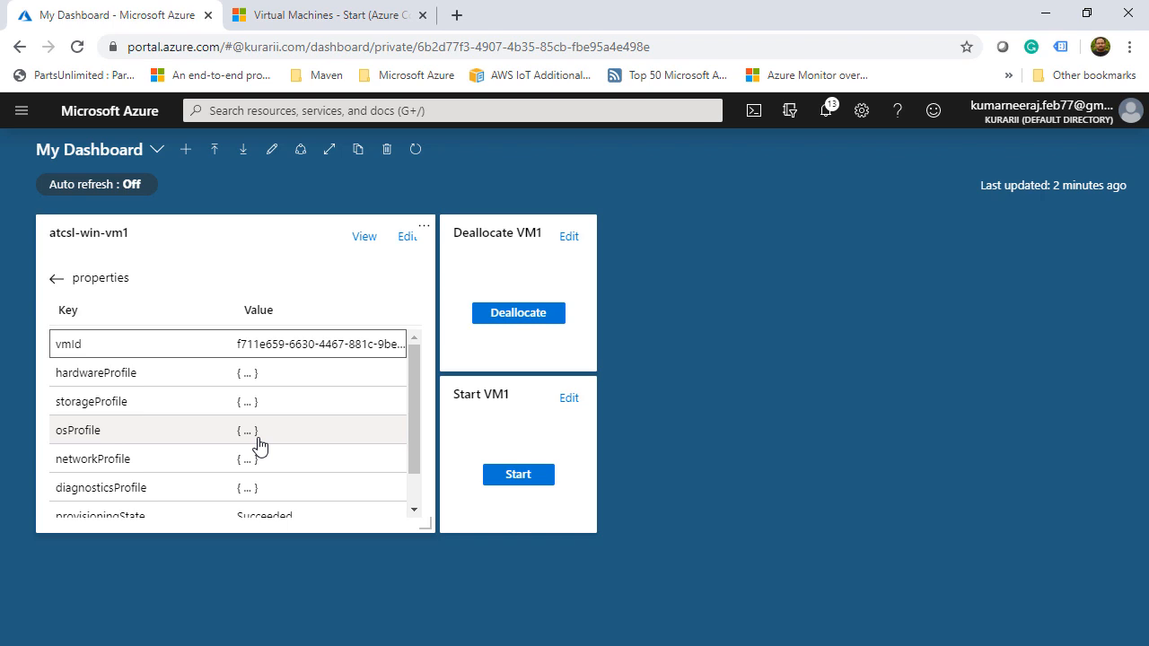
# Browse the tile's osProfile and hardwareProfile, then view instanceView statuses showing VM deallocated
pyautogui.click(247, 431)
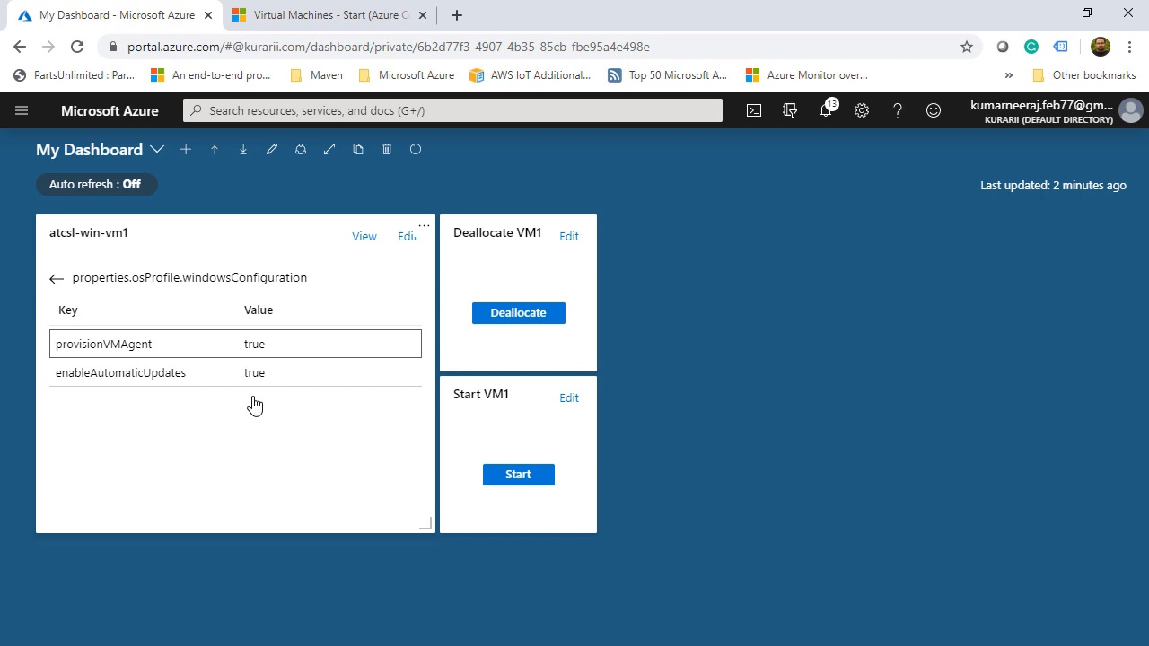
pyautogui.click(55, 278)
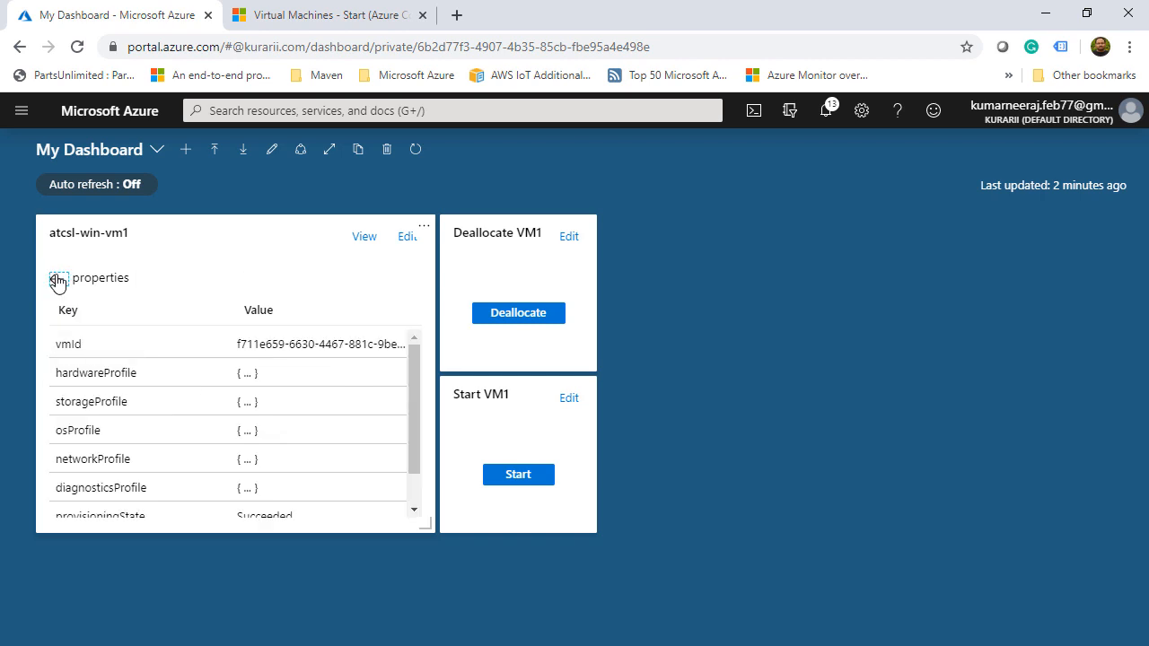
pyautogui.click(247, 372)
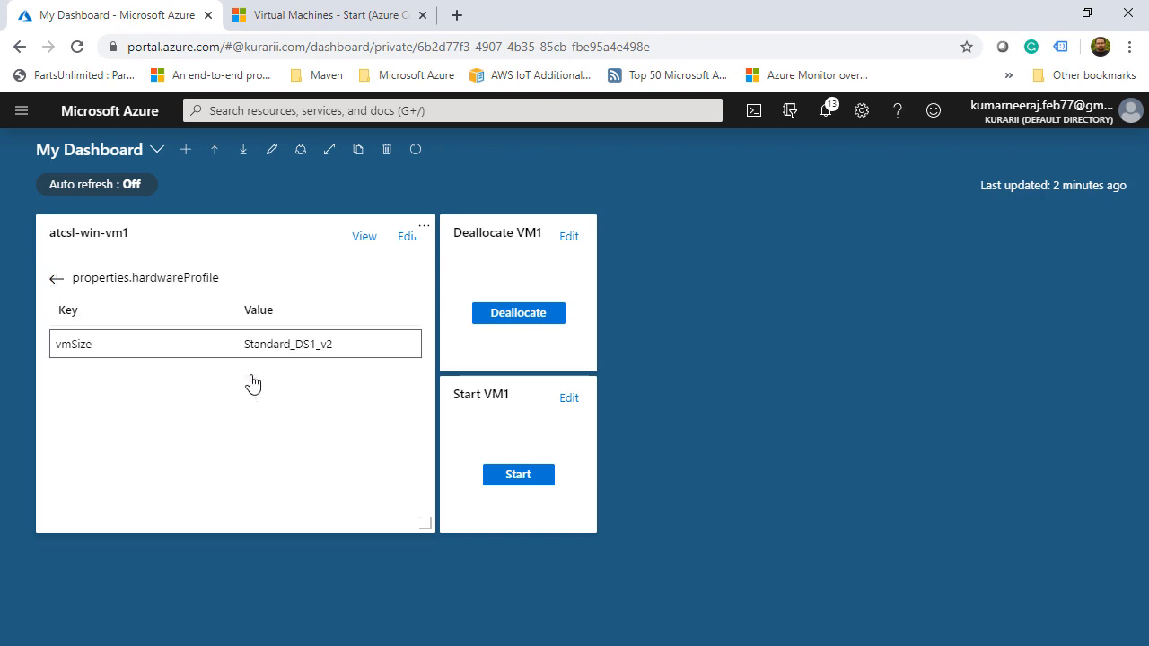
pyautogui.moveTo(267, 369)
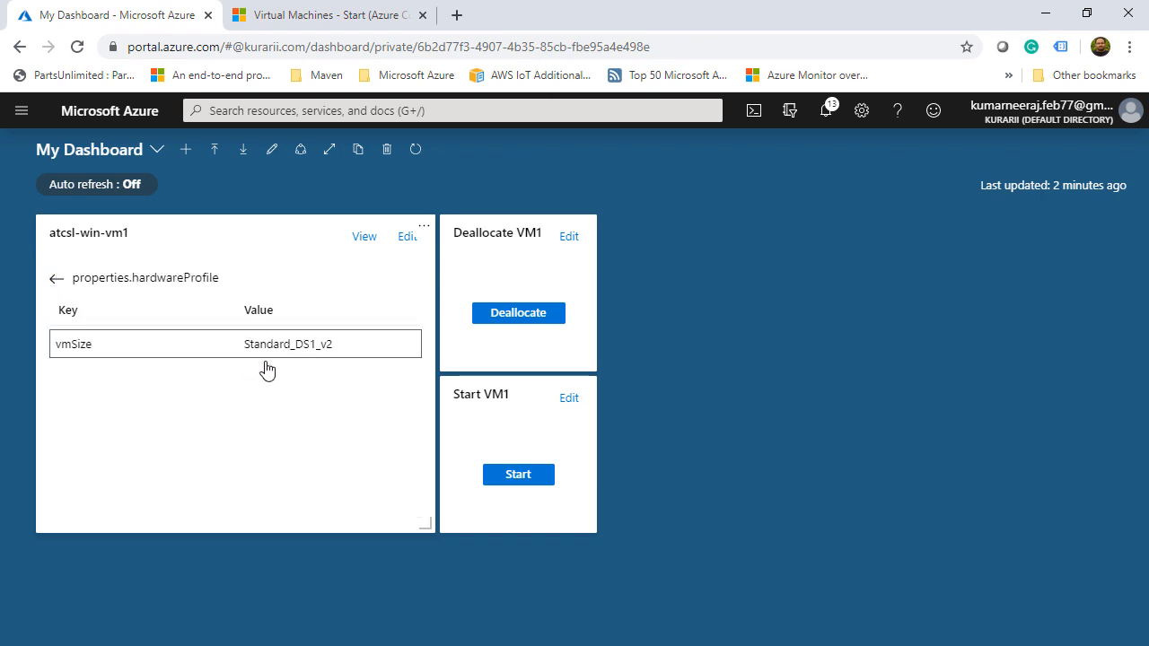
pyautogui.click(56, 279)
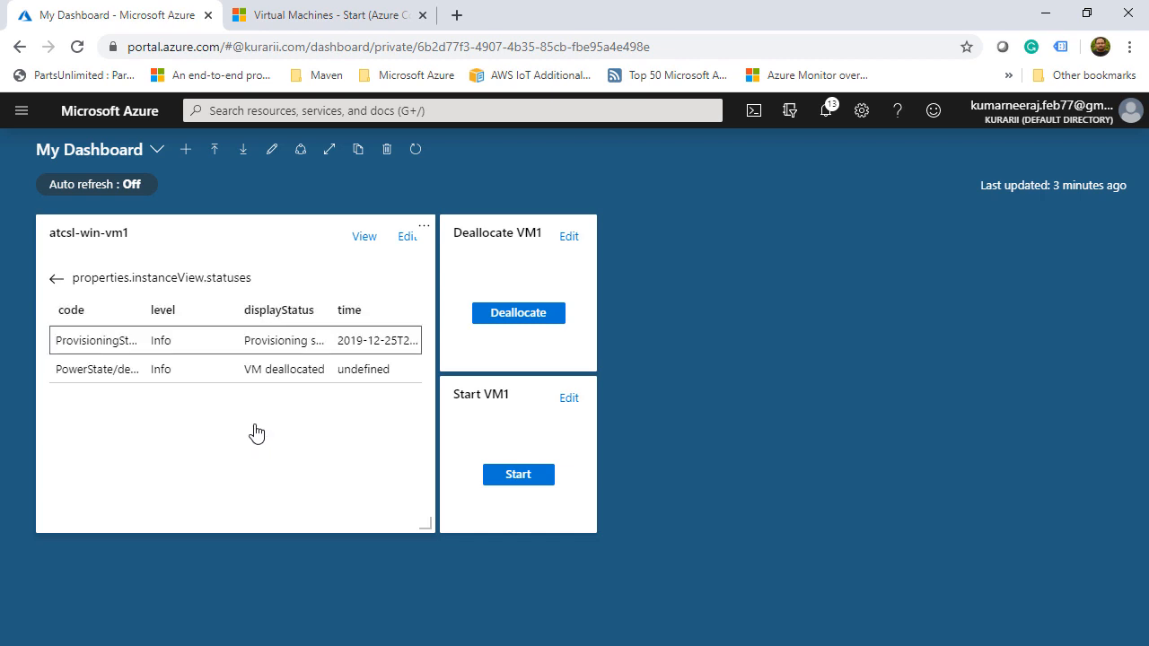
pyautogui.moveTo(299, 347)
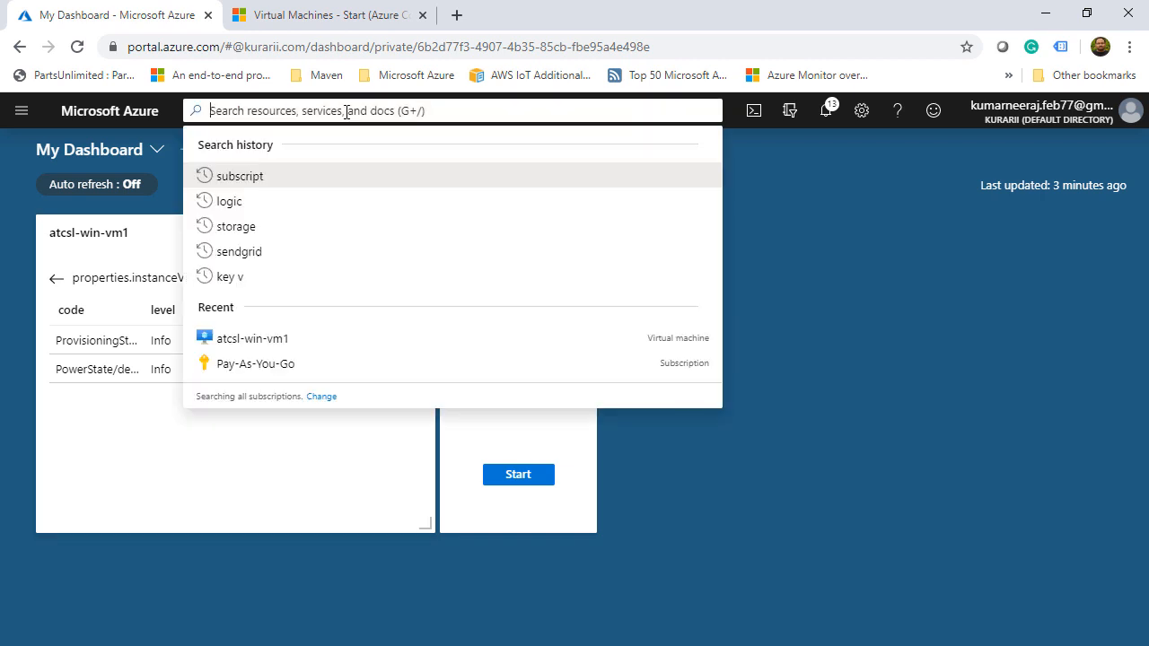
# Pin the atcsl-win-vm1 virtual machine tile and place it beside Deallocate VM1 on the dashboard
pyautogui.write('virtual machi')
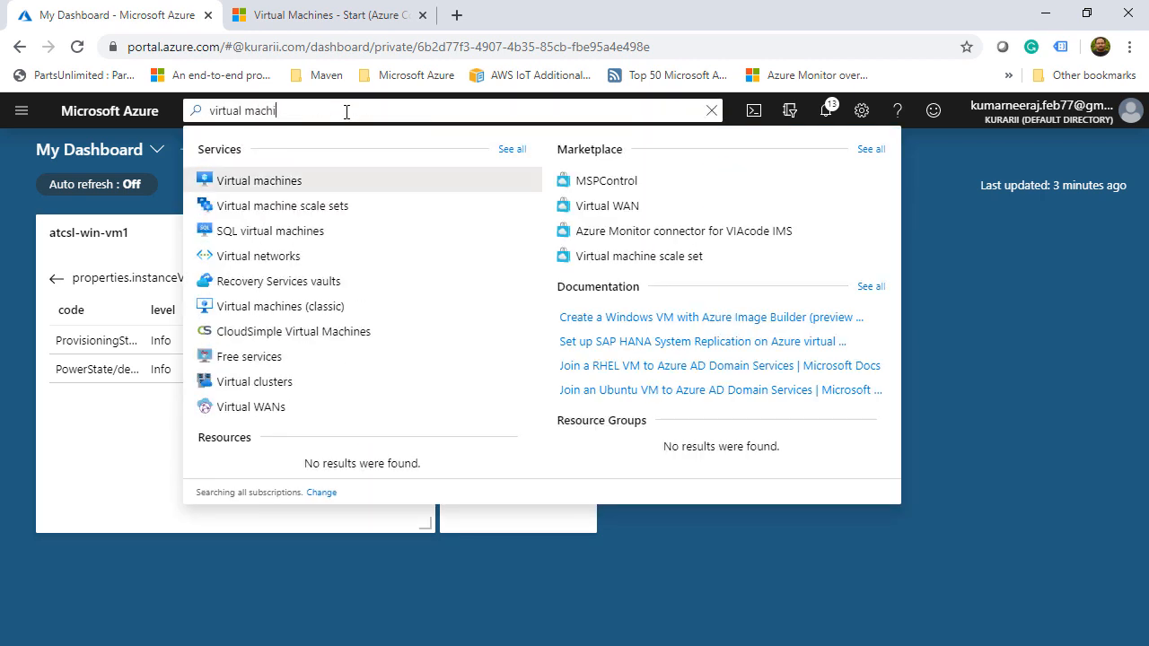
pyautogui.click(259, 179)
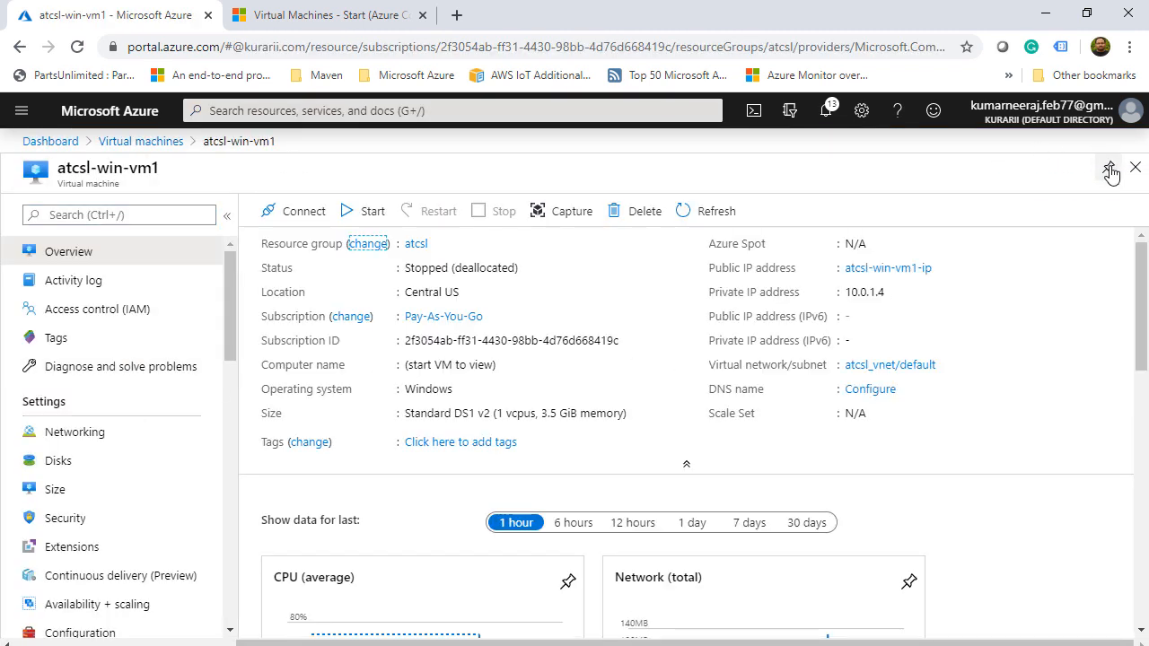
pyautogui.click(1111, 171)
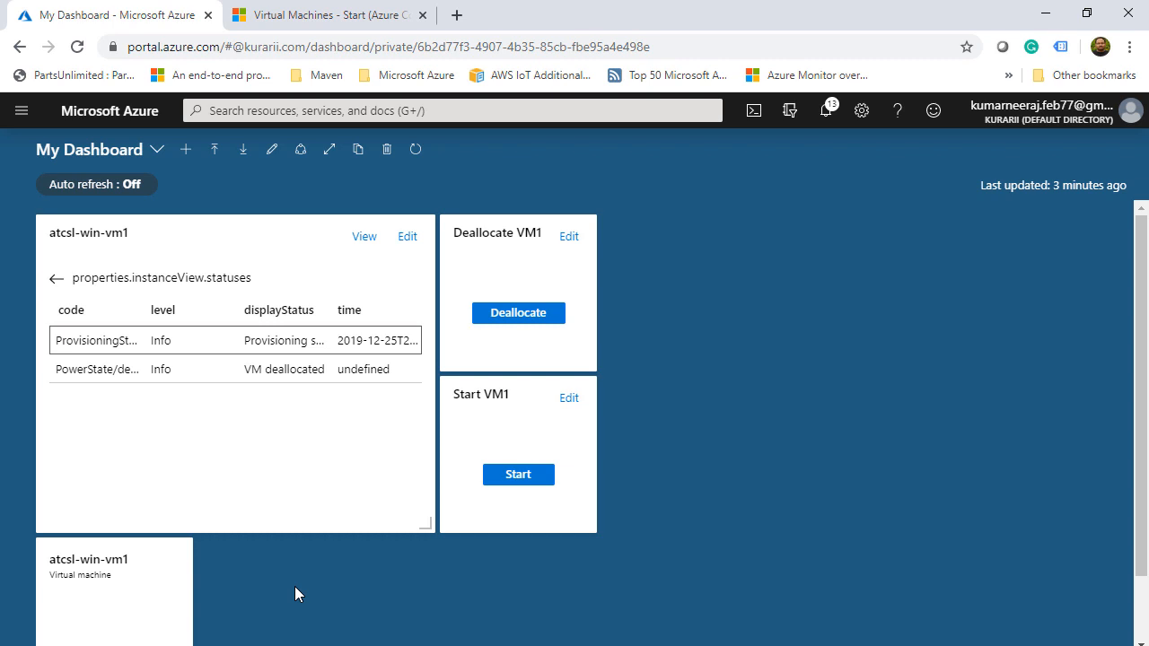
pyautogui.click(271, 149)
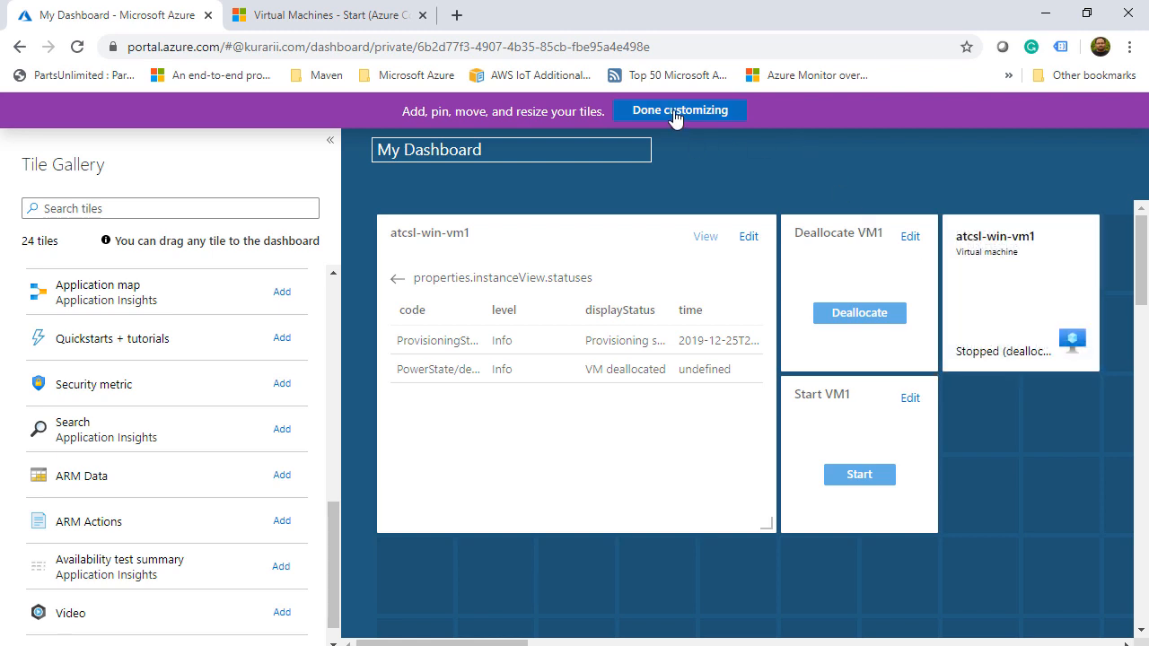
pyautogui.click(680, 110)
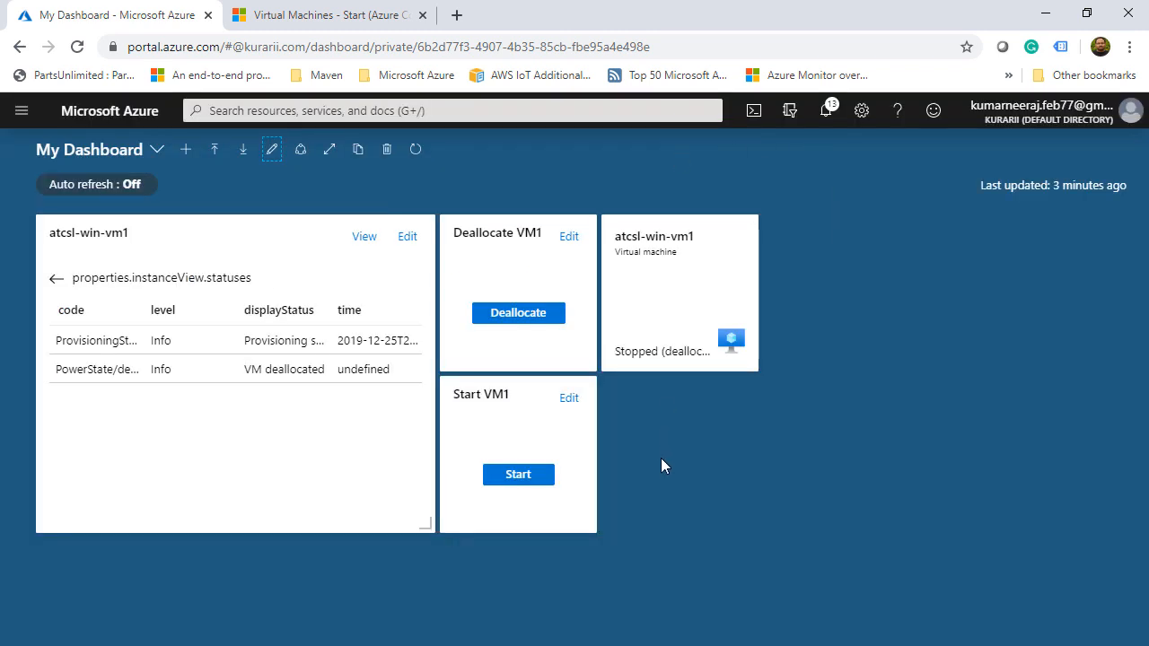
# Start atcsl-win-vm1 from its tile until Running, then deallocate it until it reads Deallocating
pyautogui.click(518, 474)
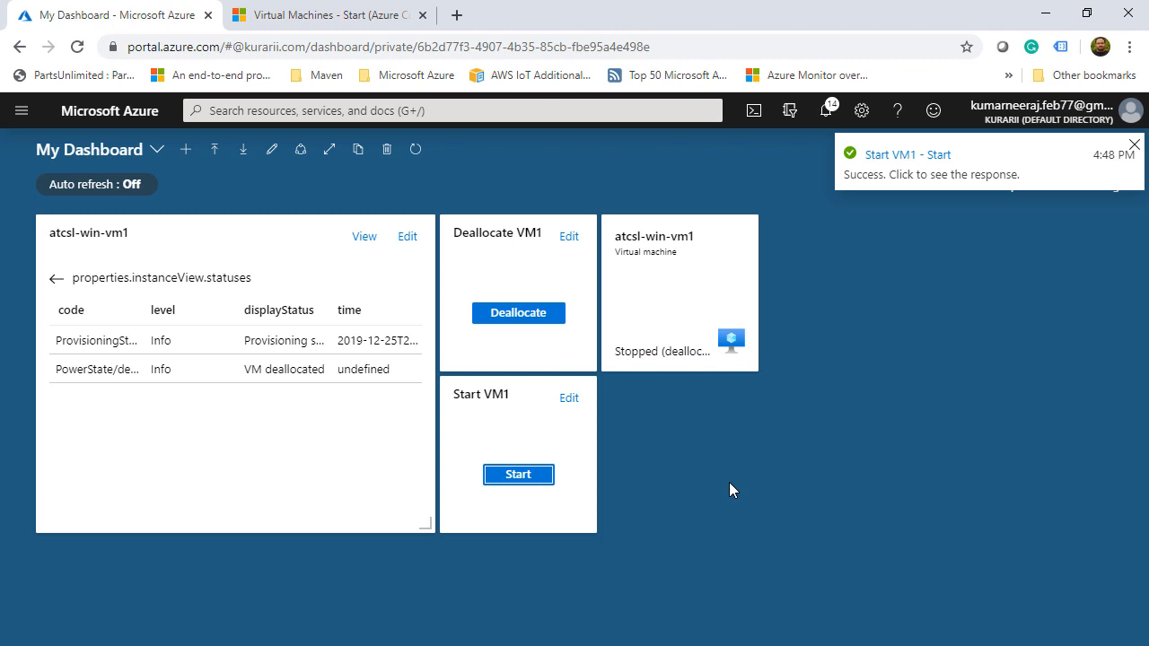
pyautogui.click(415, 149)
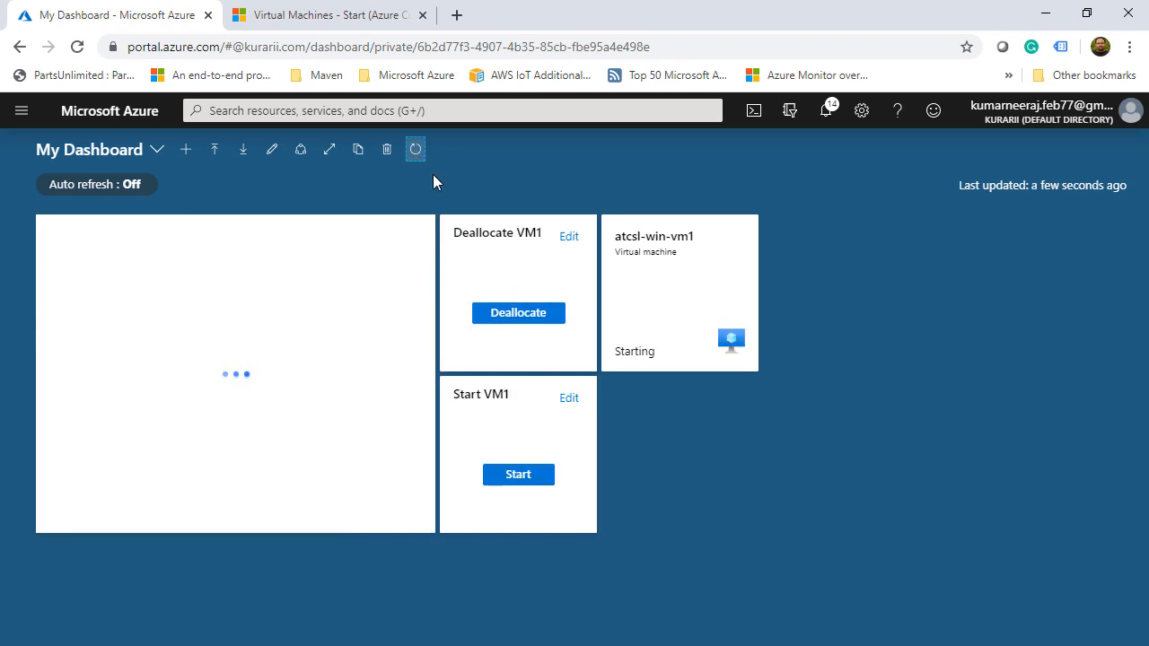
pyautogui.moveTo(416, 149)
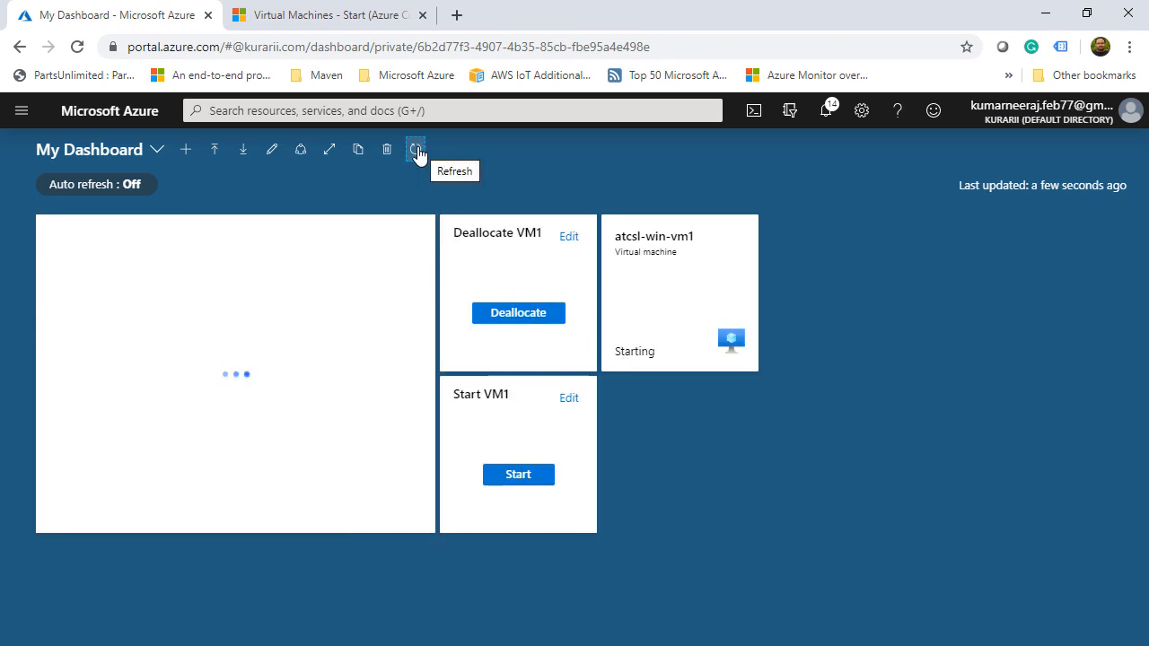
pyautogui.click(415, 149)
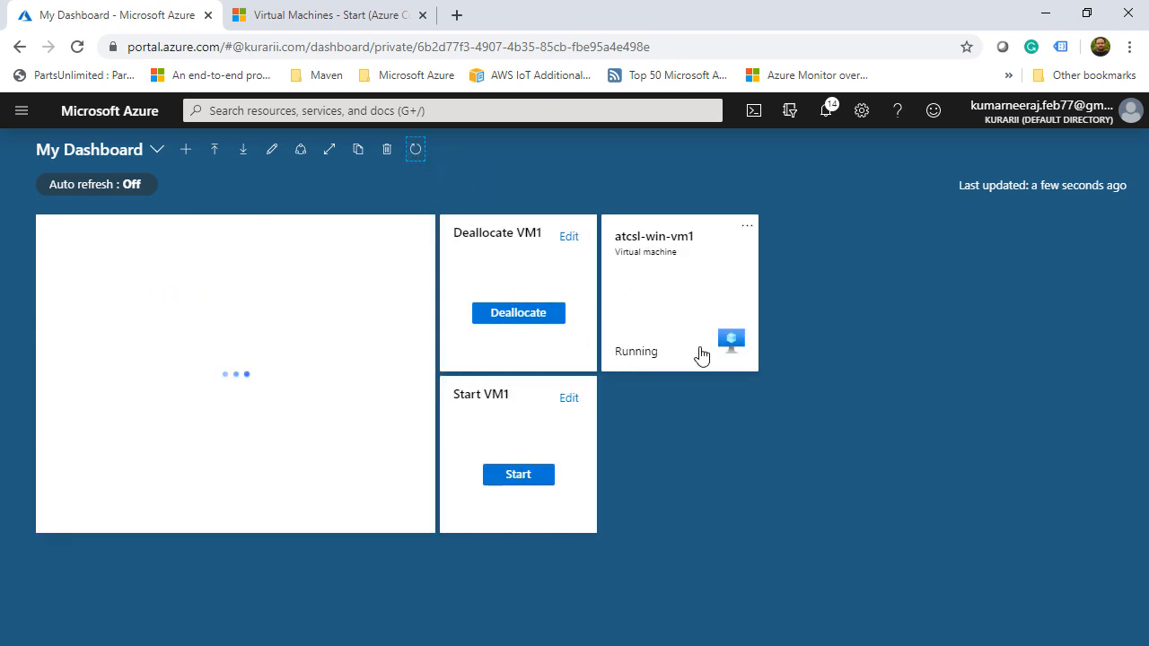
pyautogui.moveTo(635, 368)
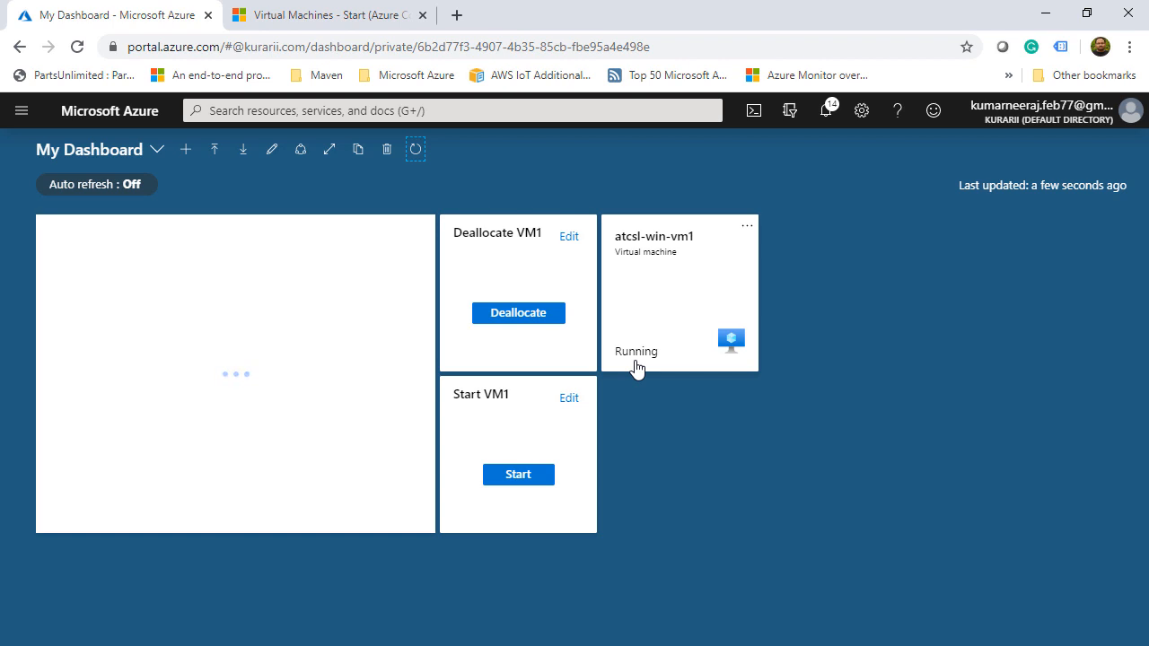
pyautogui.moveTo(650, 537)
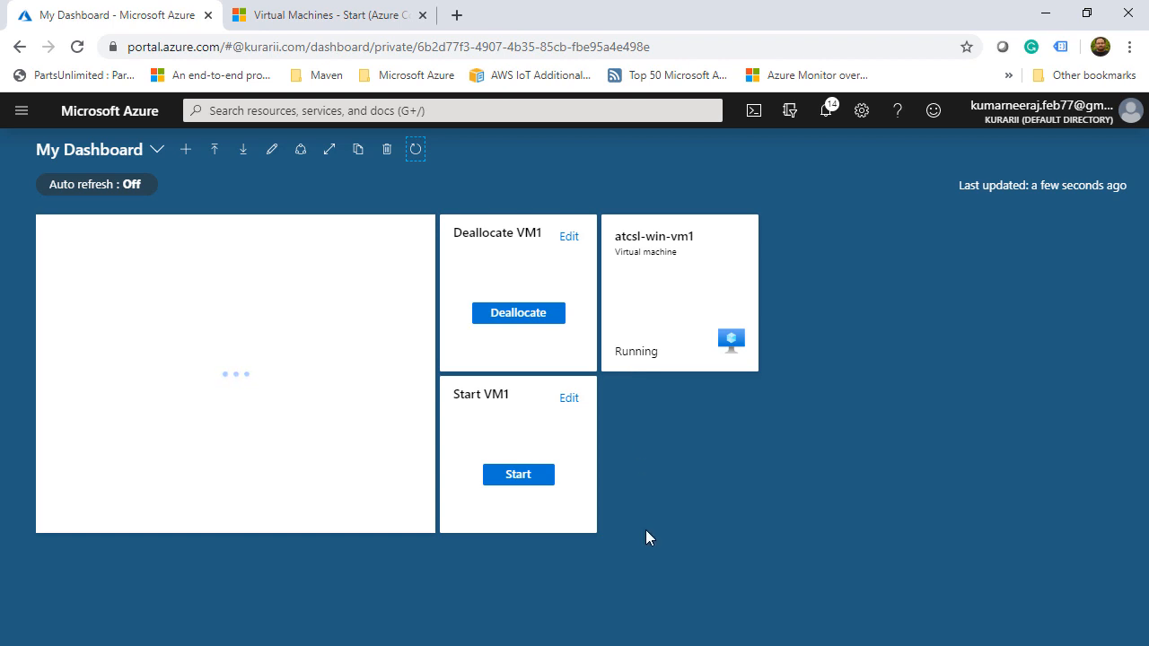
pyautogui.moveTo(509, 331)
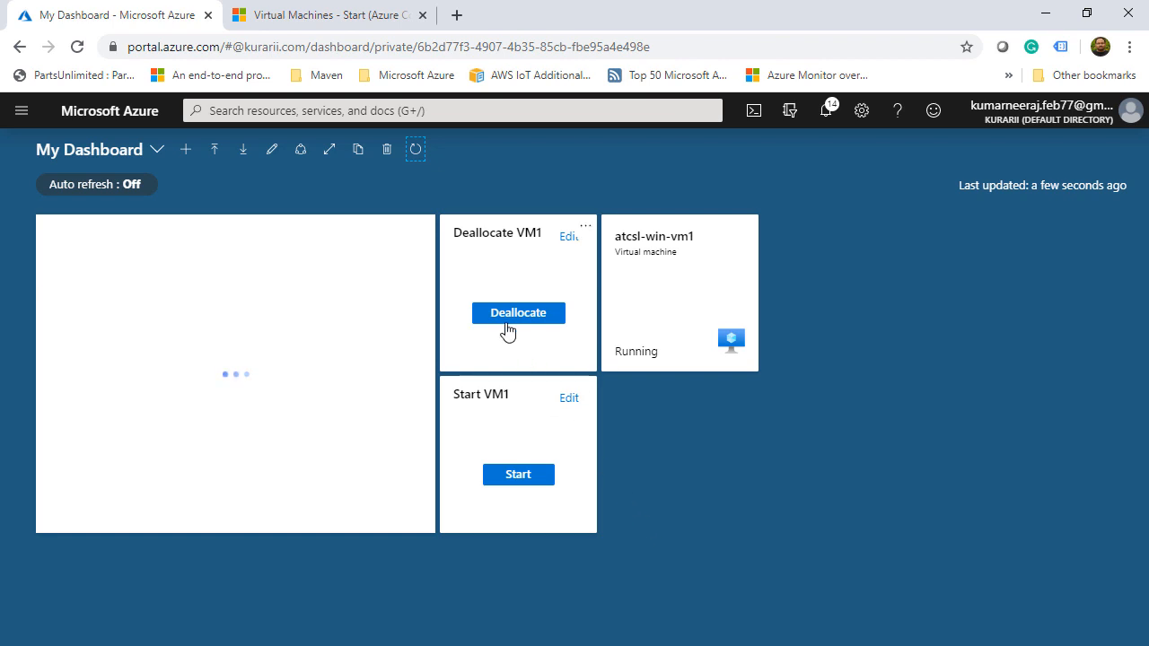
pyautogui.click(518, 313)
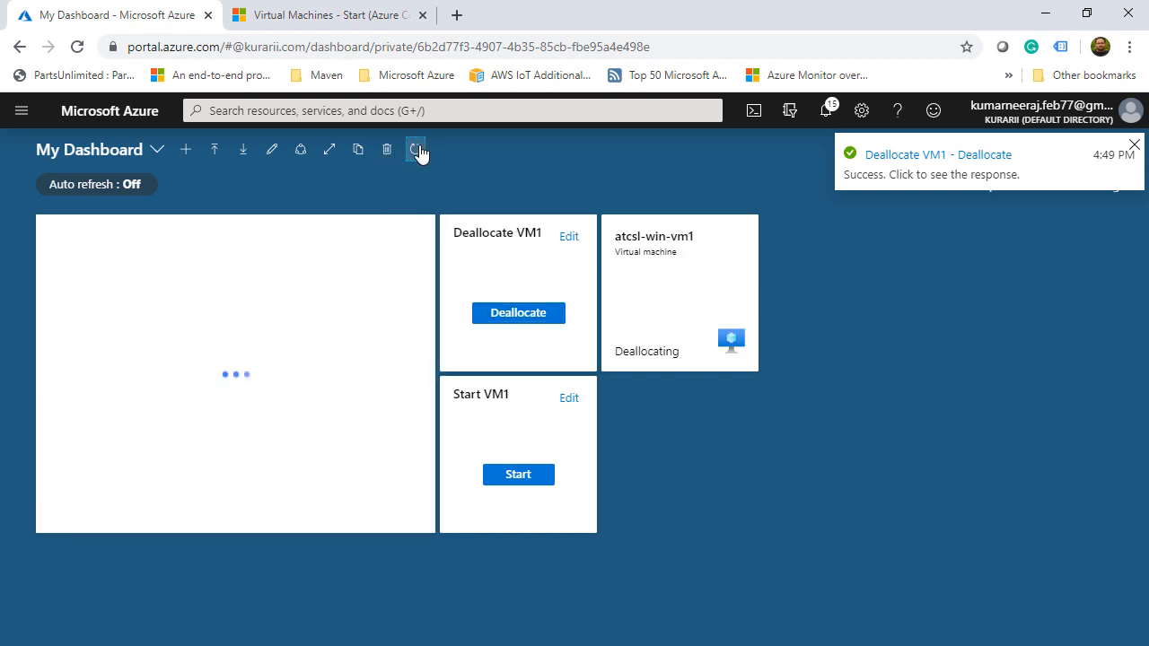
pyautogui.click(415, 149)
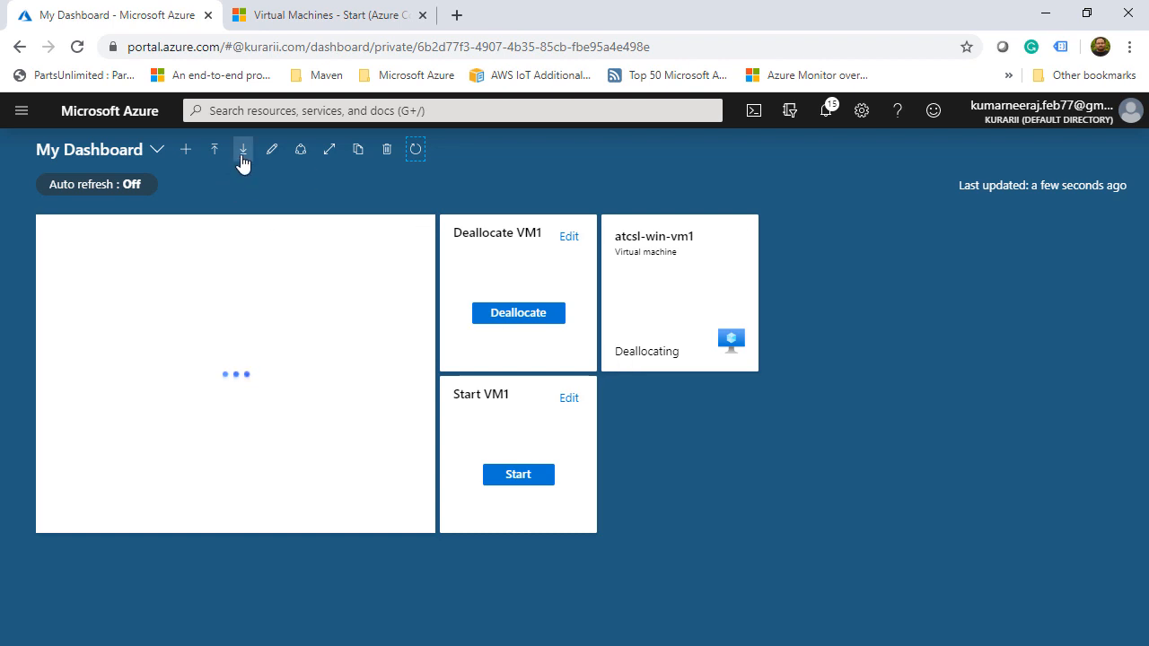
# Download the dashboard definition as My Dashboard.json
pyautogui.click(243, 149)
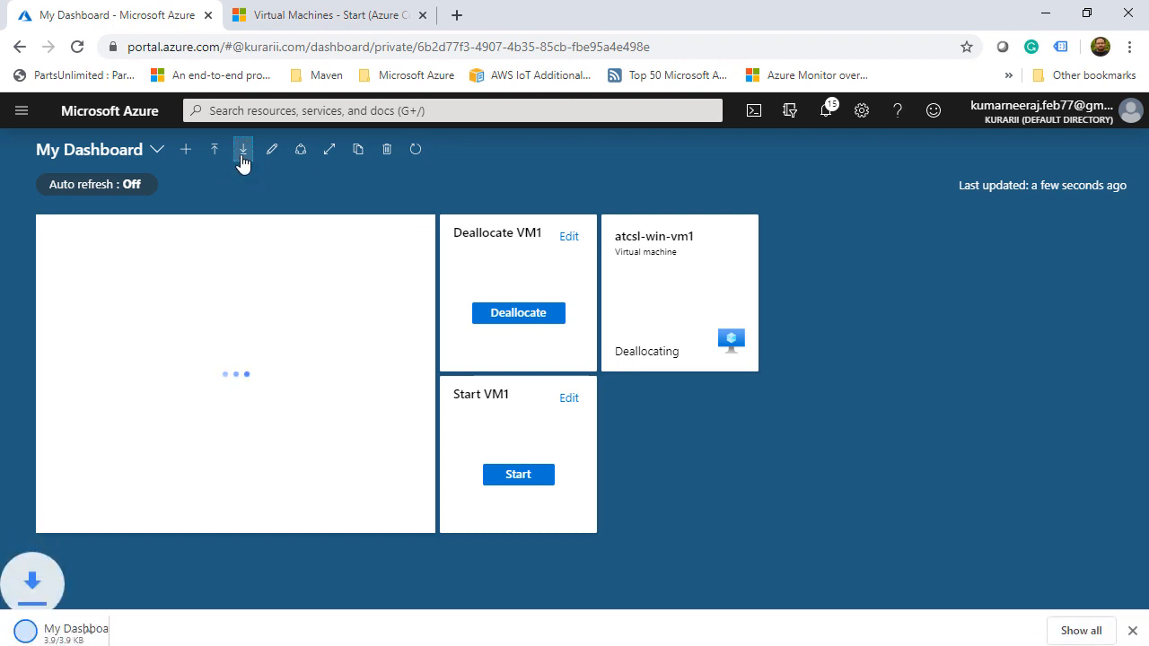
pyautogui.click(243, 149)
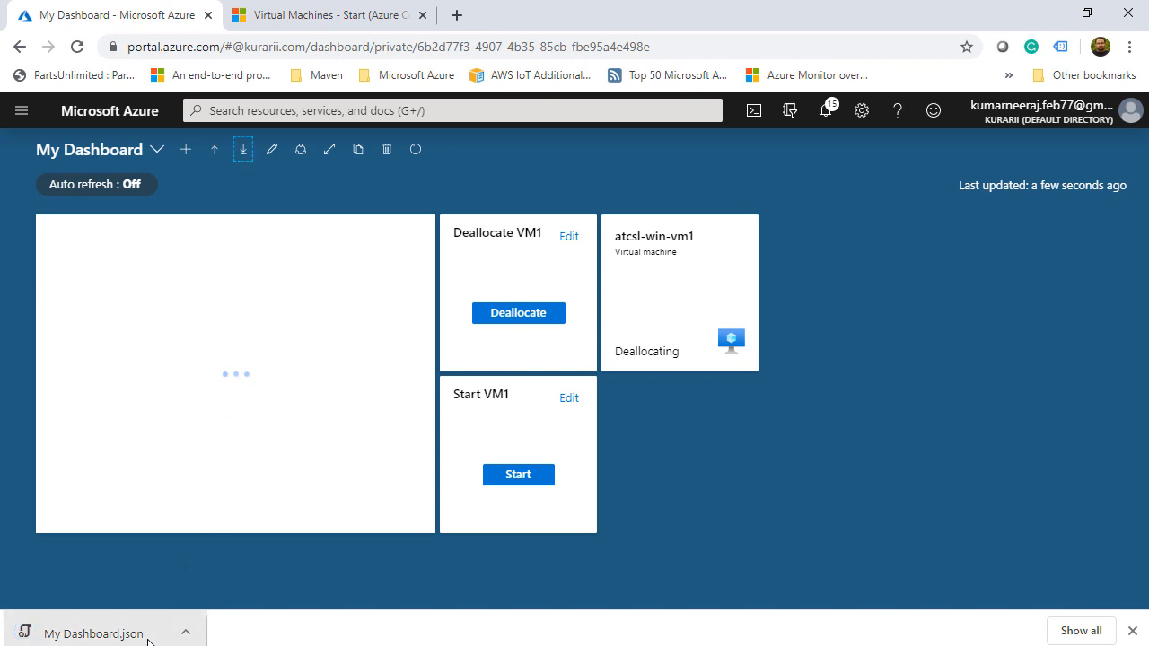
pyautogui.moveTo(301, 149)
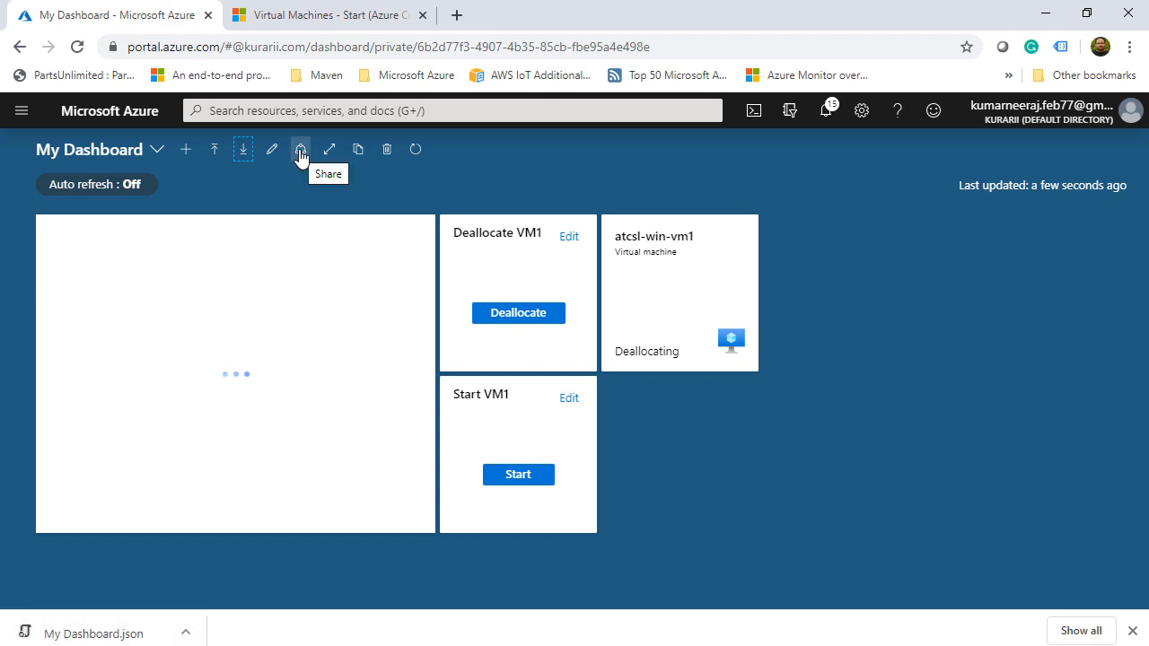
# Publish My Dashboard with default sharing settings and review its role assignments
pyautogui.click(300, 149)
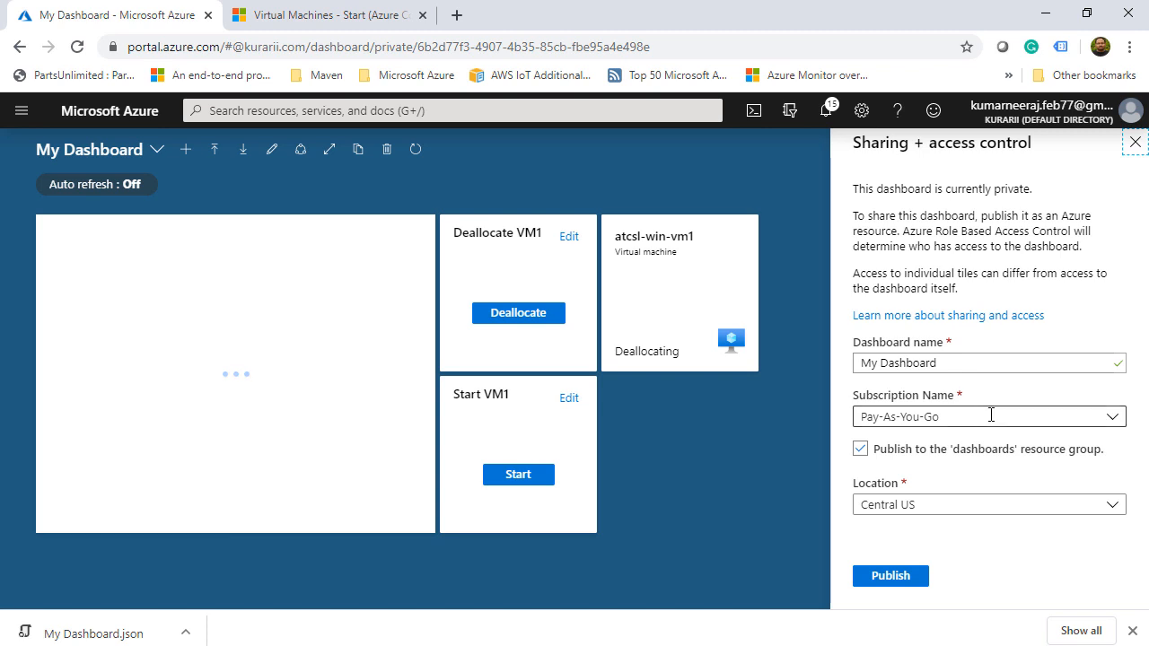
pyautogui.click(890, 575)
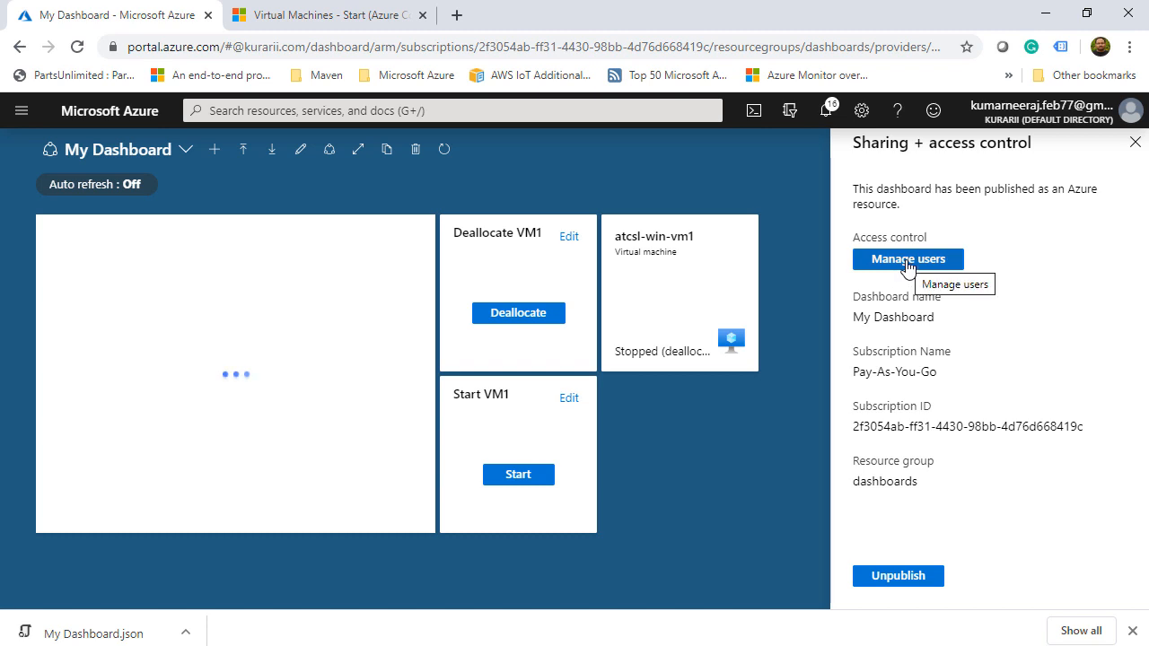
pyautogui.click(908, 259)
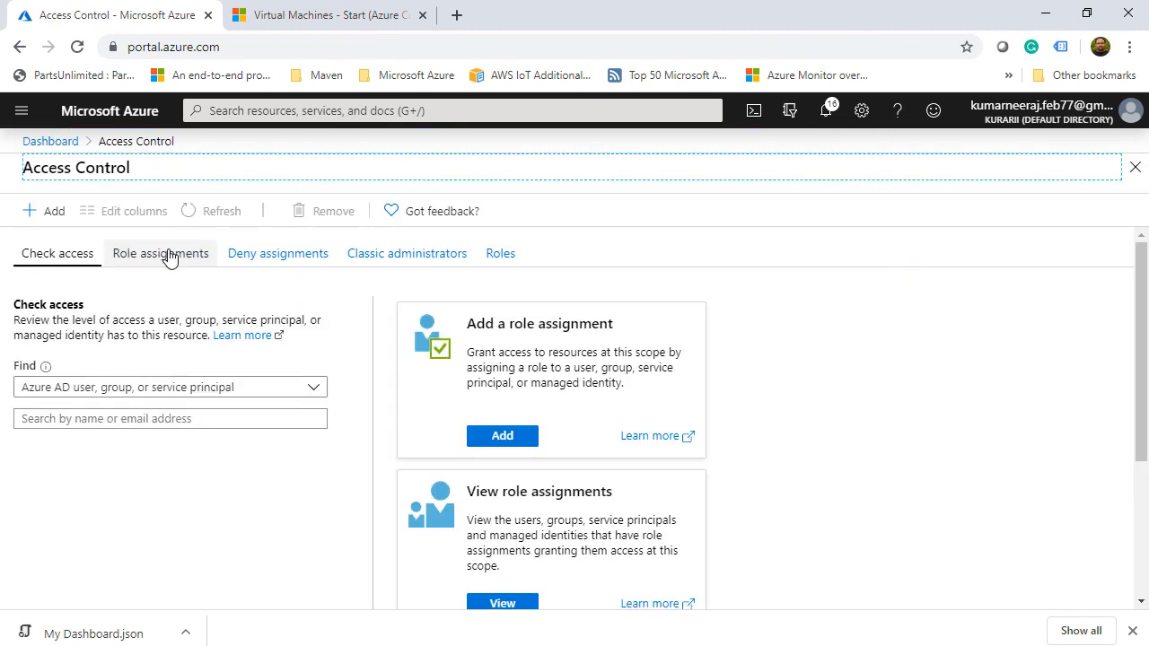
pyautogui.click(159, 253)
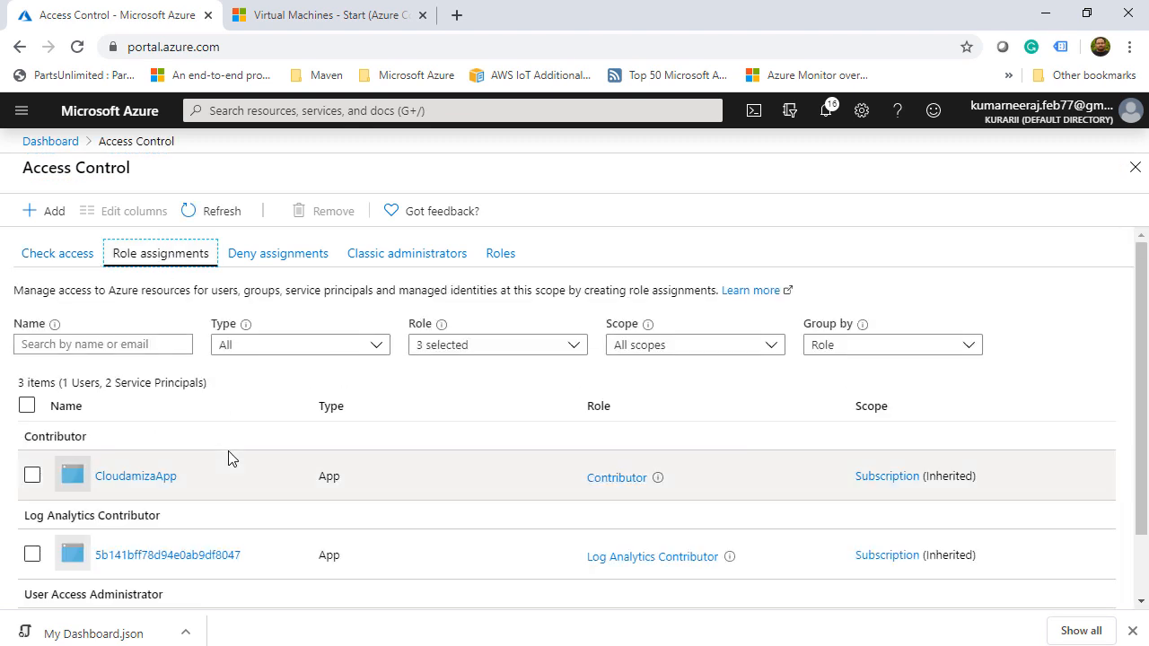
pyautogui.scroll(-3)
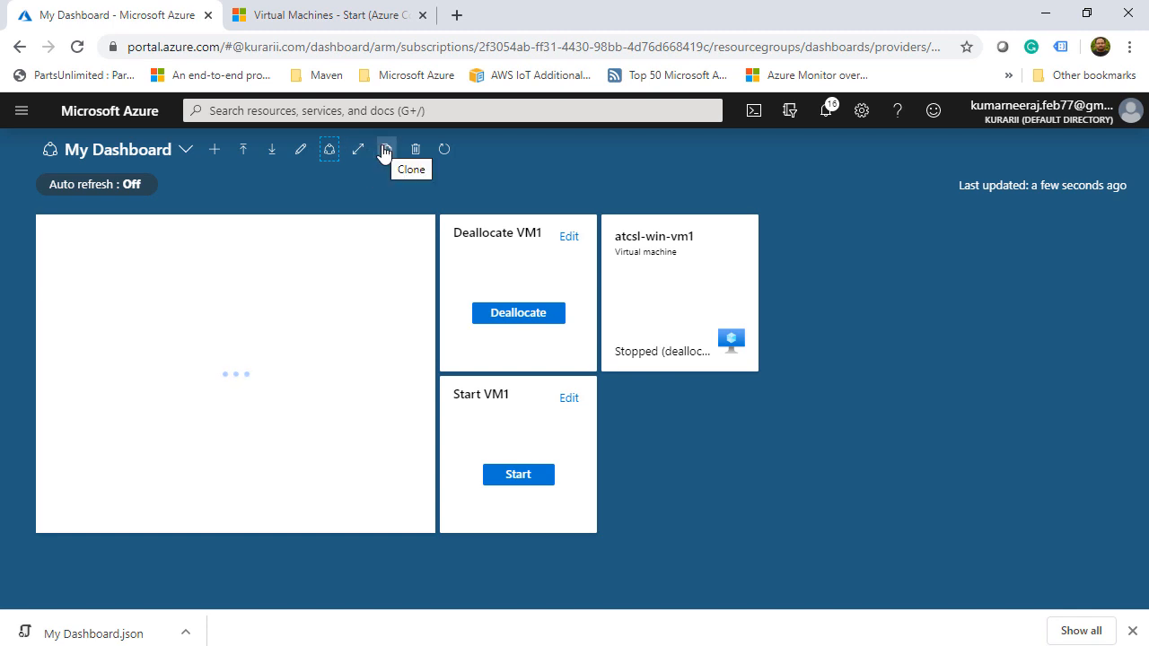
pyautogui.moveTo(389, 180)
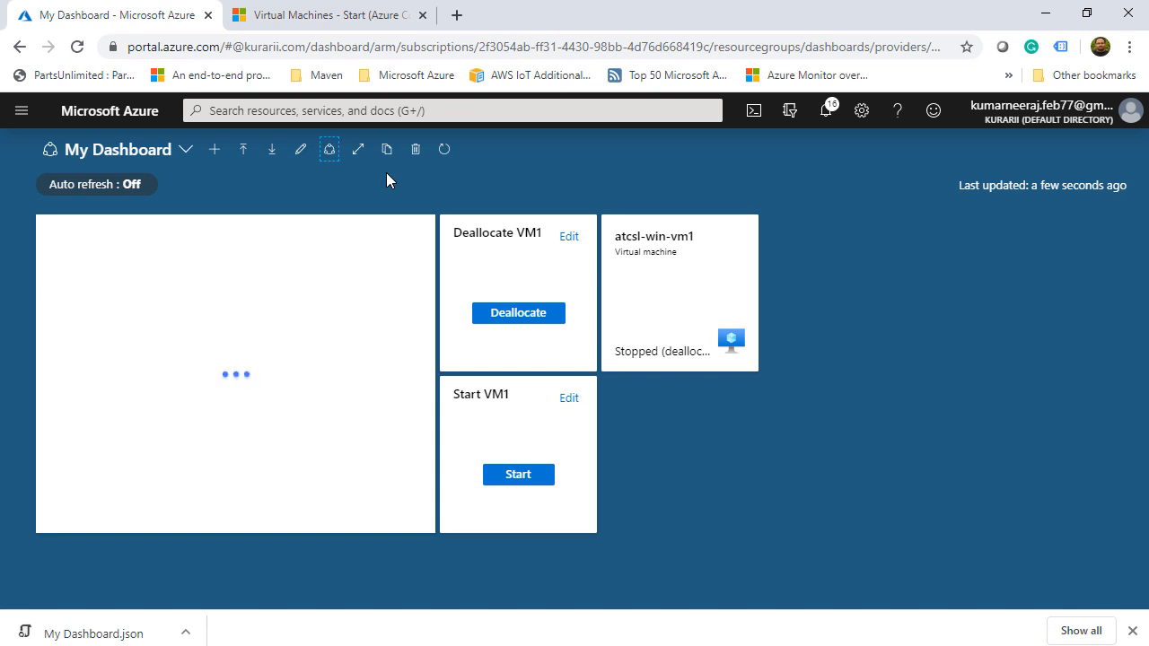
pyautogui.moveTo(244, 149)
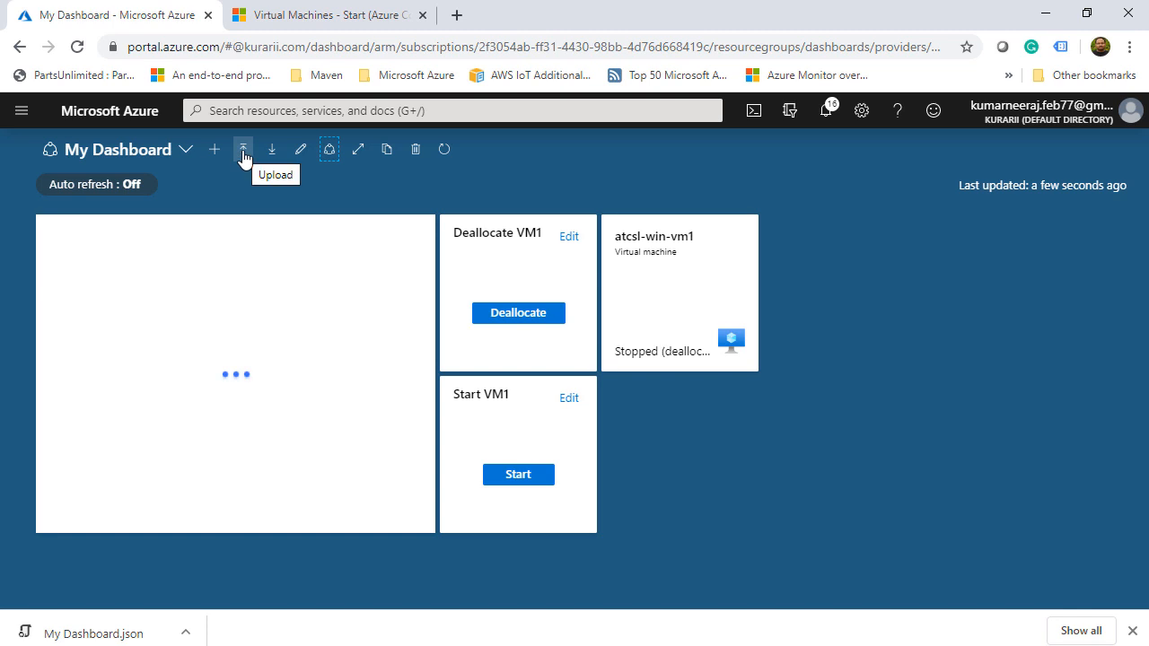
# Open the dashboard Upload file picker and cancel without uploading
pyautogui.click(243, 149)
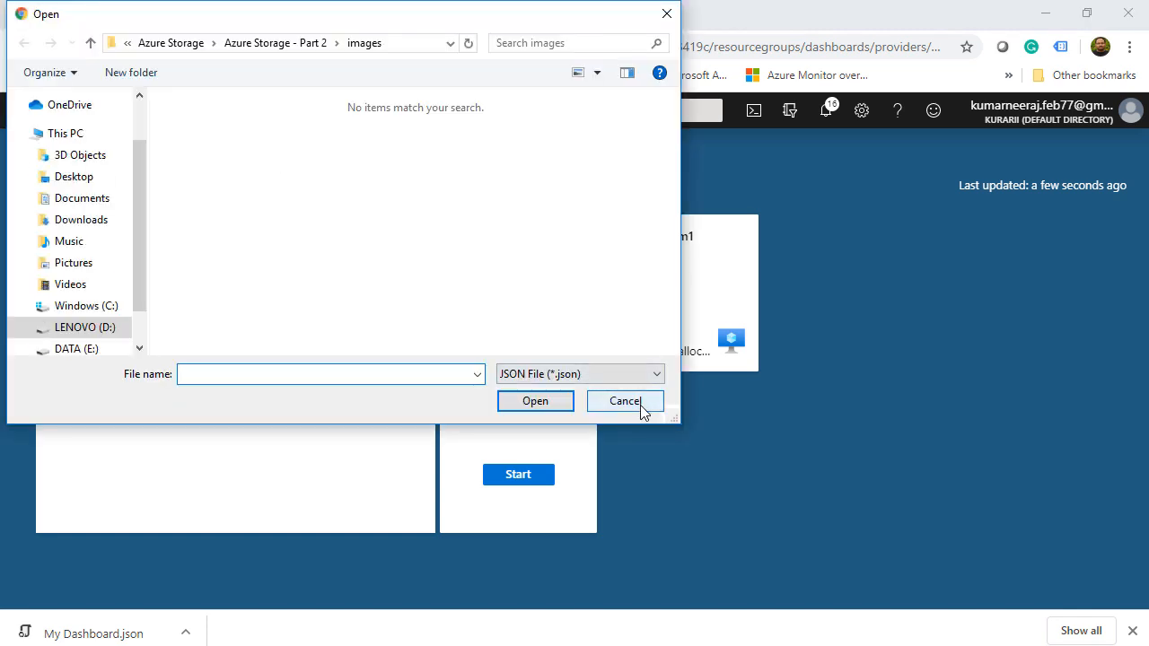
pyautogui.click(625, 402)
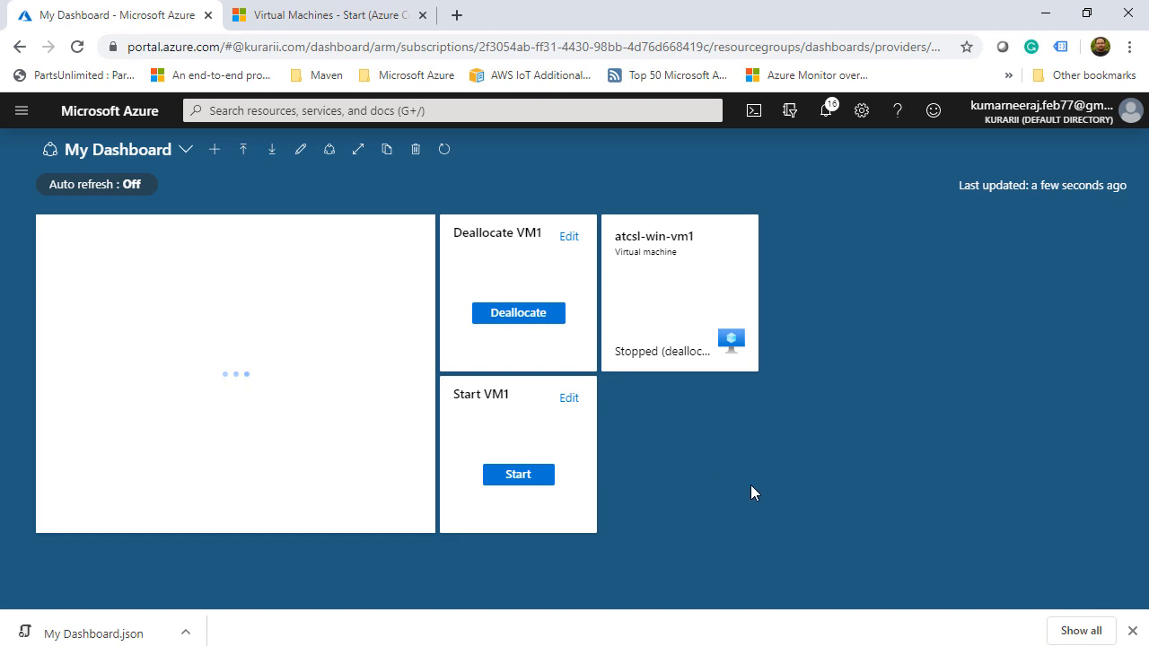